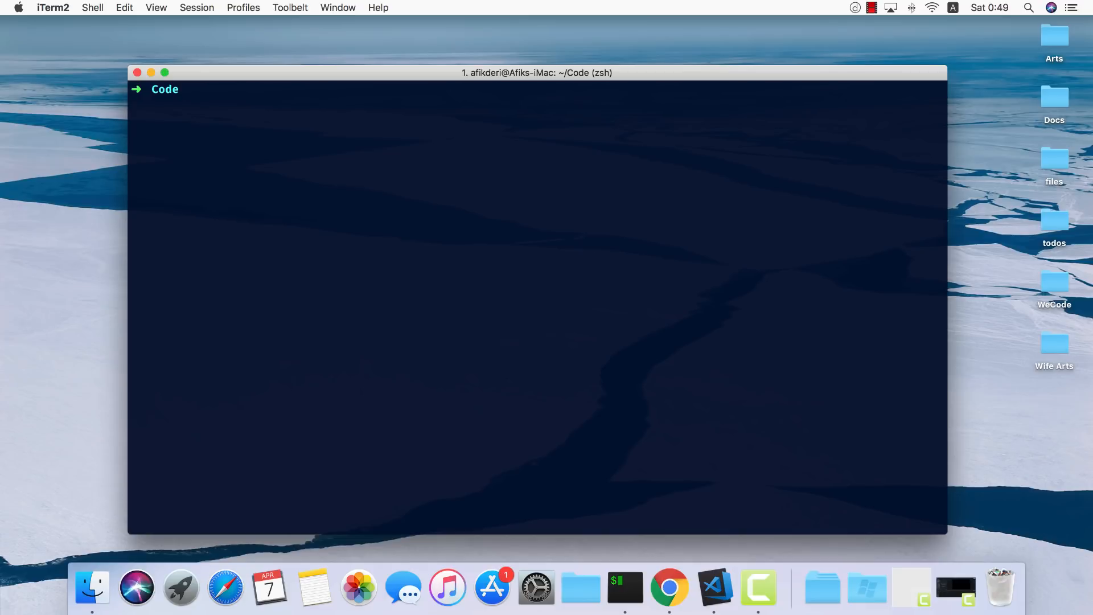
- Run 'laravel new vue-spa' to scaffold the project
type("laravel new")
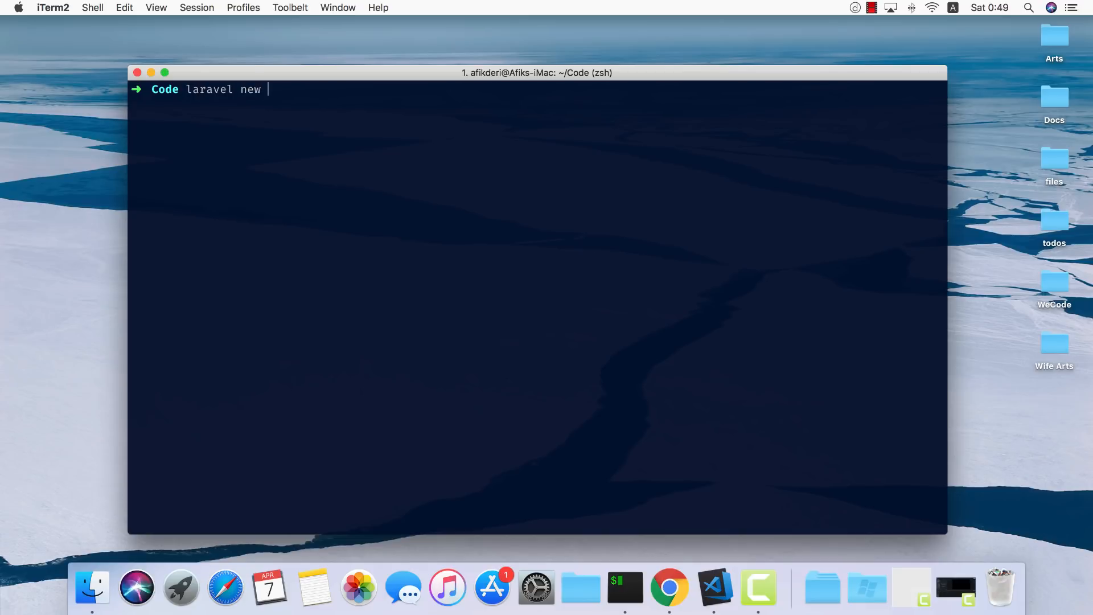
type("vue")
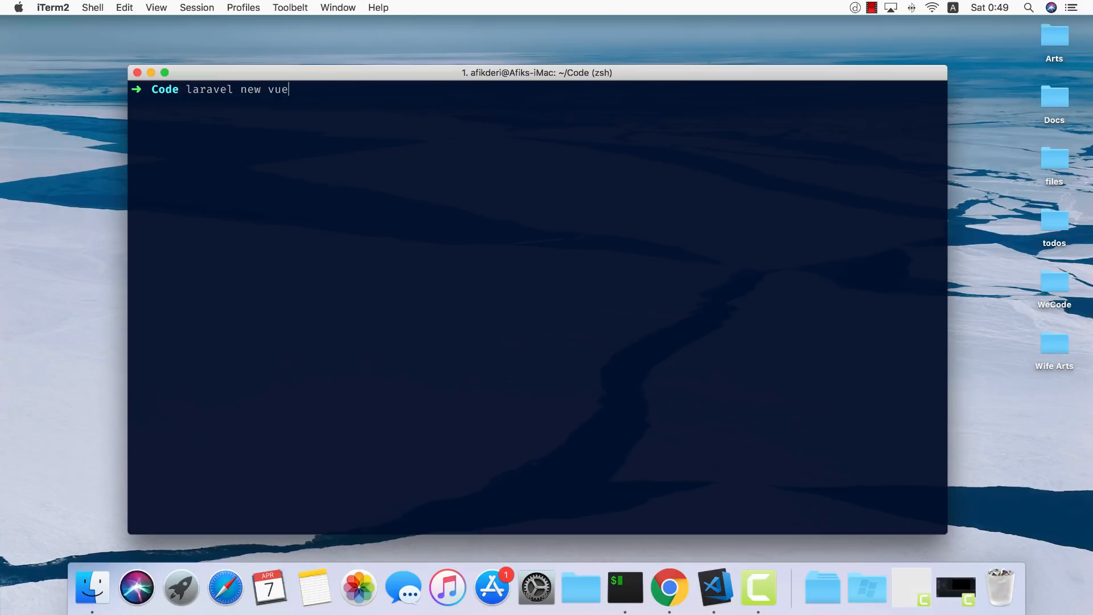
key("Return")
type("cd vue-spa")
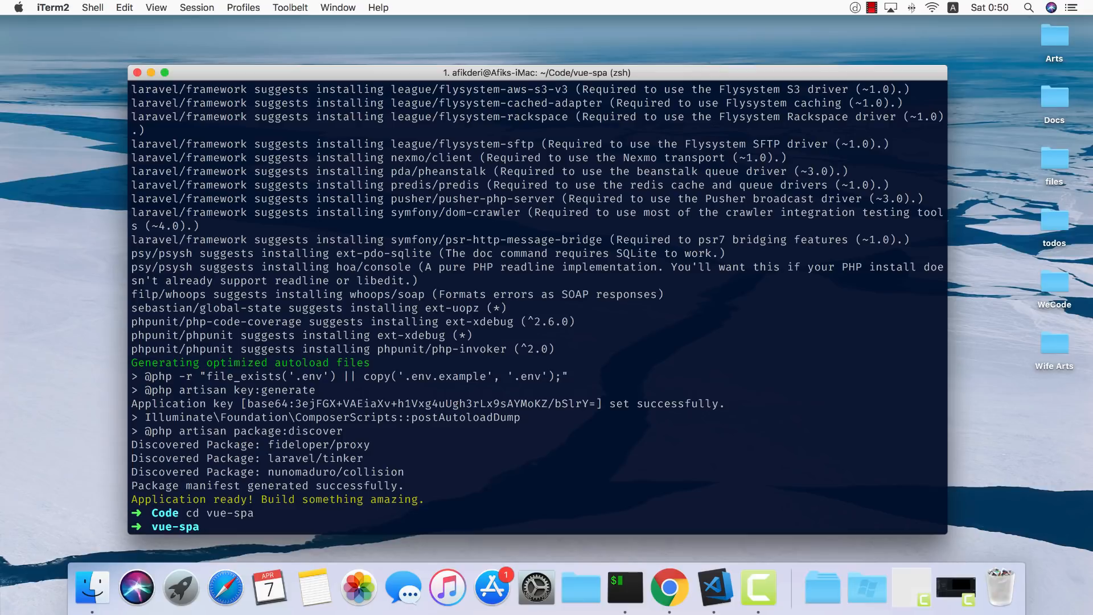
- Run 'npm install --save vuex vue-router validate.js' in the project folder
type("npm --sa")
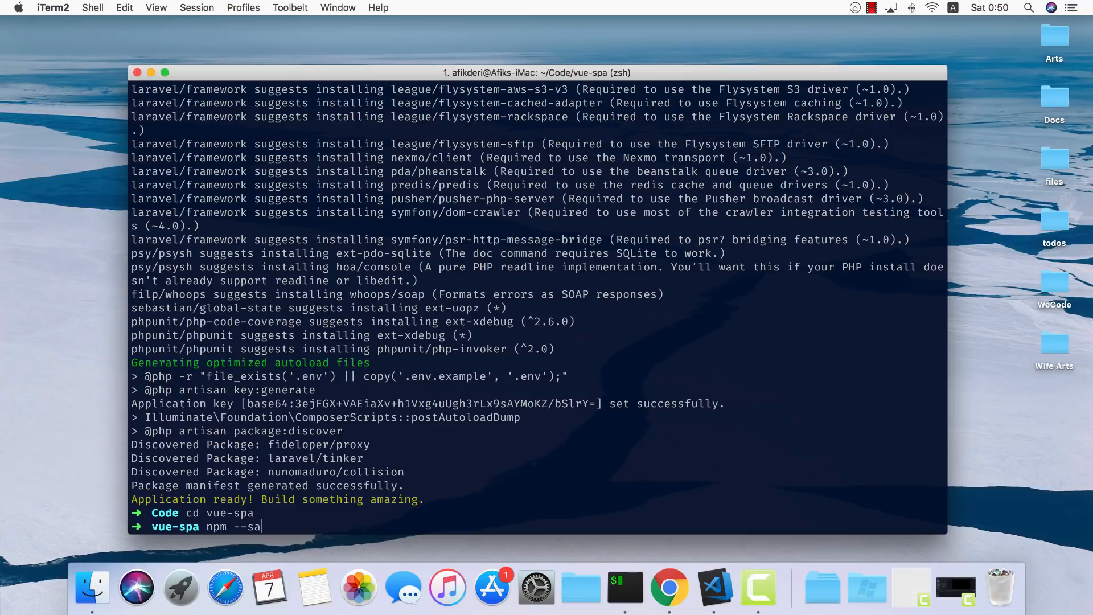
type("ve v")
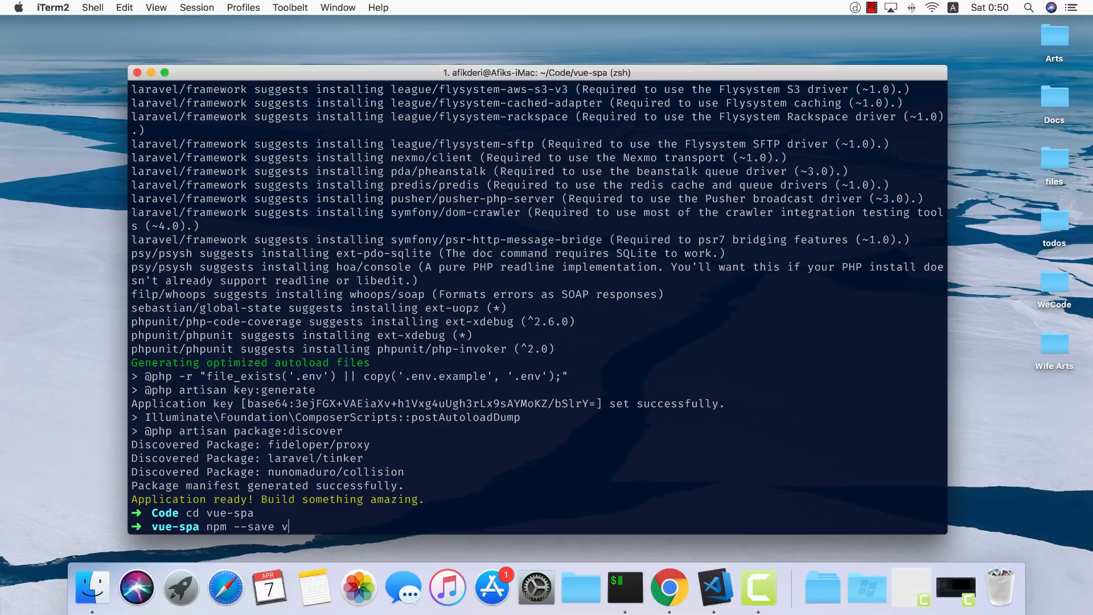
type("uex vu")
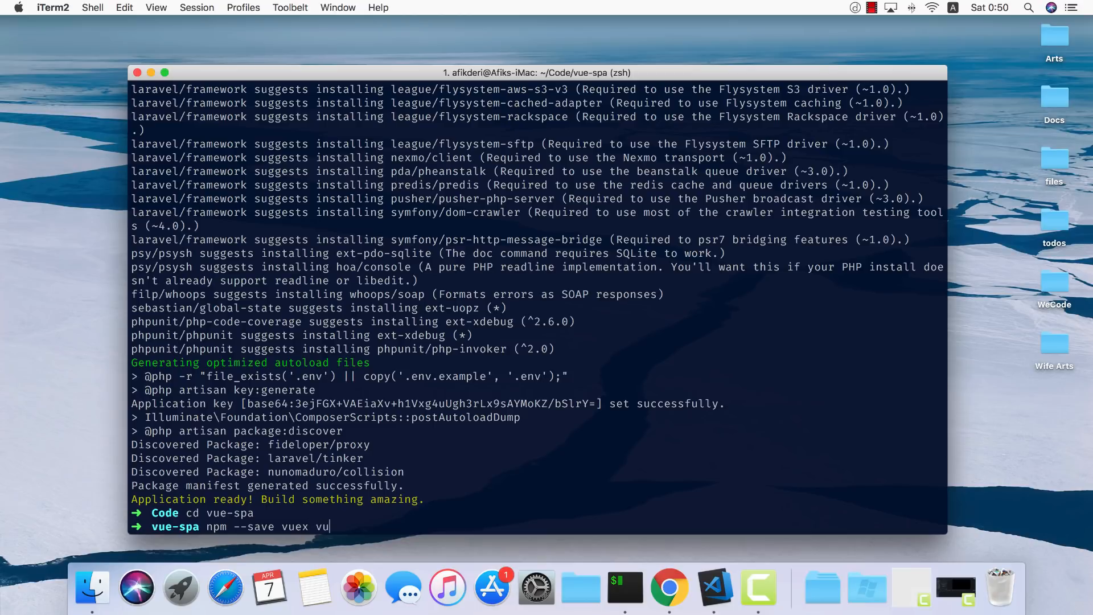
type("e-router")
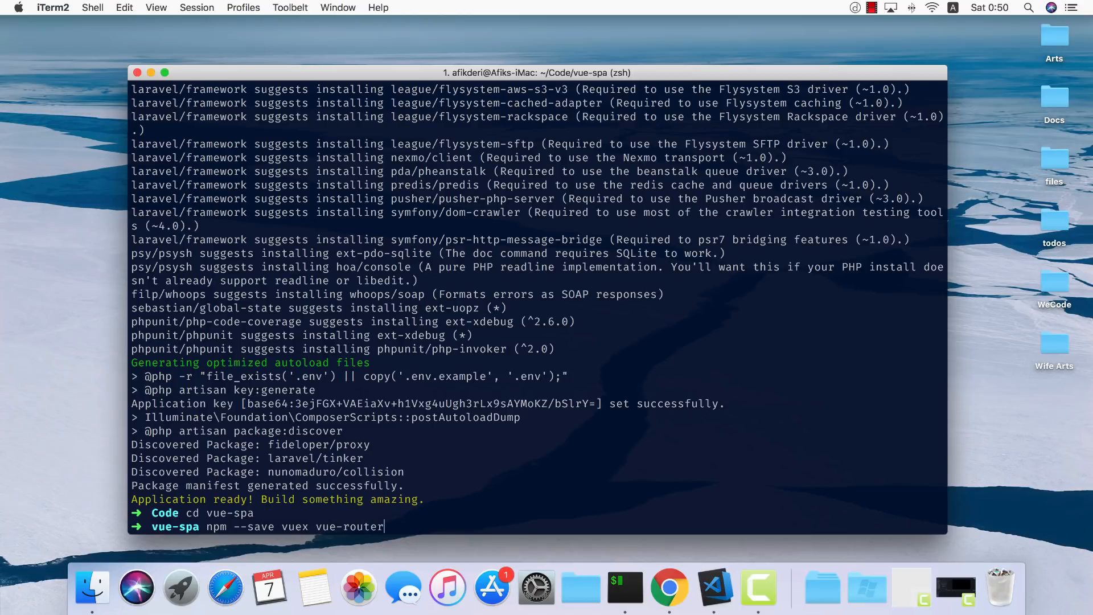
type("validate")
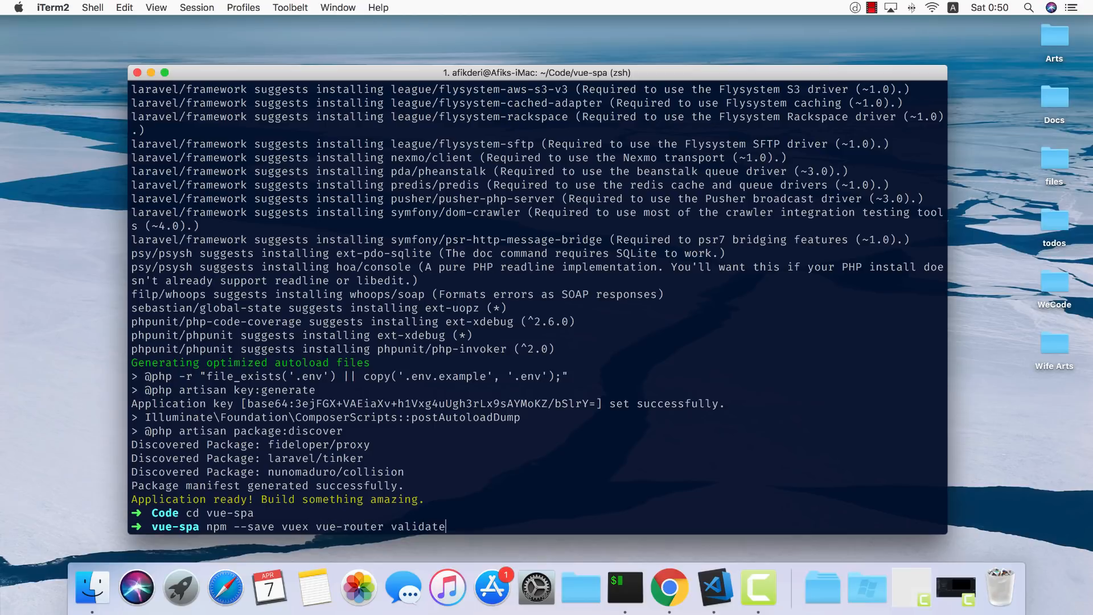
type(".js")
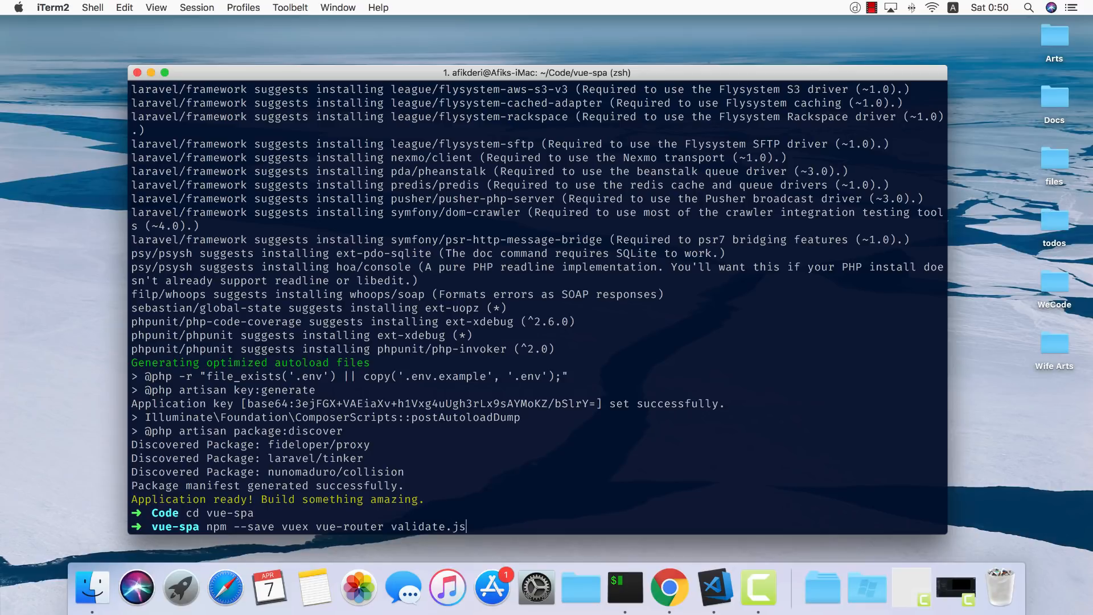
key("Return")
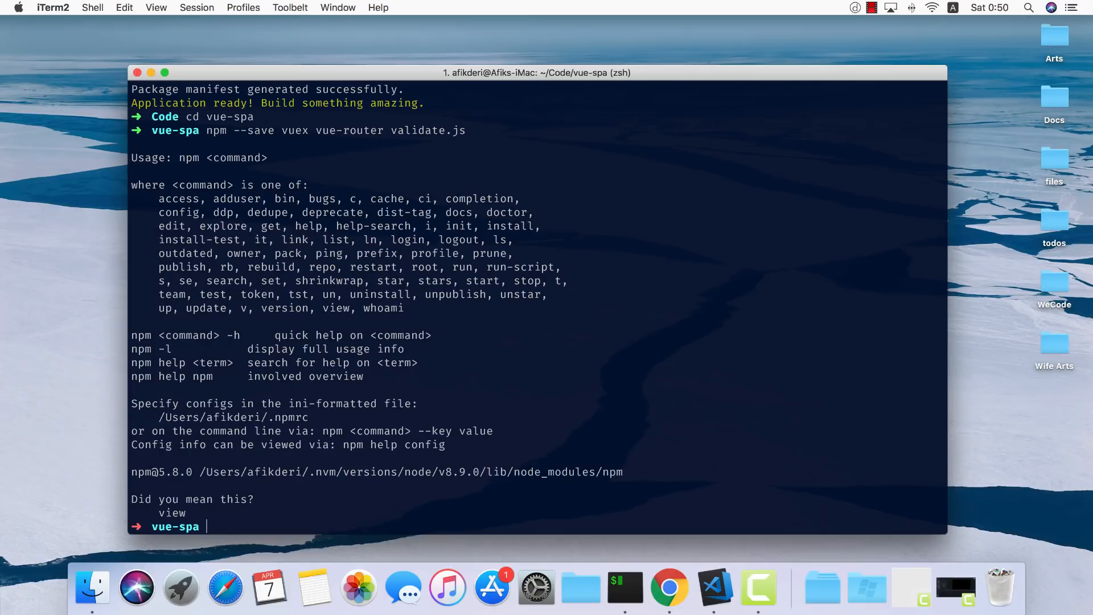
type("npm --save vuex vue-router validate.js")
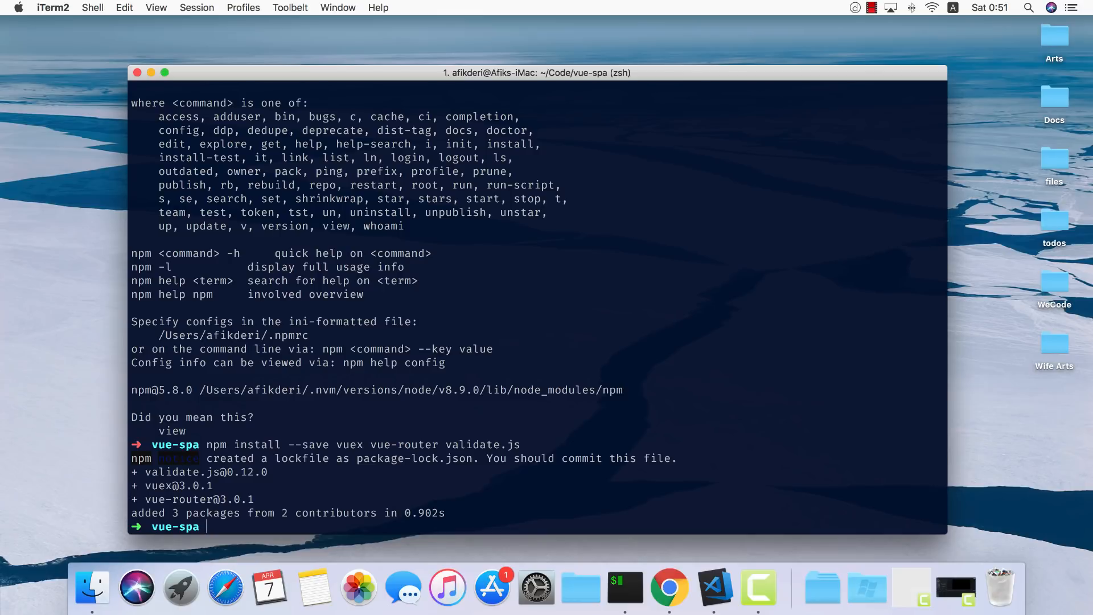
type("npm i")
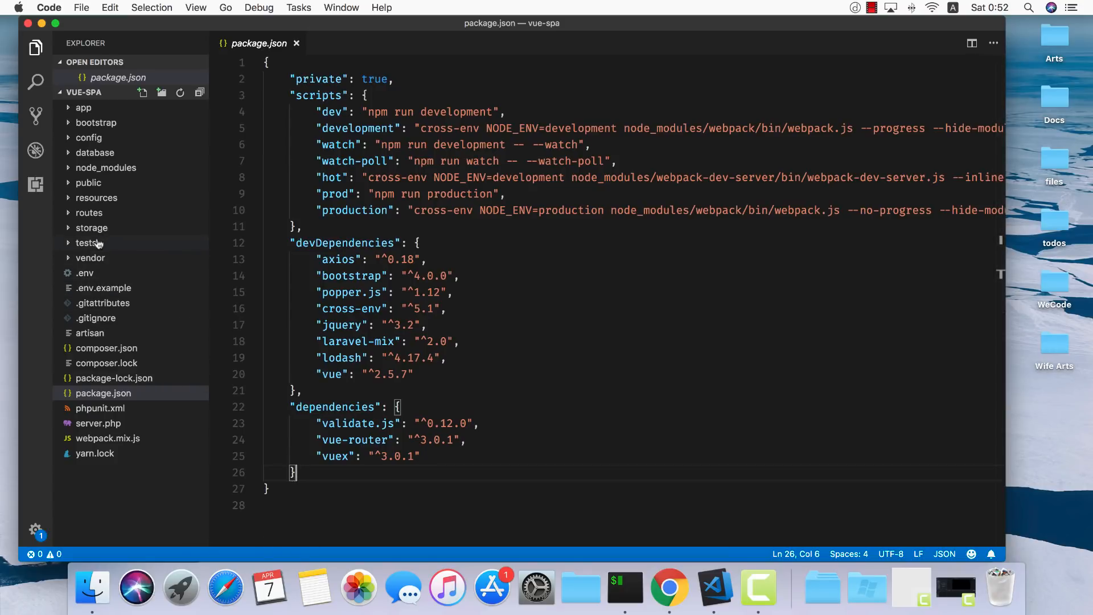
- Expand the resources folder in the Explorer to reach the views templates
left_click(96, 197)
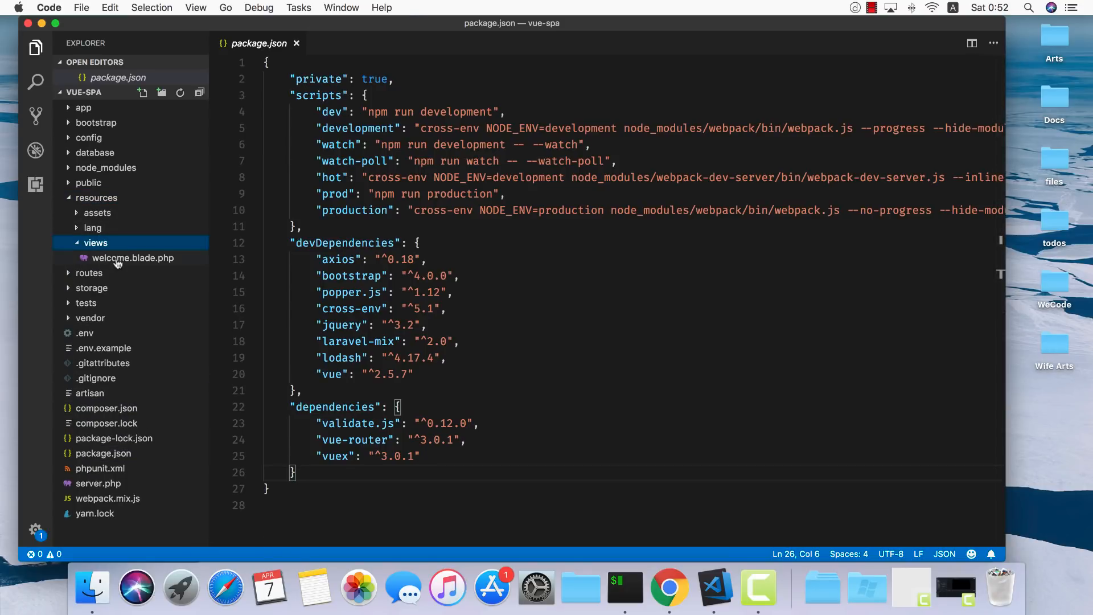
- Strip welcome.blade.php down to a single <div id="app"></div> mount point
left_click(133, 259)
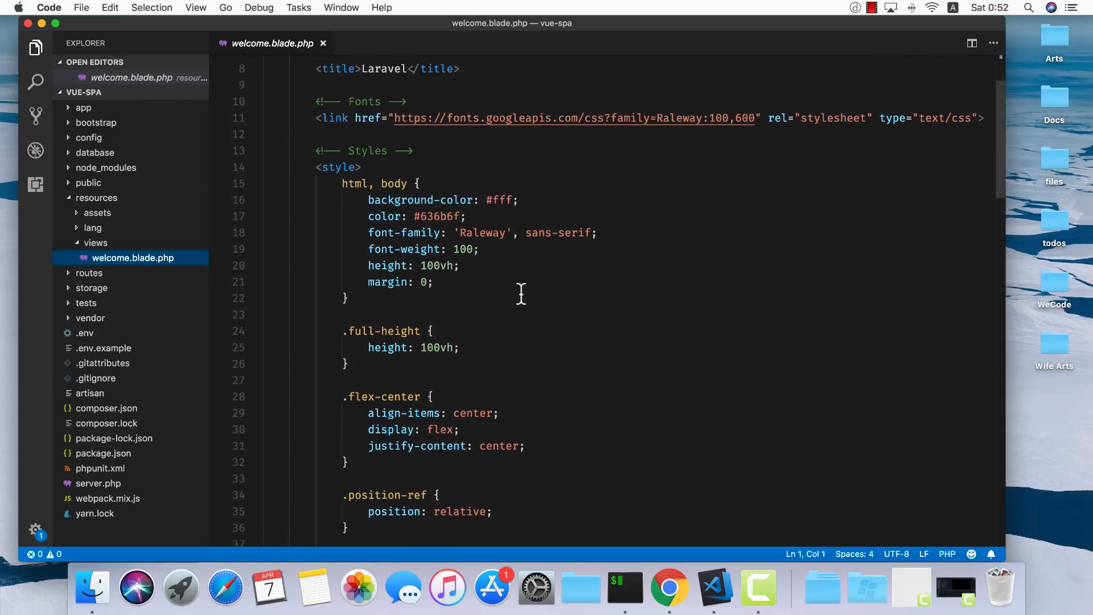
scroll("down", 3)
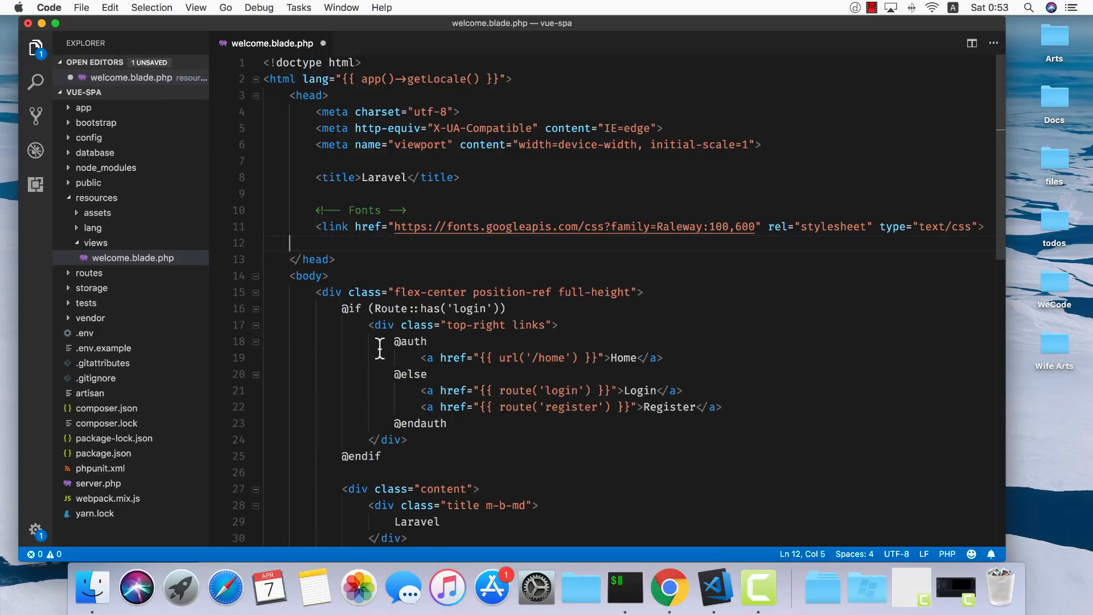
scroll("down", 3)
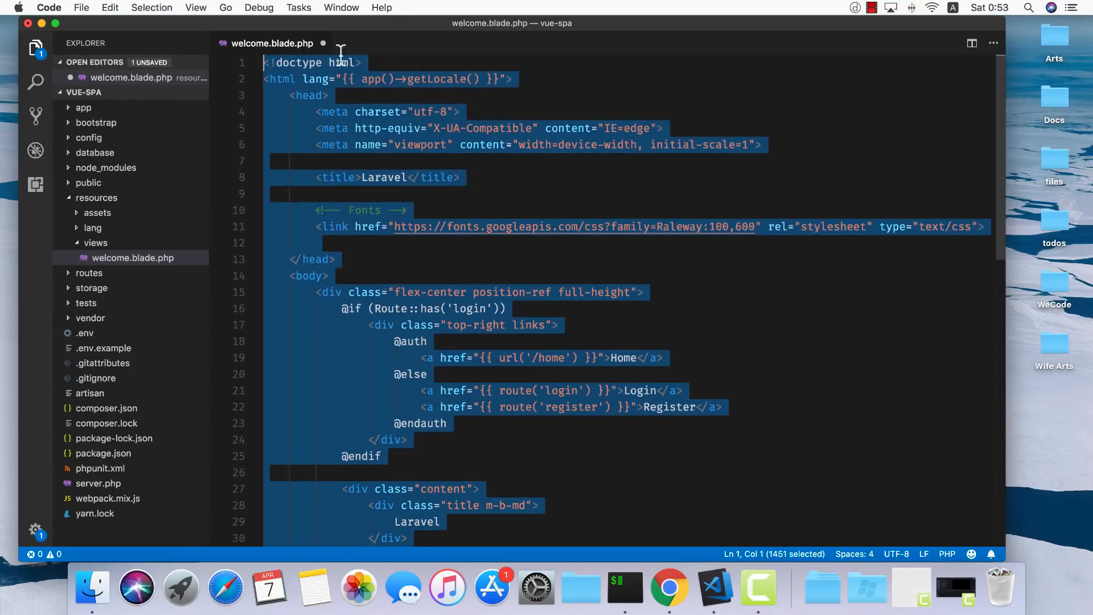
key("Delete")
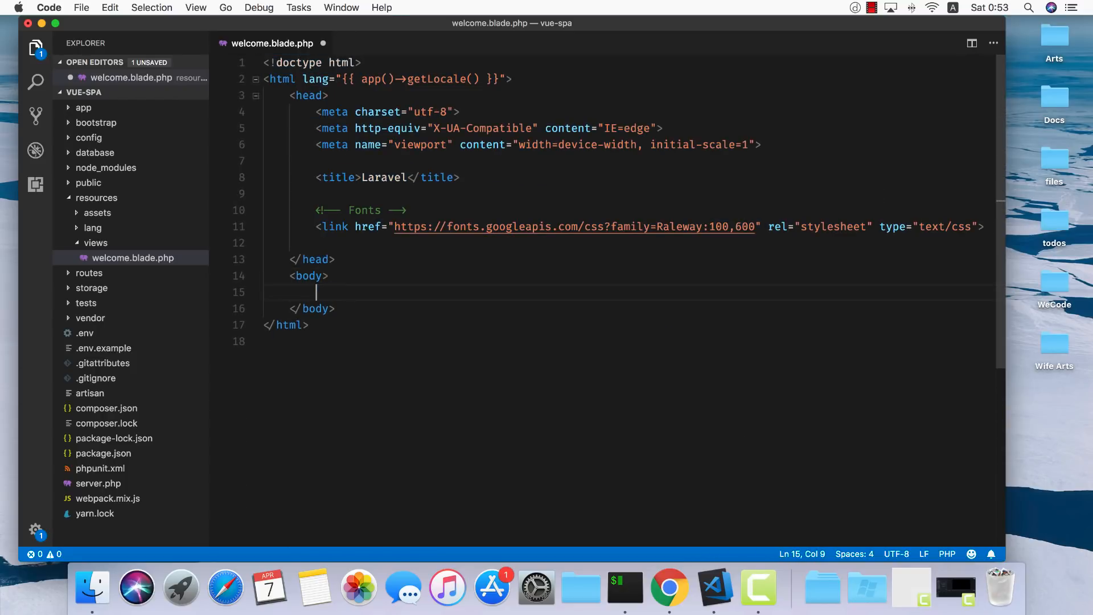
type("<div id=\"app\"></div>")
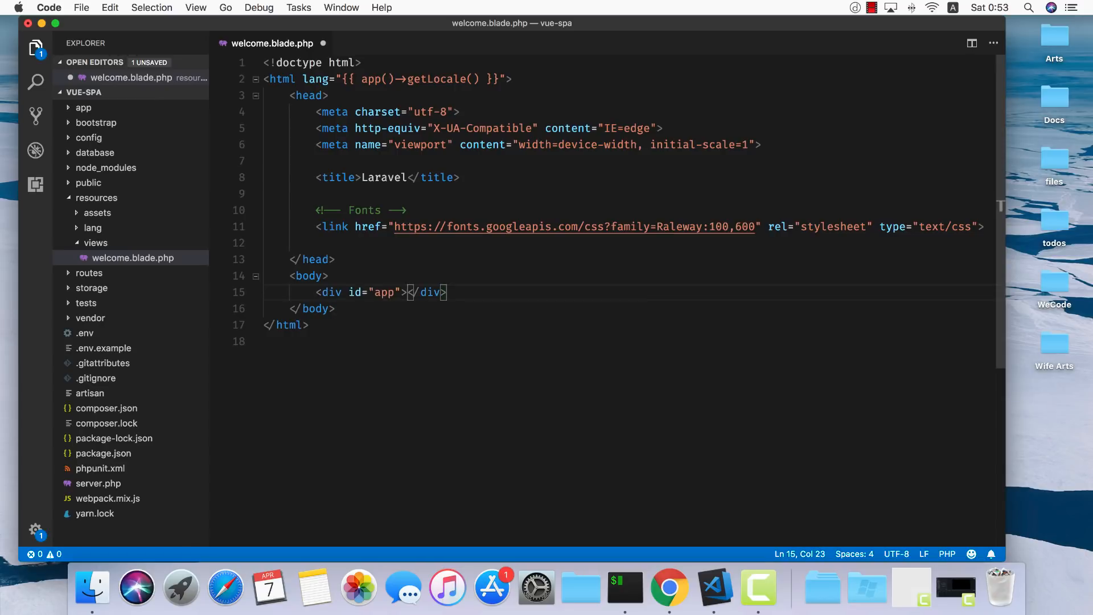
key("enter")
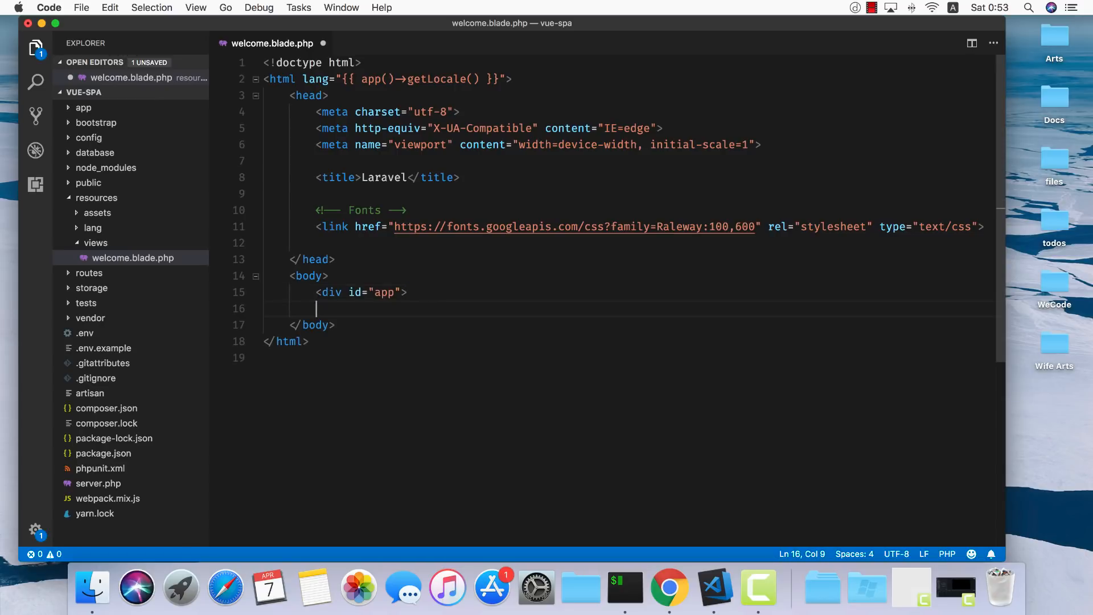
- Add a js/app.js script tag and a css/app.css stylesheet link using asset()
type("script src=\"{{ assets|() }}\"></script>")
left_click(629, 292)
type("</div>")
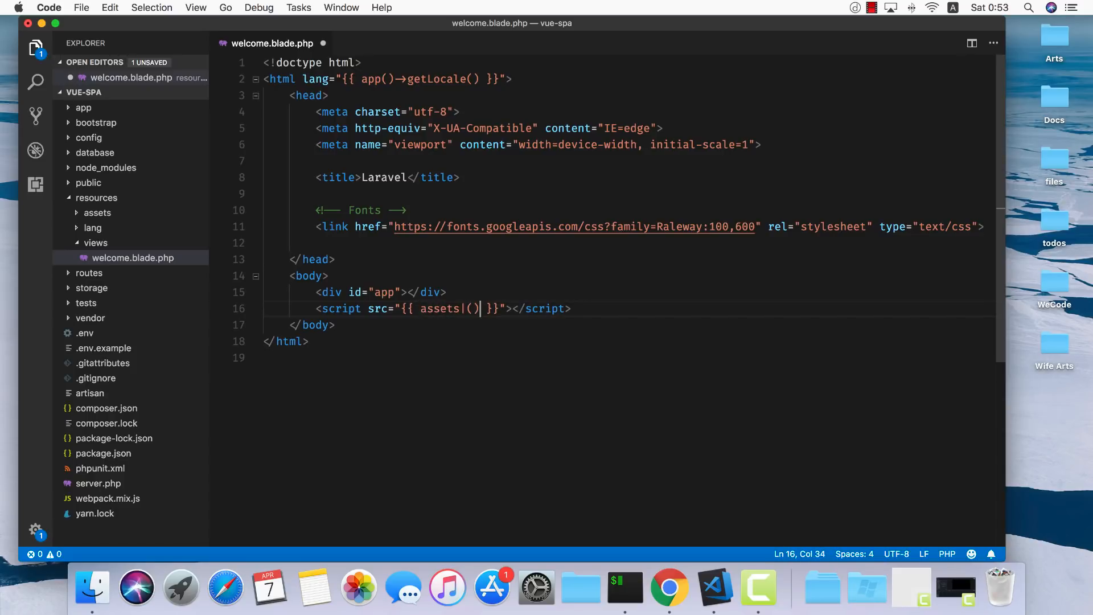
type("''")
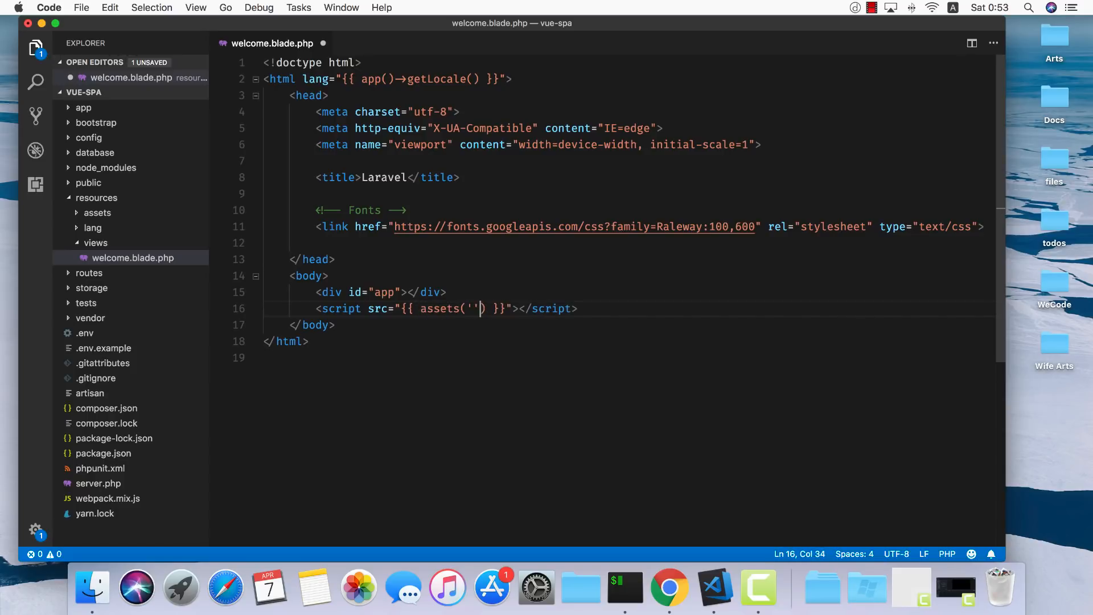
type("js/app.js")
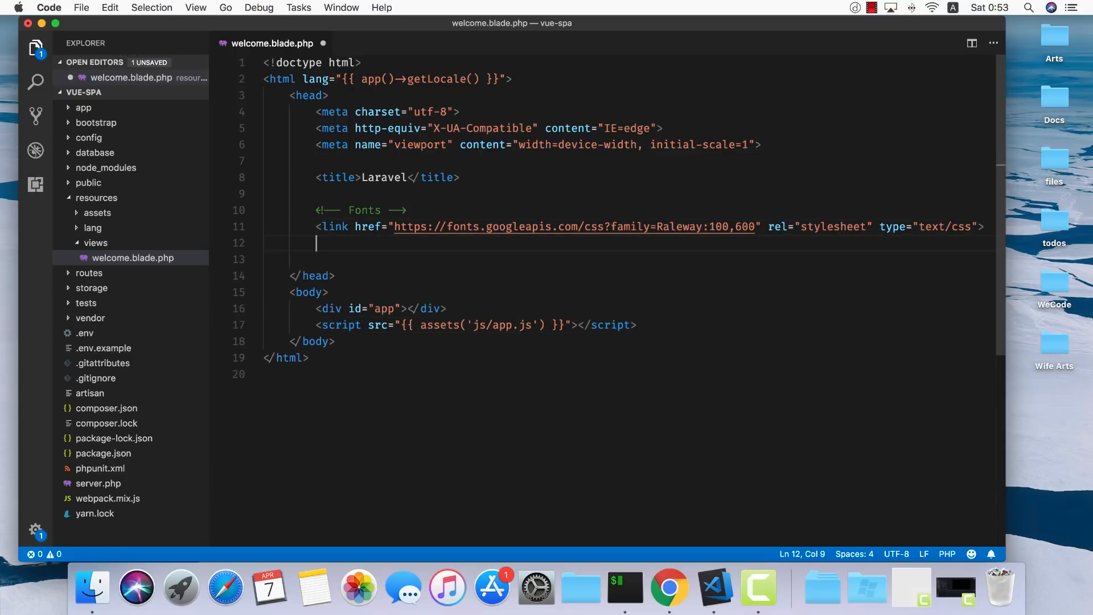
type("<link")
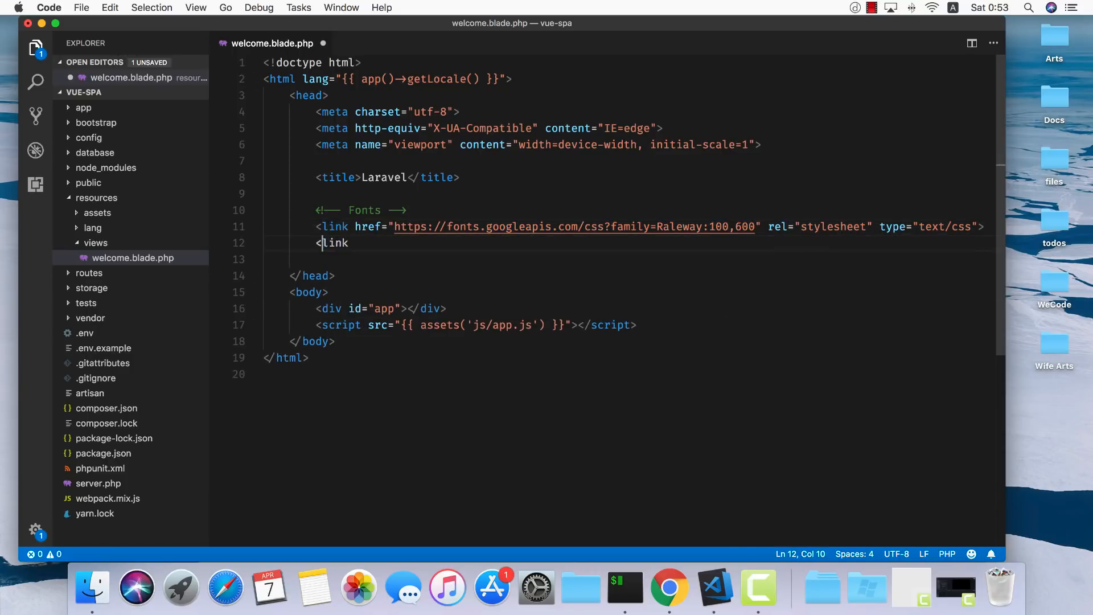
type("/>")
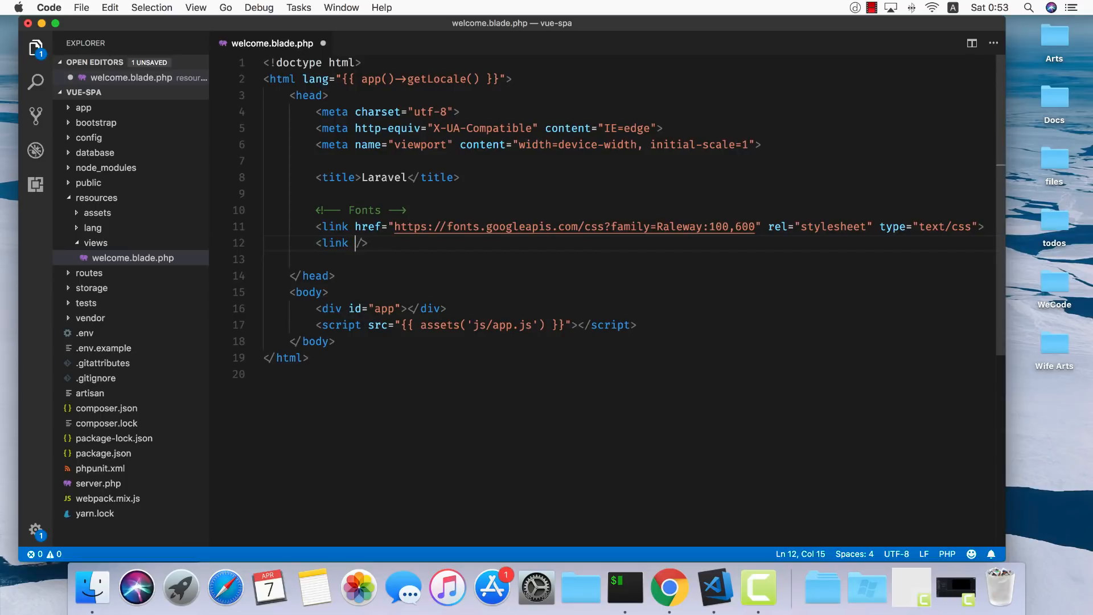
type("href=\"\"")
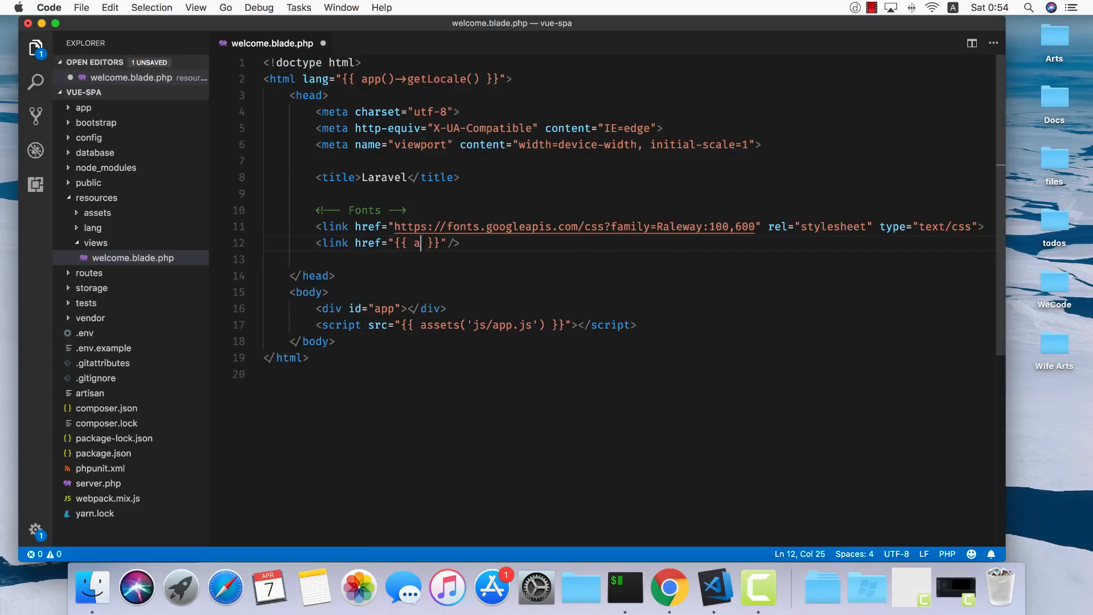
type("ssets()")
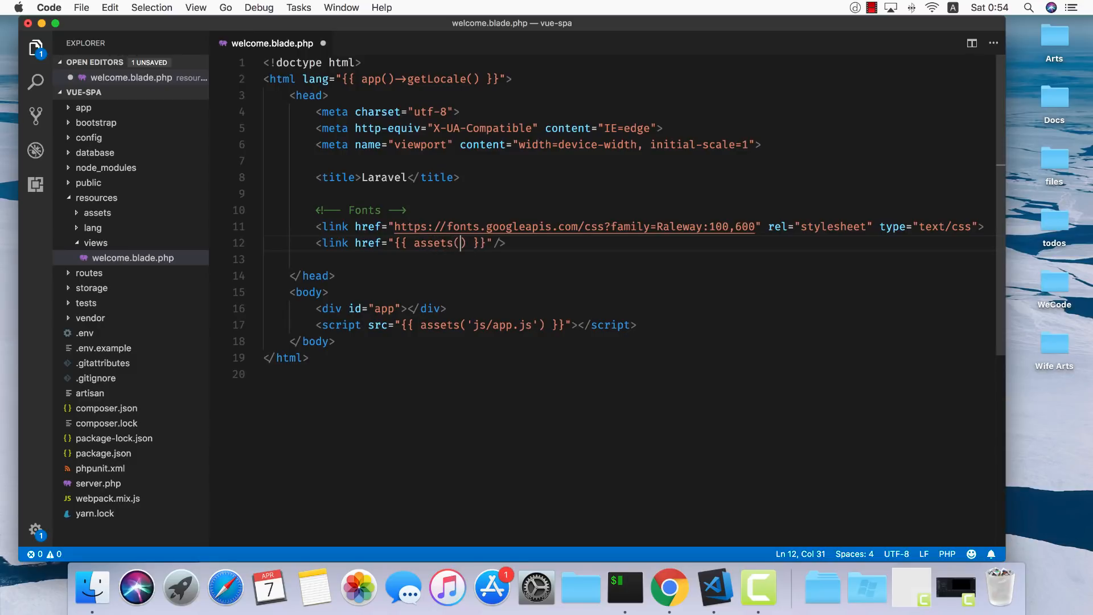
type("css/app.css'")
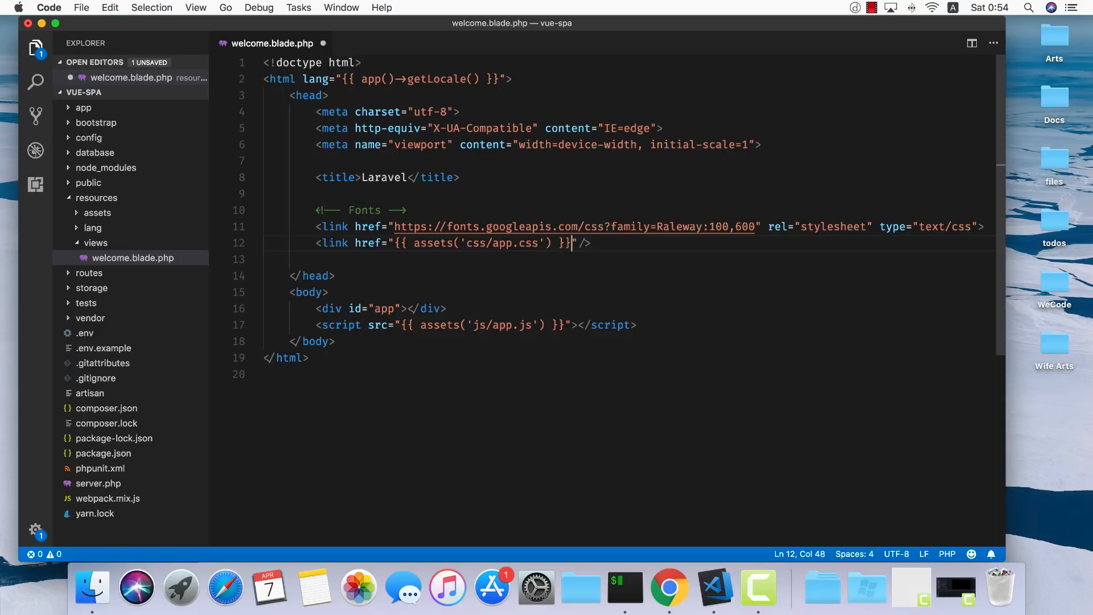
type("rel")
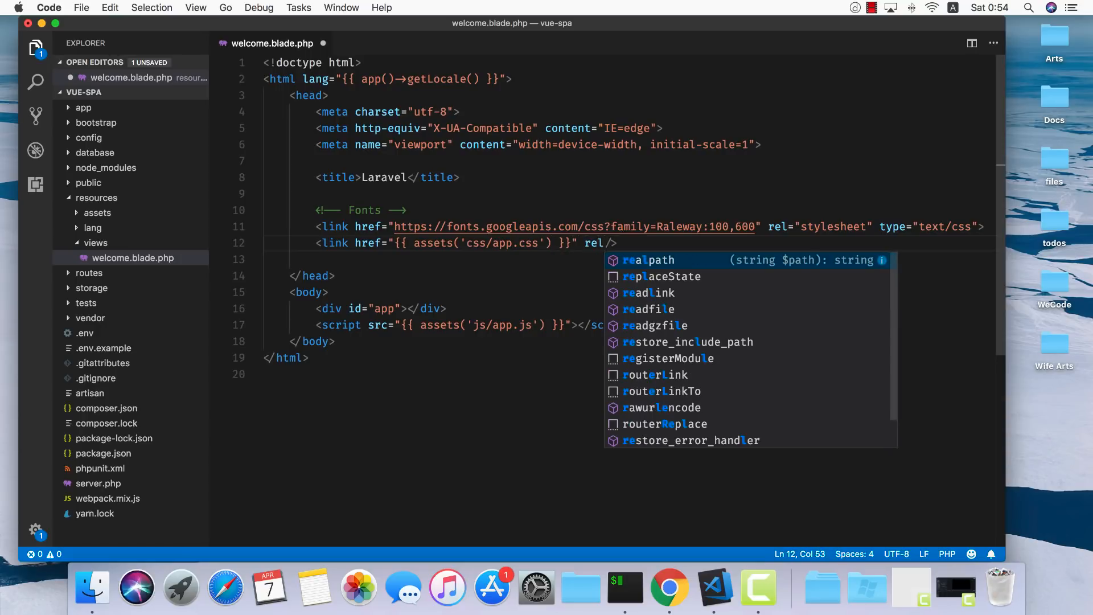
type("stylesheet\"")
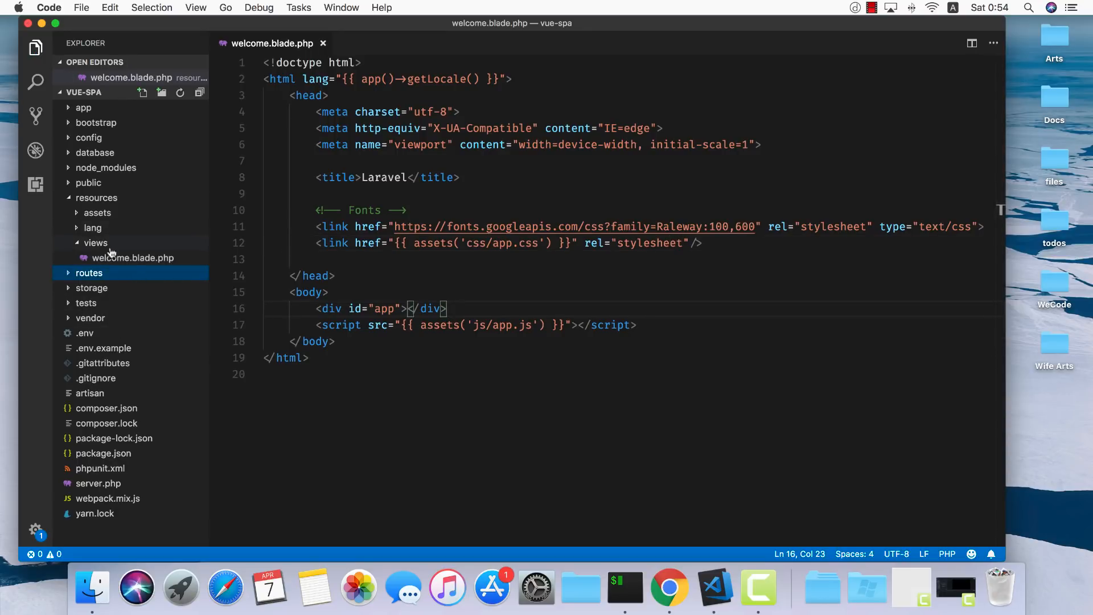
- Trim bootstrap.js to lodash, jQuery/Bootstrap and axios CSRF setup, then move to app.js
left_click(97, 213)
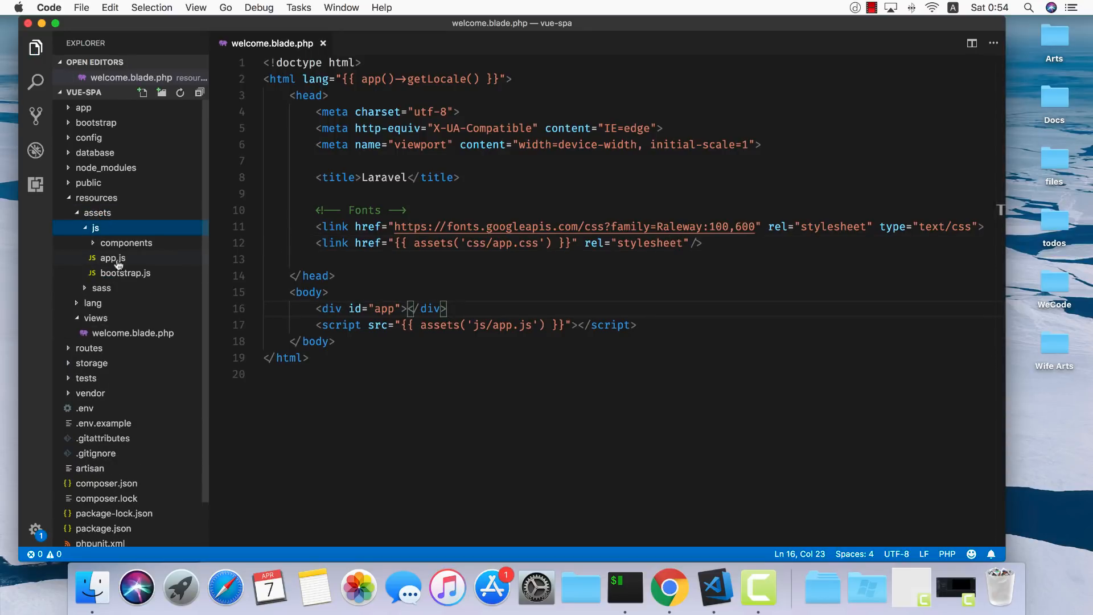
left_click(125, 272)
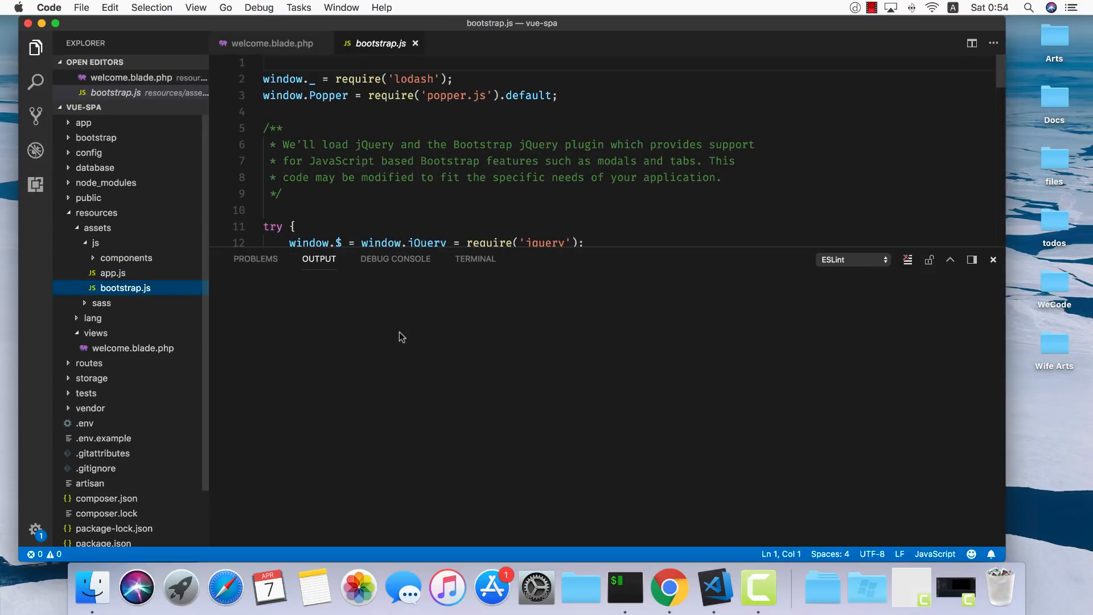
scroll("down", 3)
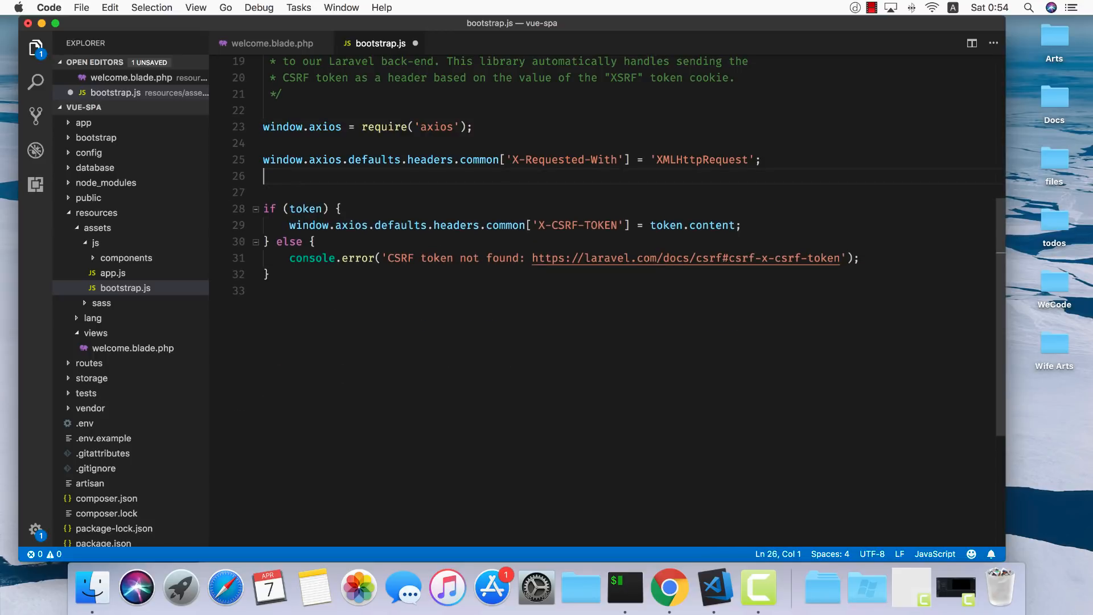
scroll("up", 3)
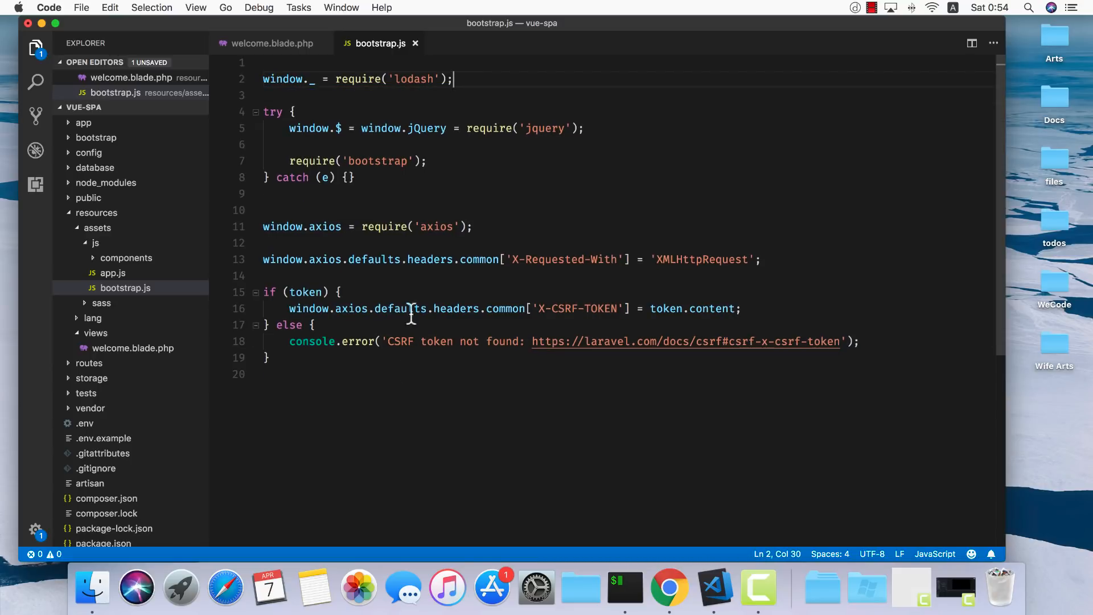
left_click(112, 272)
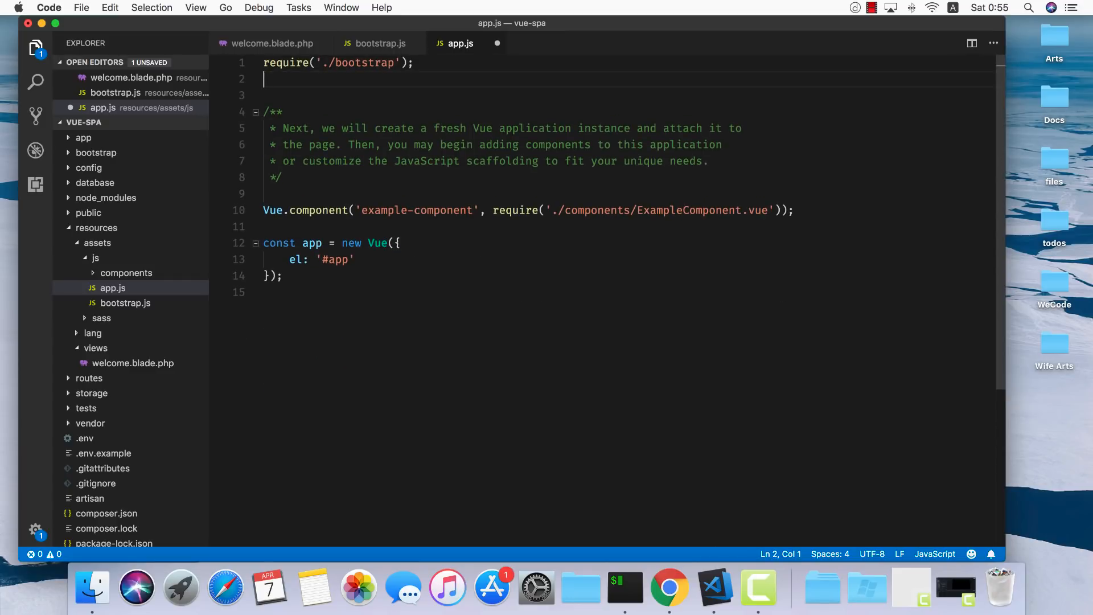
- Import Vue, VueRouter and Vuex in app.js and register the plugins with Vue.use
type("import Vue from 'vue';")
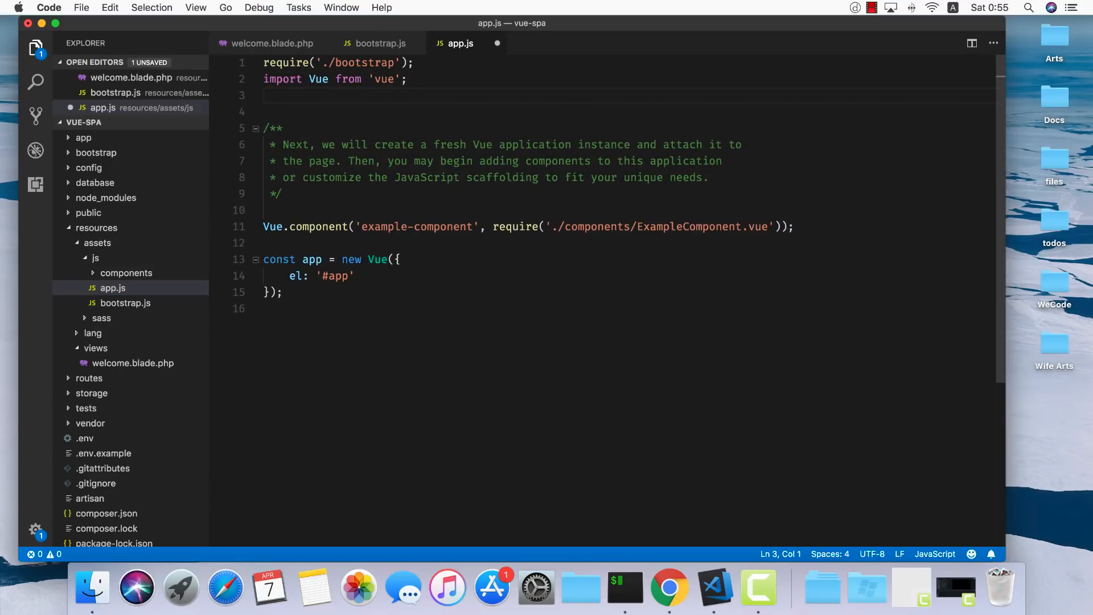
type("import Vue")
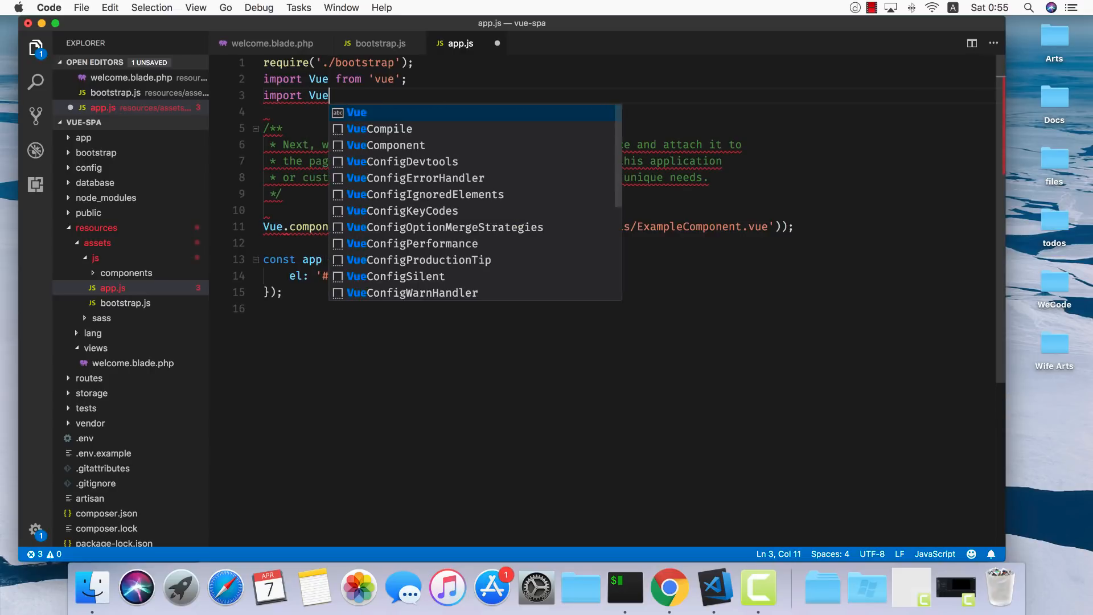
type("Router from 'vue-router")
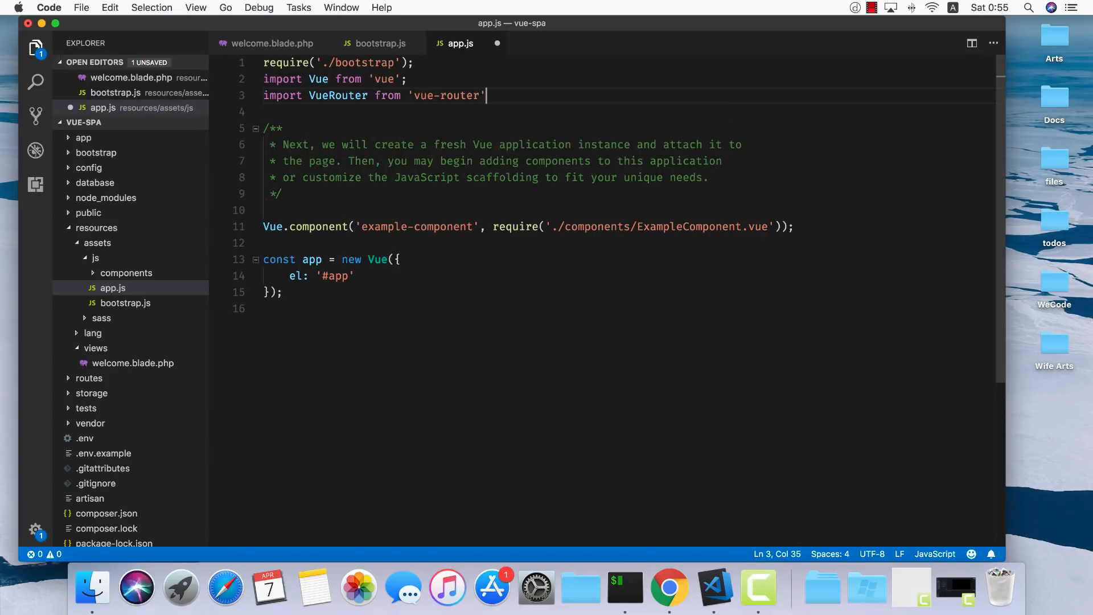
type("om")
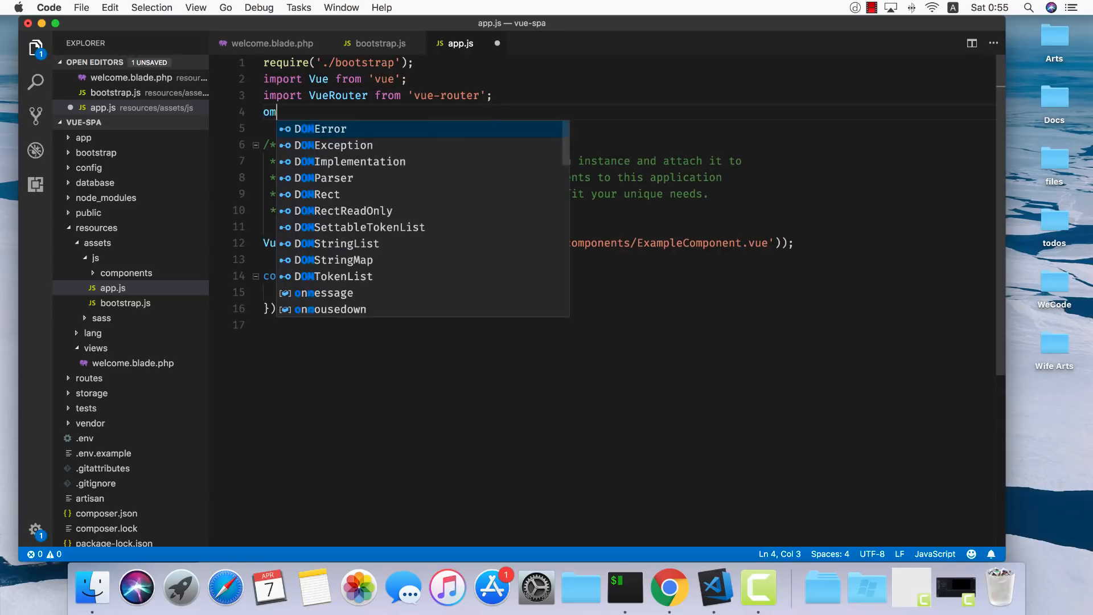
type("import V")
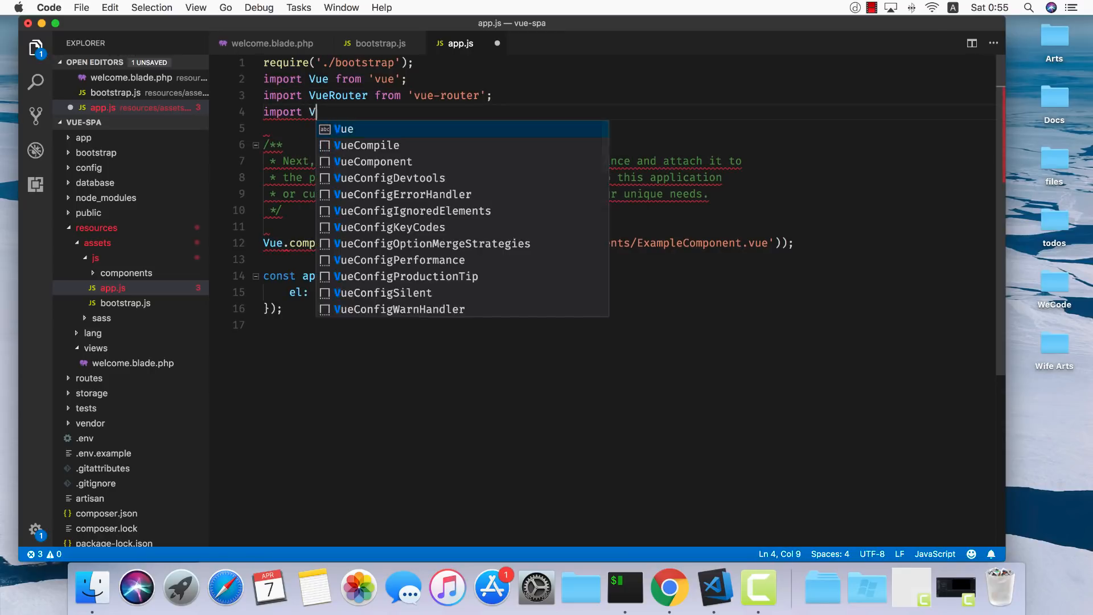
type("uex from ''")
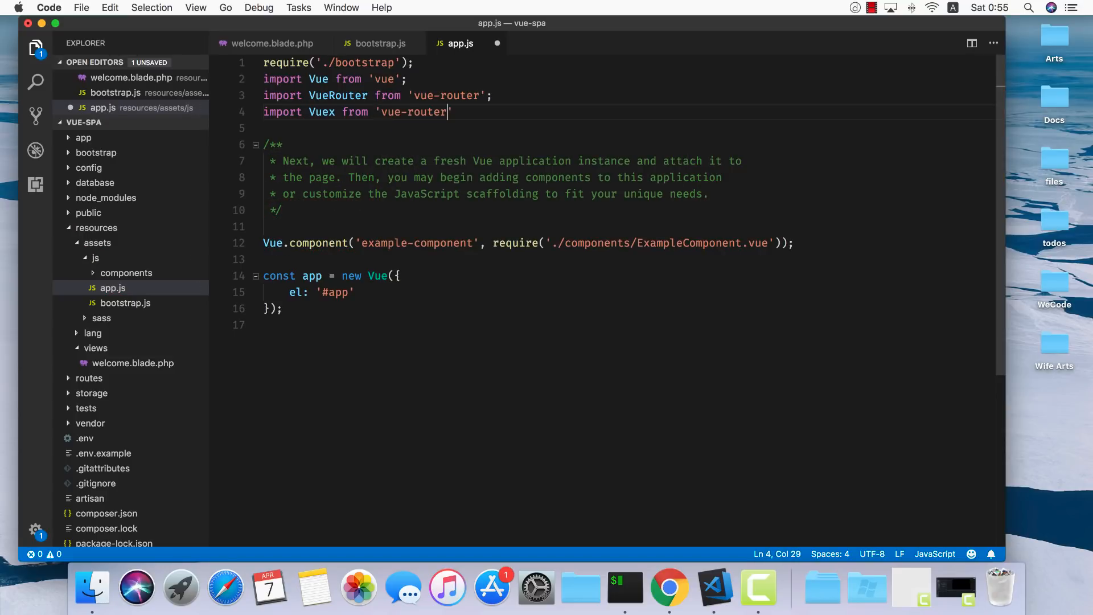
type("vuex';")
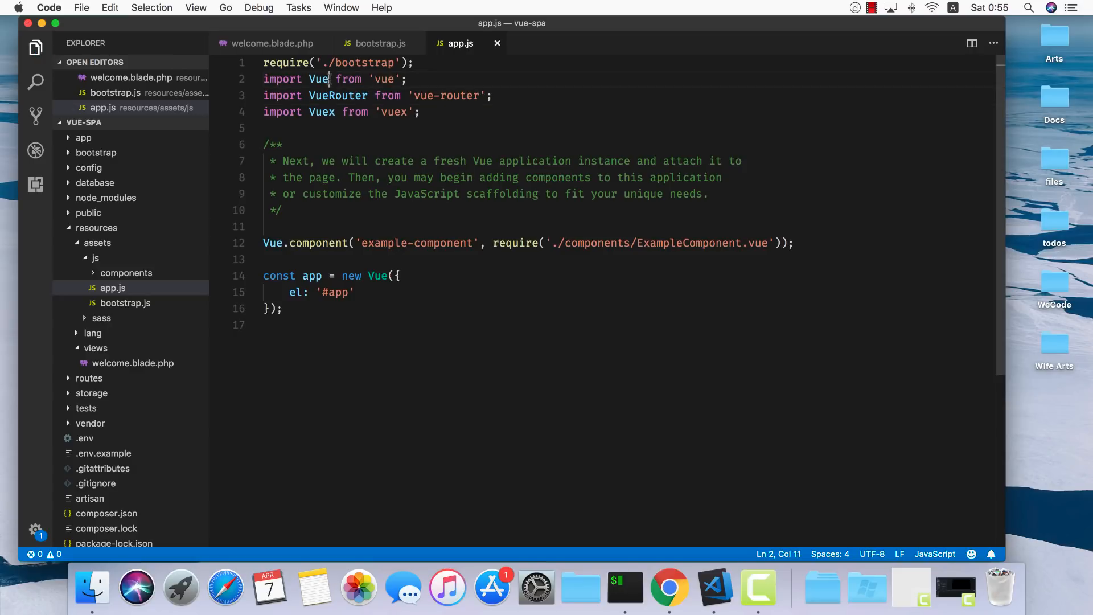
key("enter")
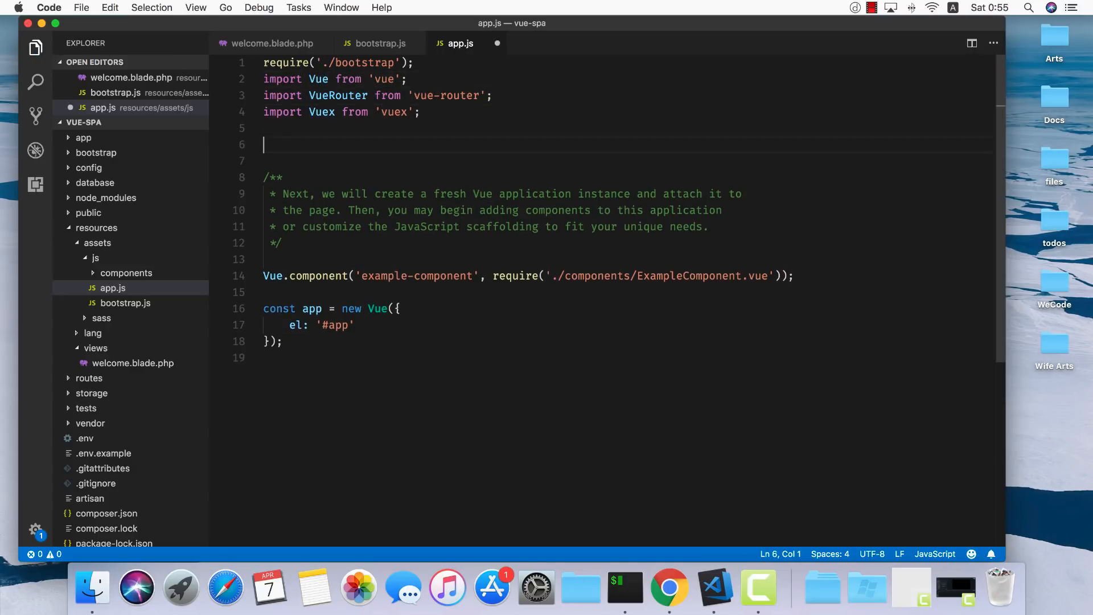
type("Vue.use(Vuex);")
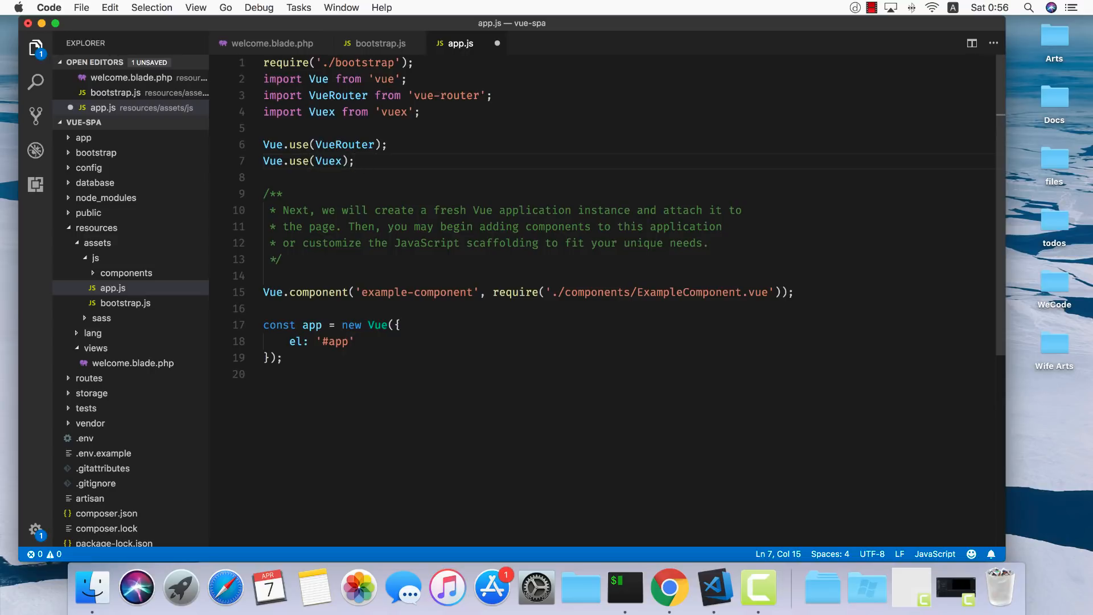
- Define const router = new VueRouter({ mode: 'history' })
key("Enter")
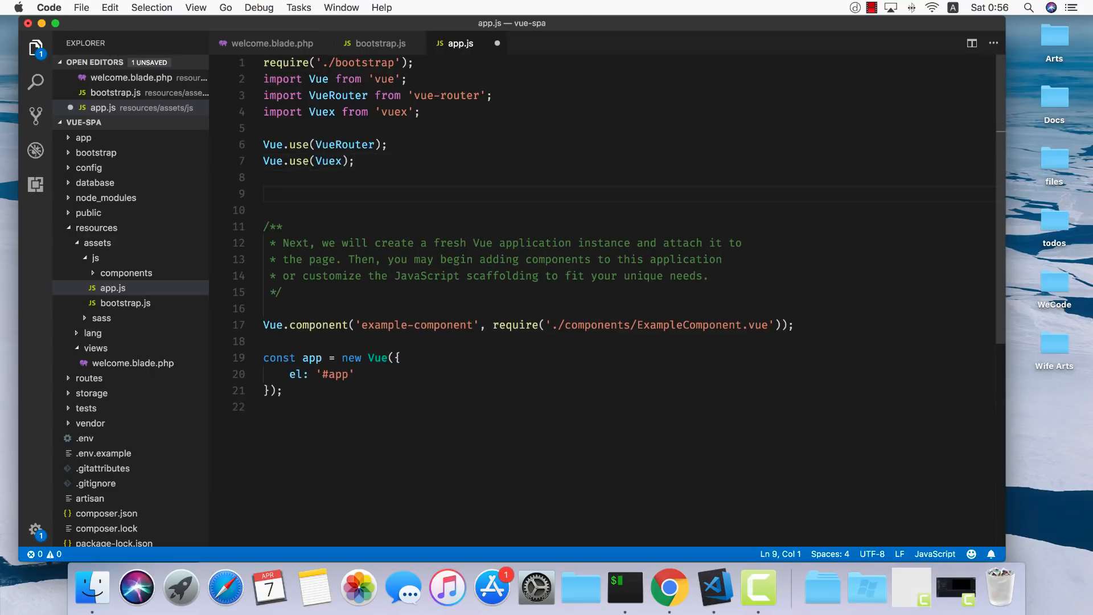
type("const r")
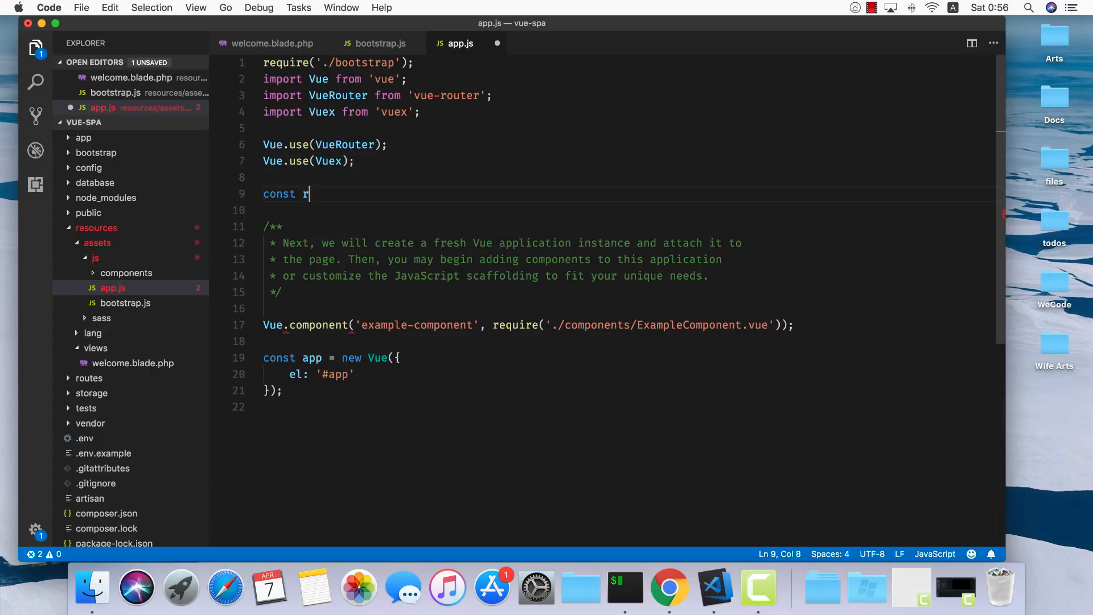
type("outer = V")
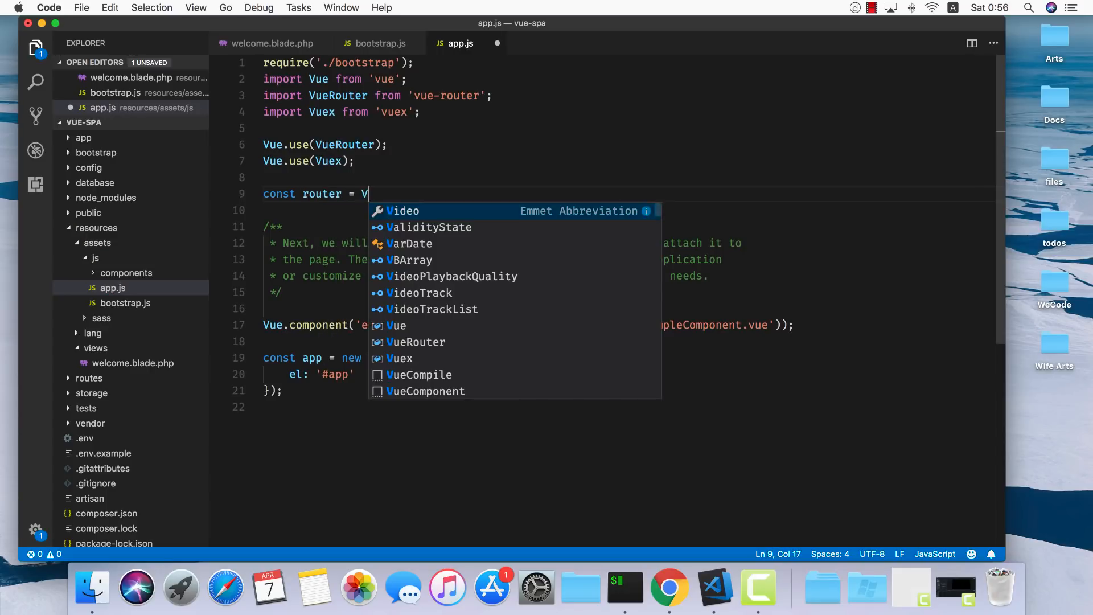
type("new Vue")
left_click(628, 210)
type("router,")
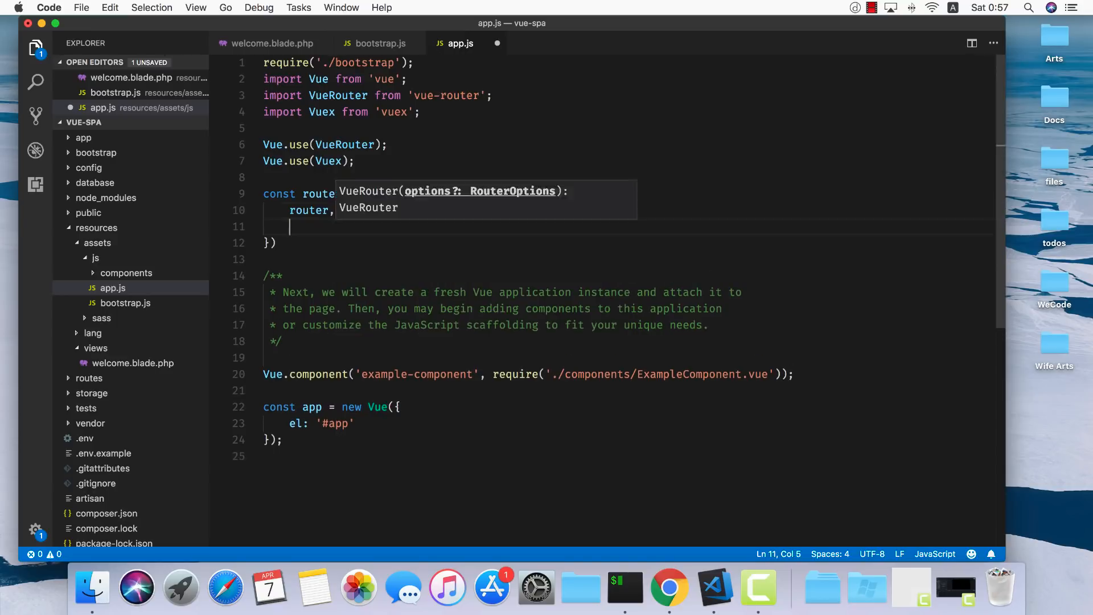
type("mode:")
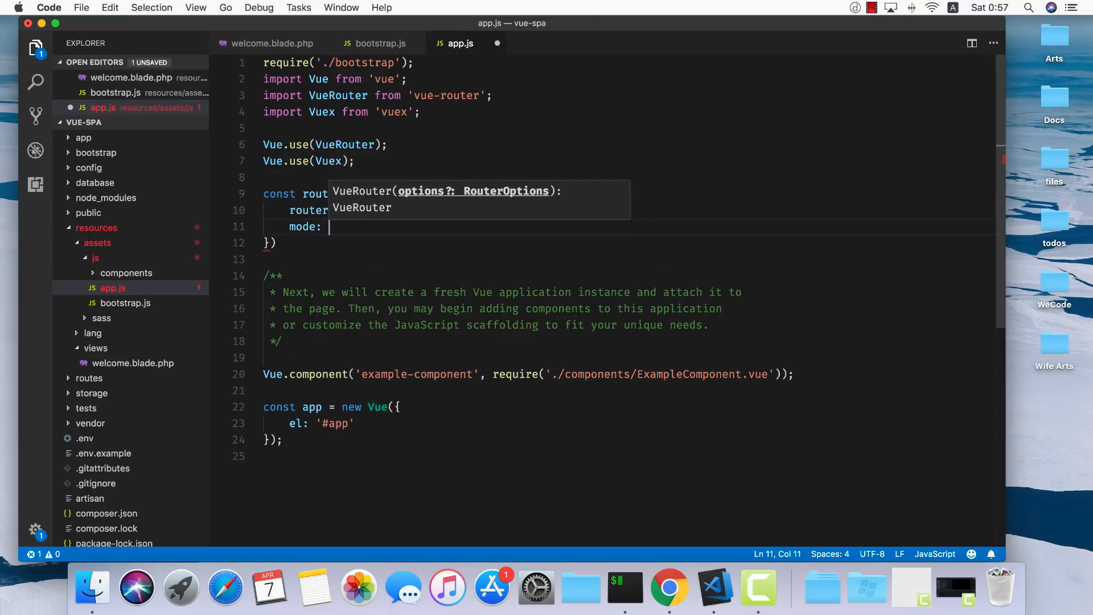
type("'")
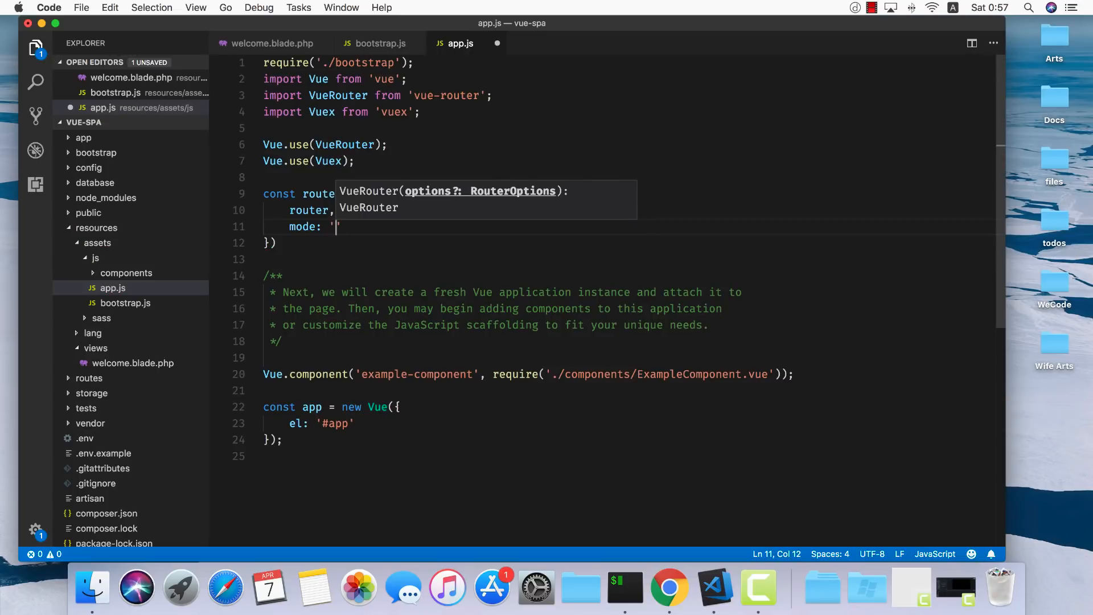
type("history")
left_click(272, 243)
type(";")
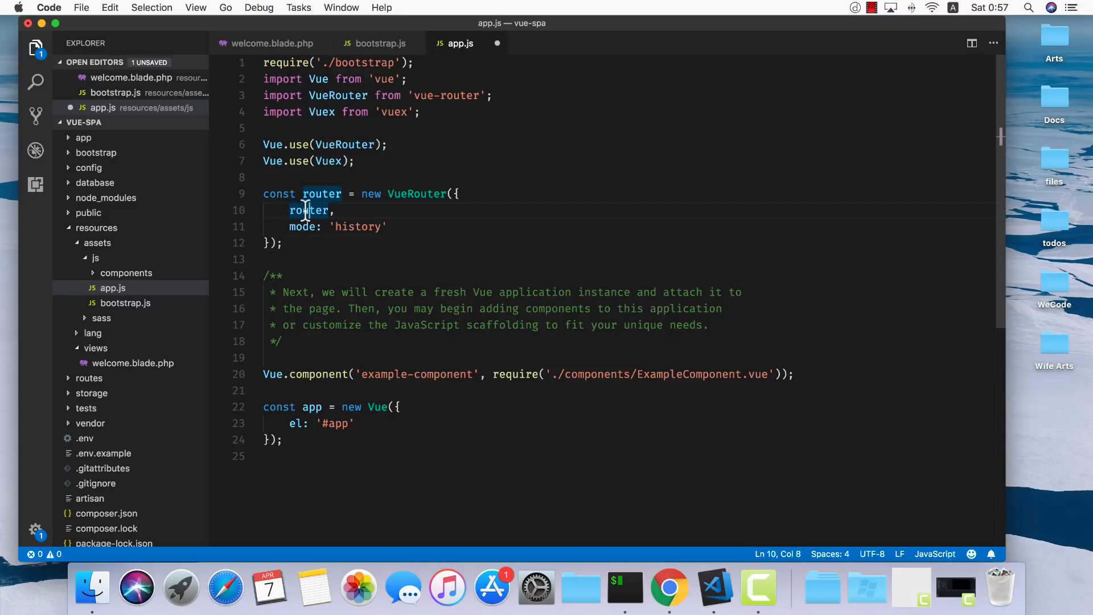
double_click(308, 209)
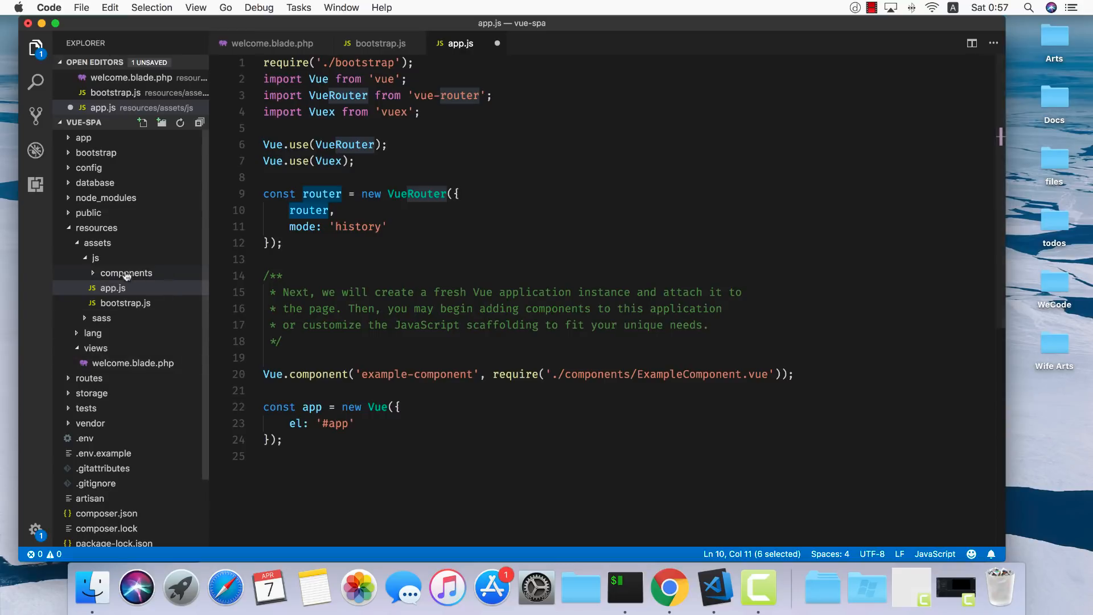
- Create routes.js in the js folder exporting a const routes array
left_click(142, 123)
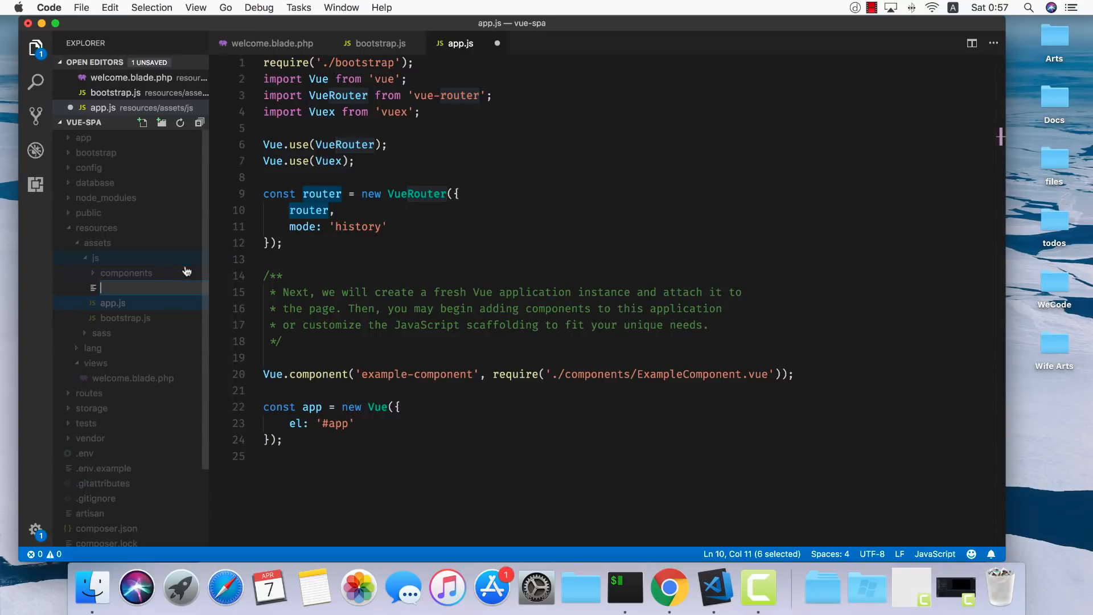
type("router.js")
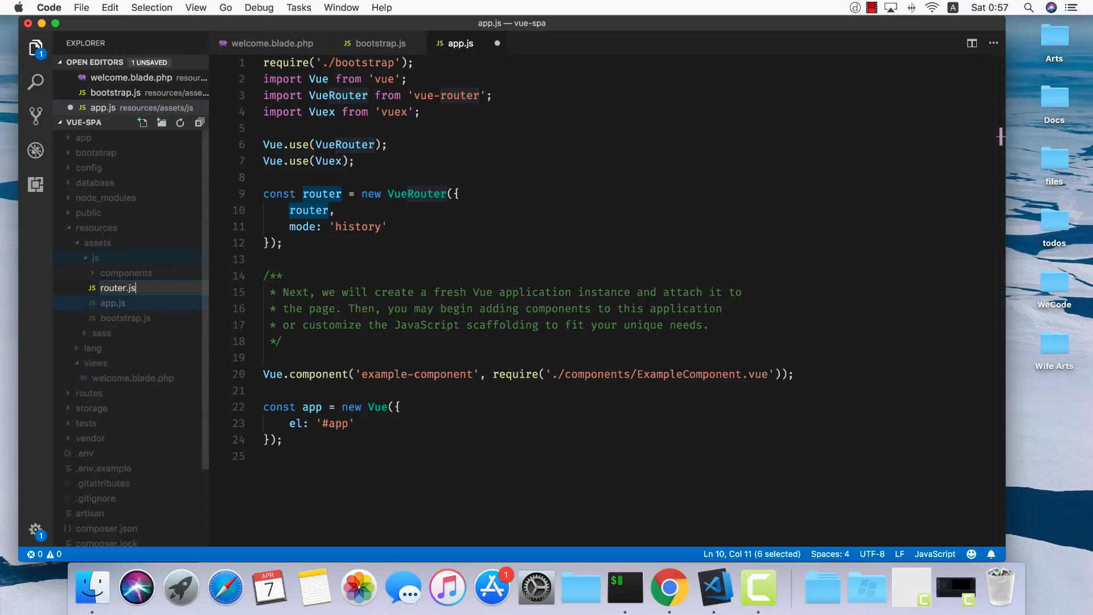
type("routes.js")
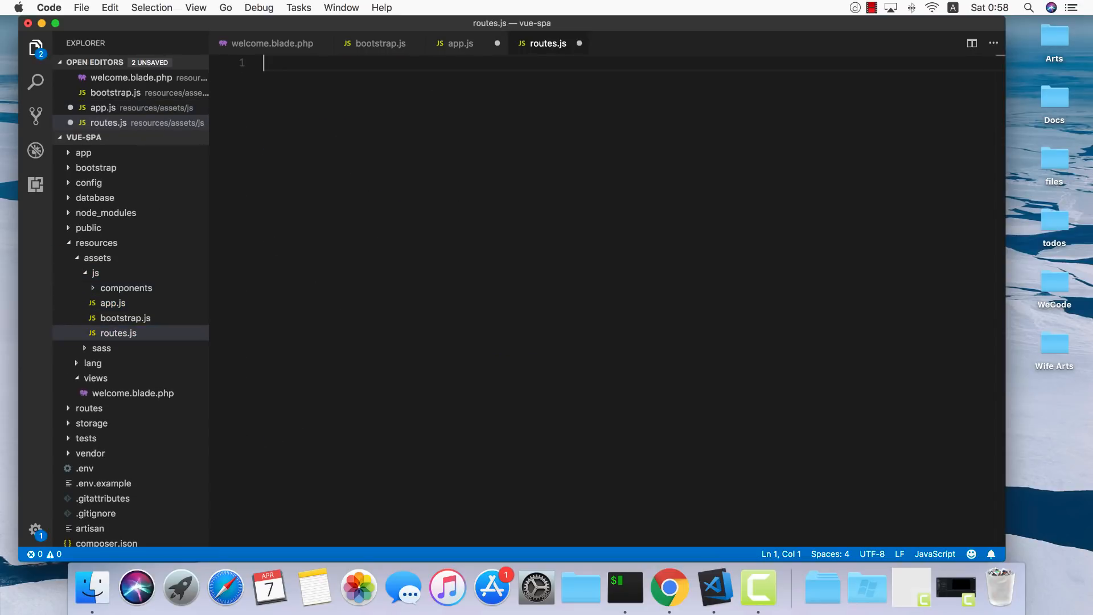
type("export c")
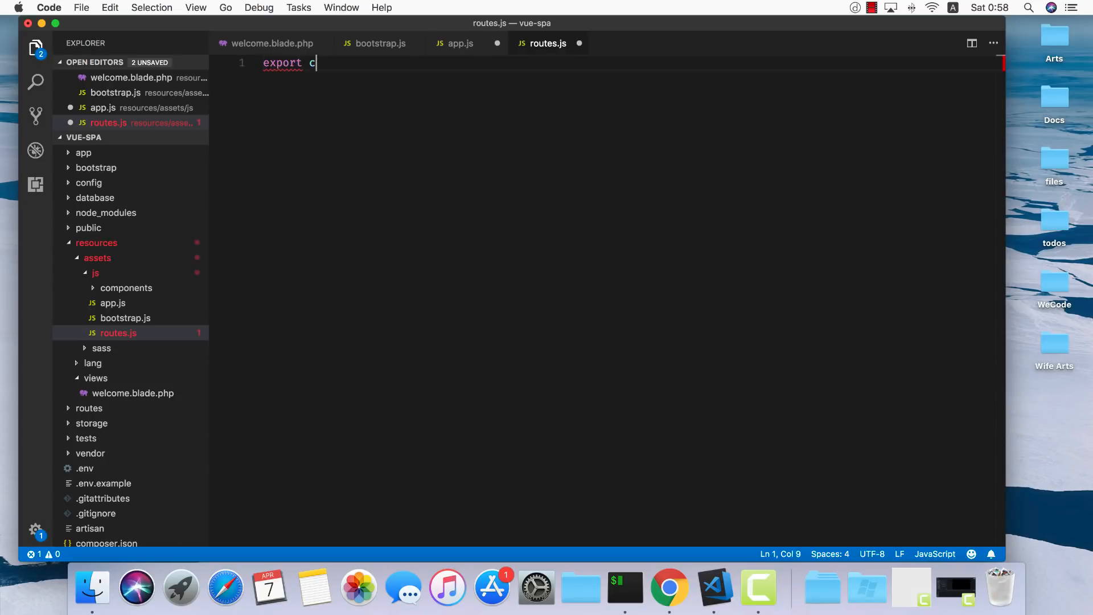
type("onst routes = [")
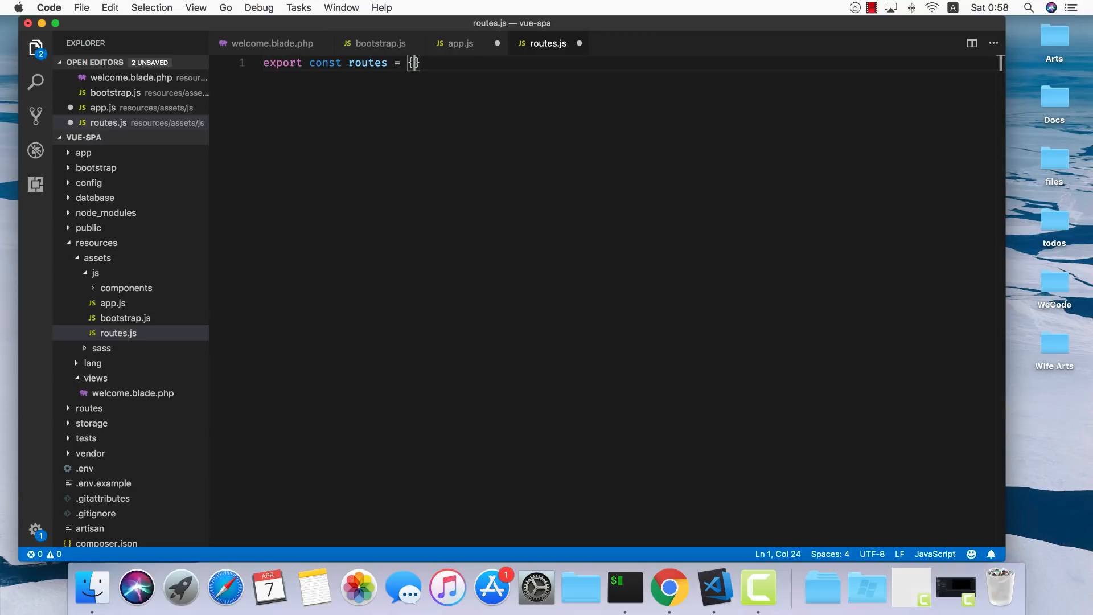
type(";")
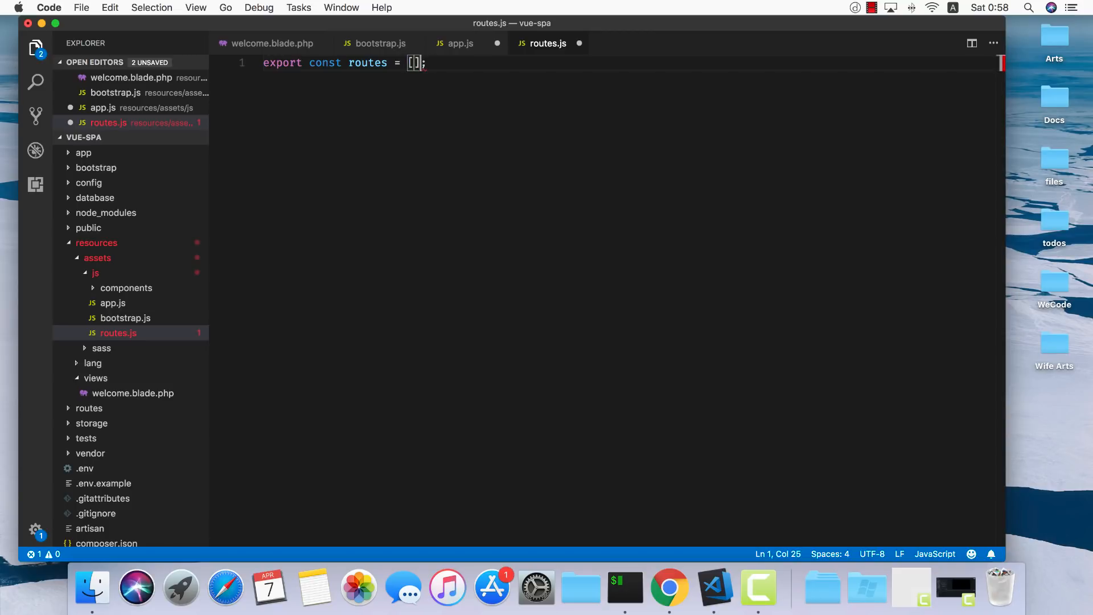
- Add a route entry mapping path '/' to the Home component
key("Enter")
type("{")
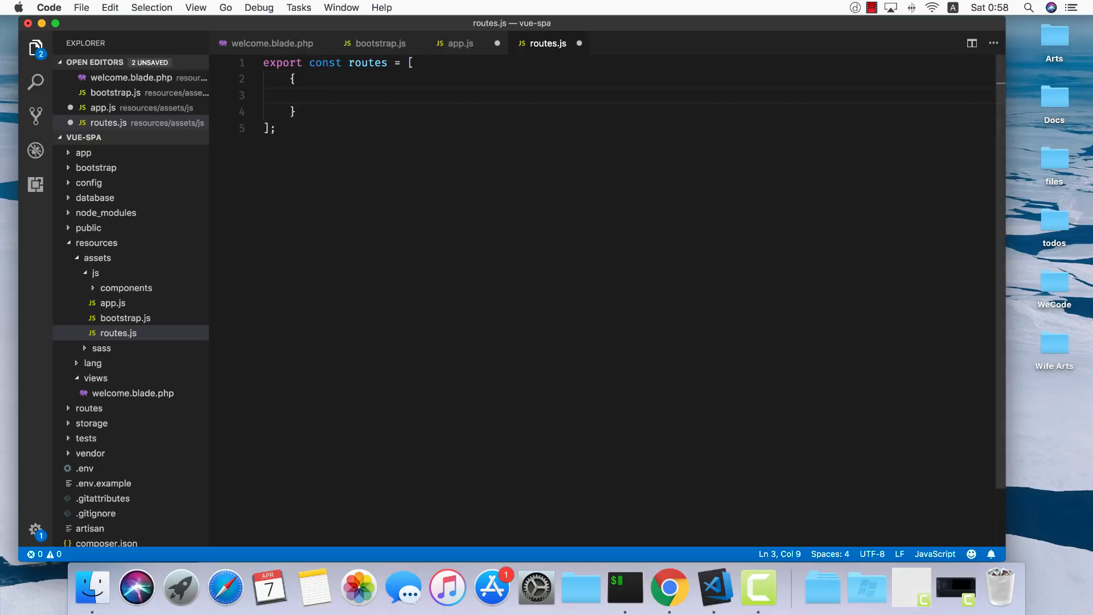
type("path: '/',")
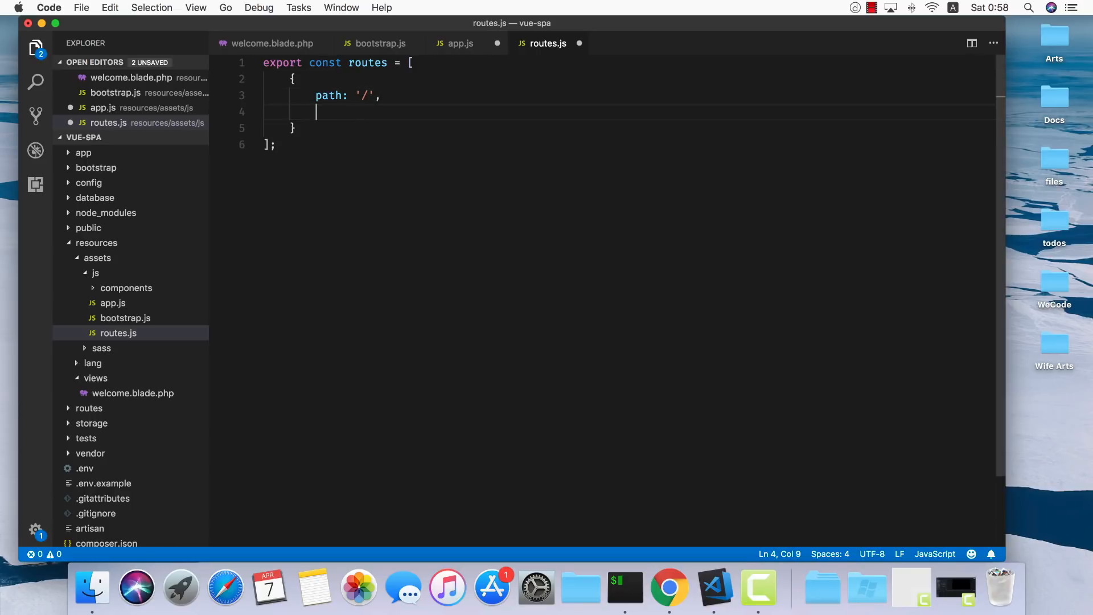
type("component")
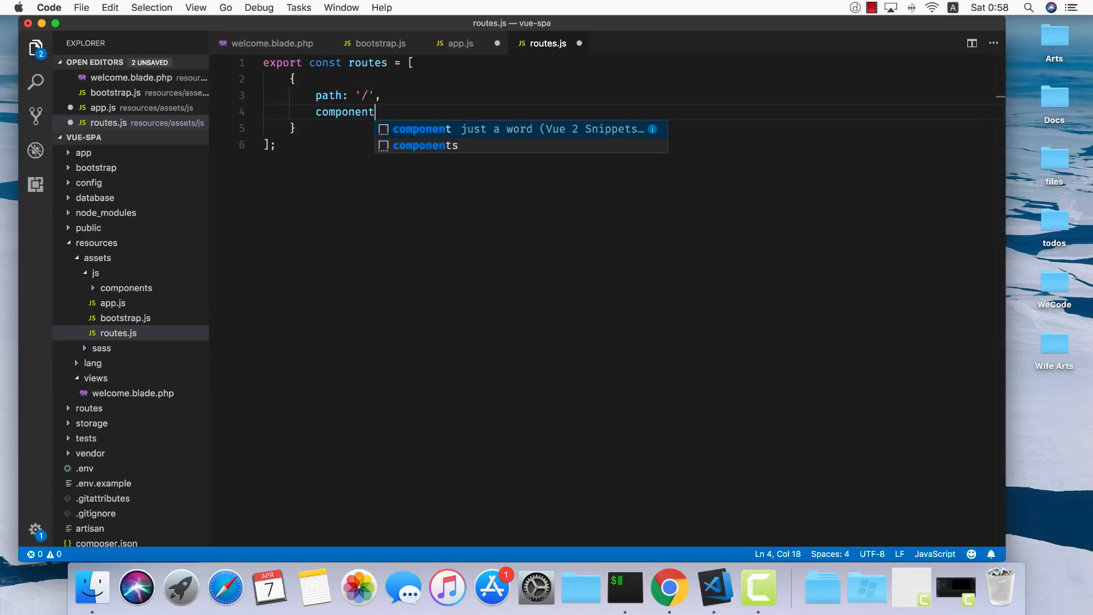
type(": Home")
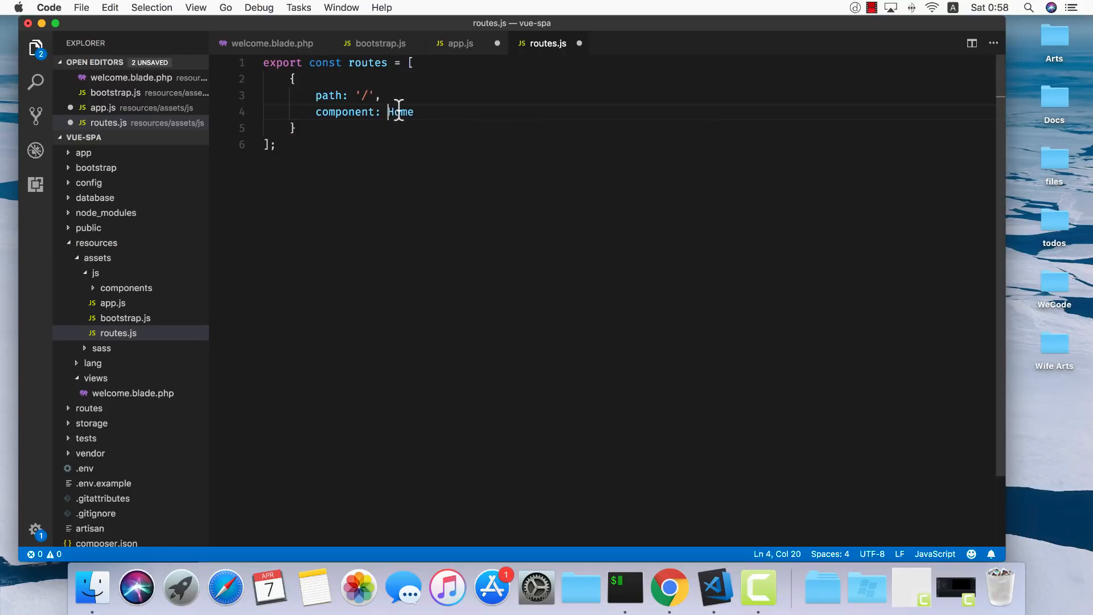
double_click(400, 111)
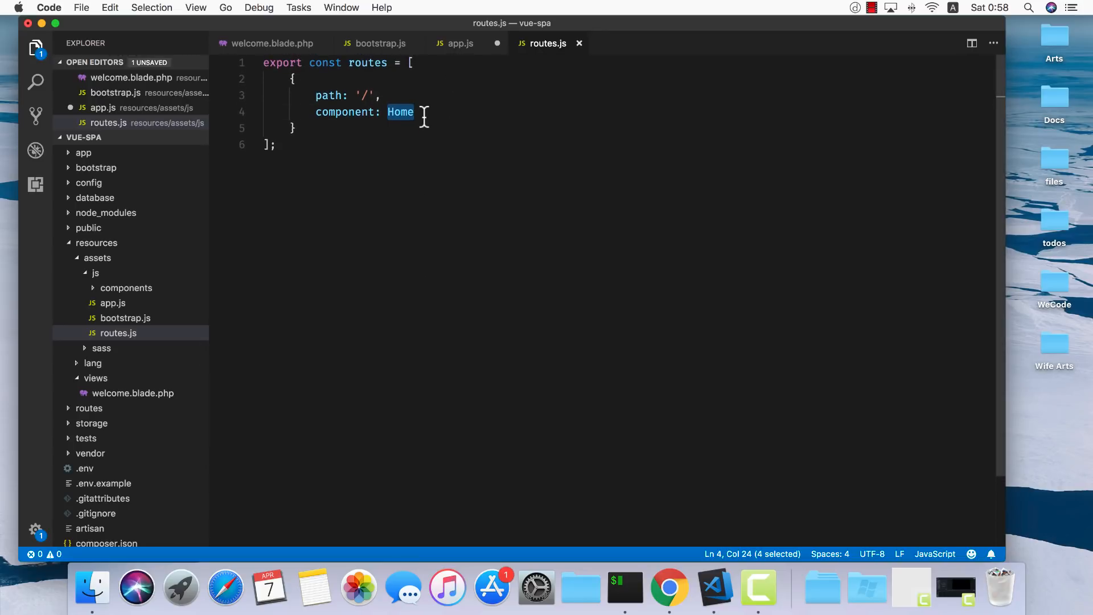
- Import { routes } from './routes' in app.js
left_click(461, 44)
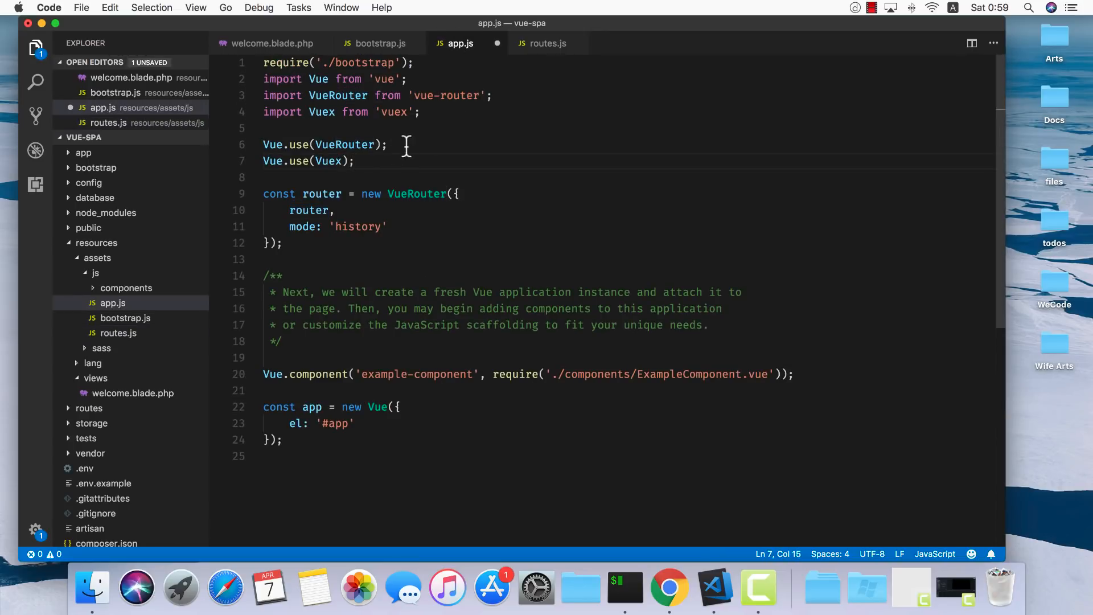
type("import {routes")
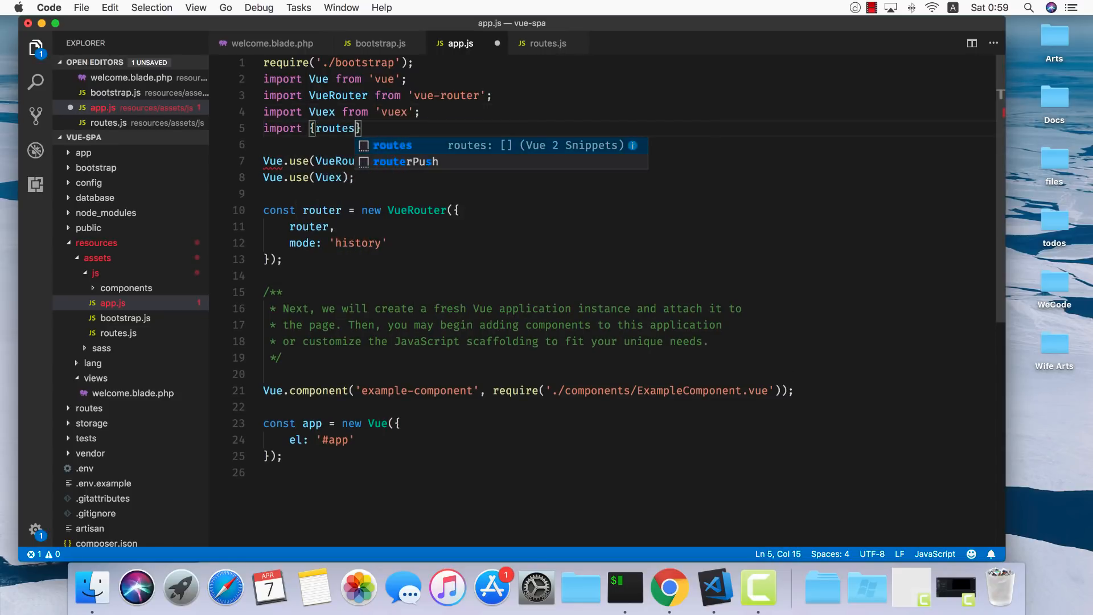
type("from ''")
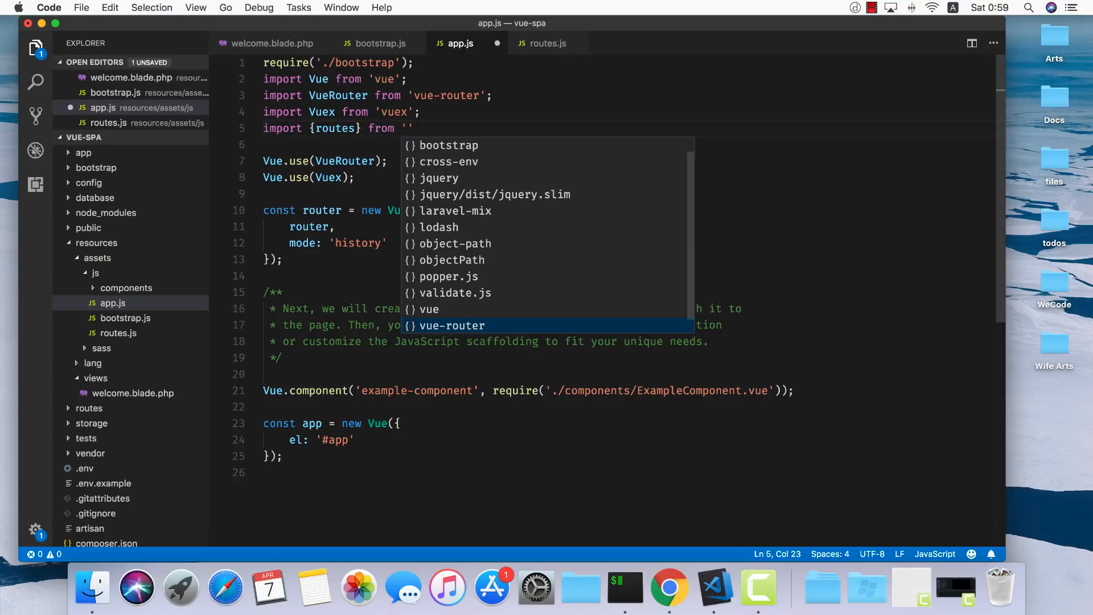
type("./routes';")
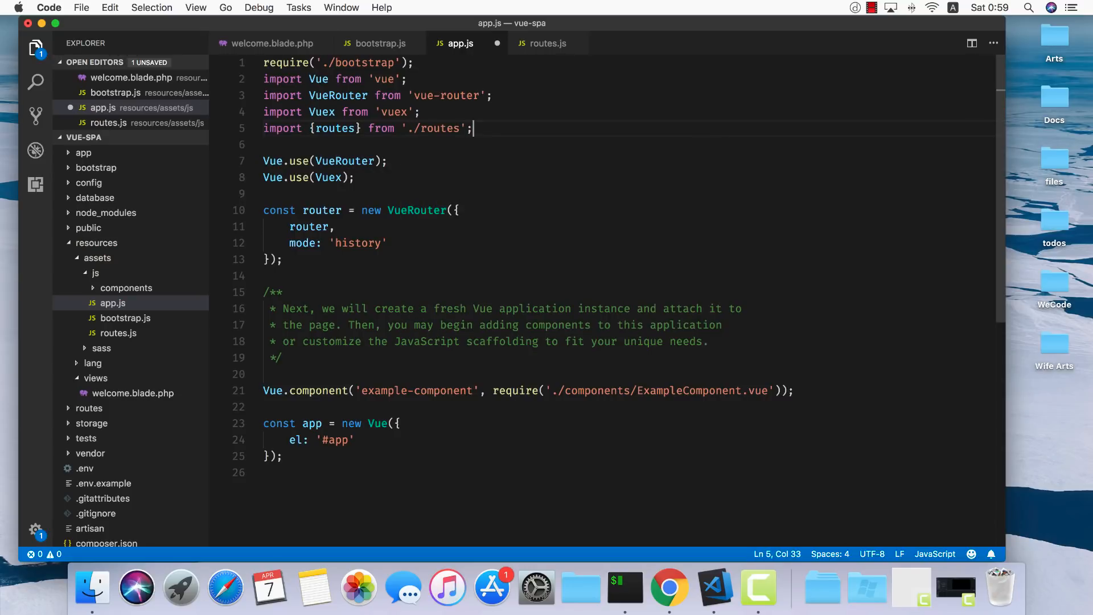
- Pass router into new Vue({...}) after el: '#app'
double_click(335, 129)
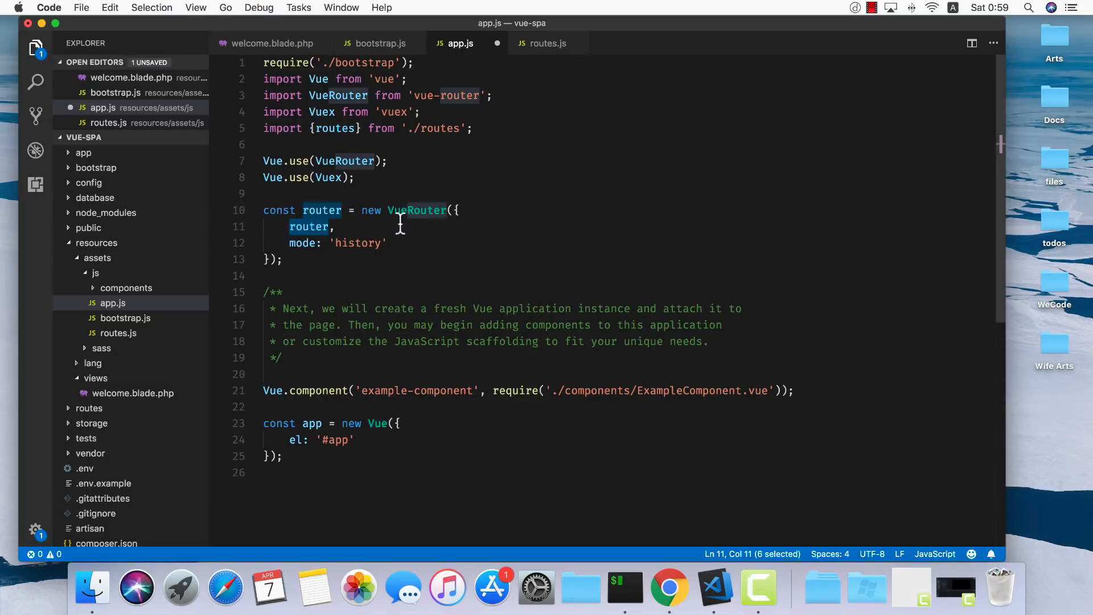
left_click(354, 439)
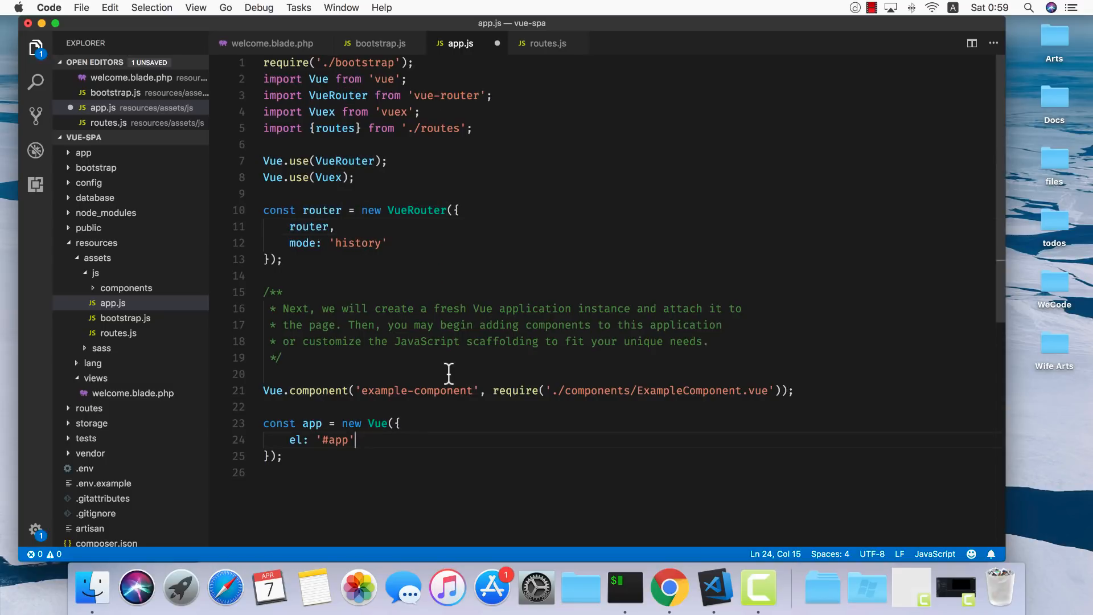
double_click(308, 226)
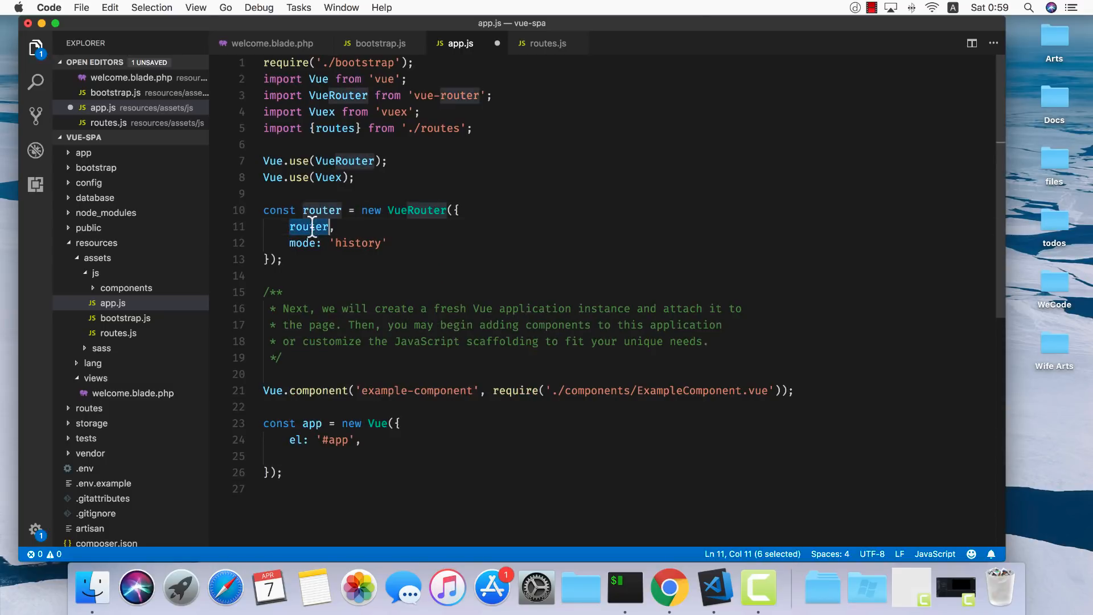
type("router")
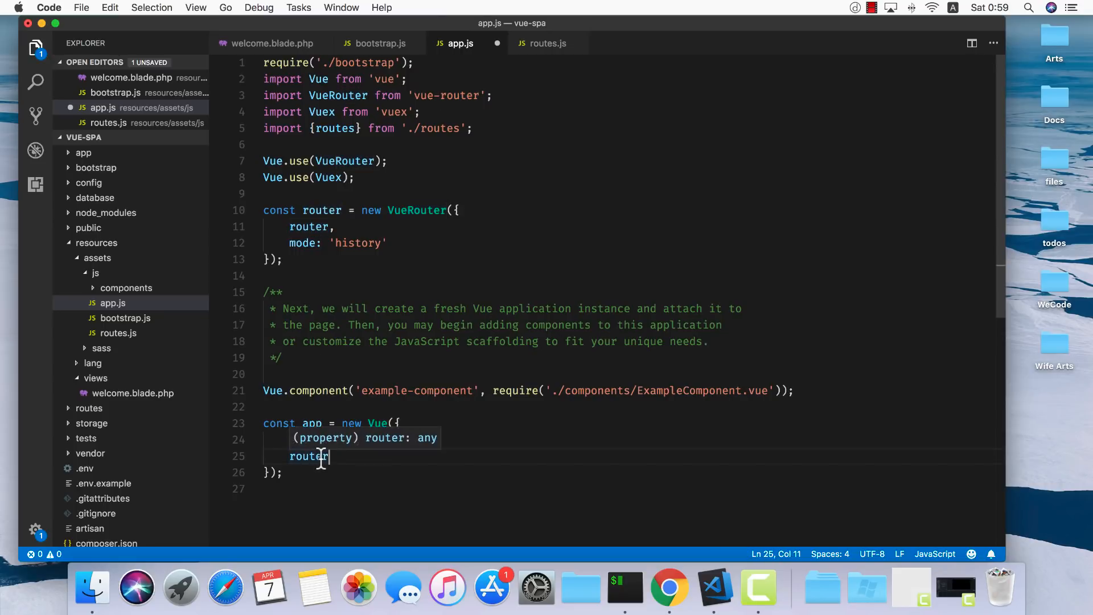
type("el: '#app',")
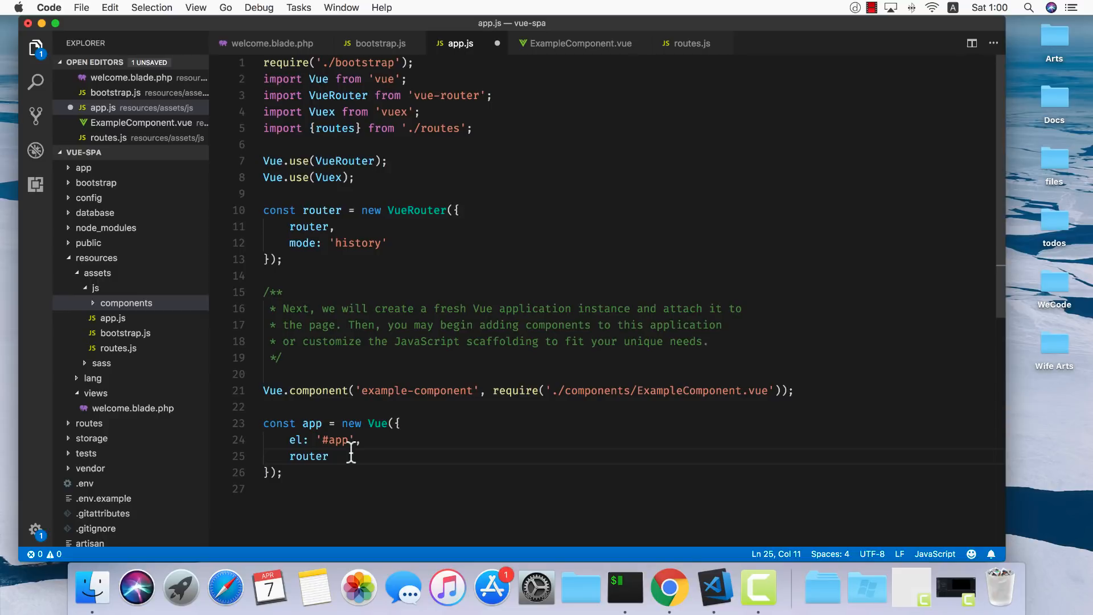
mouse_move(281, 404)
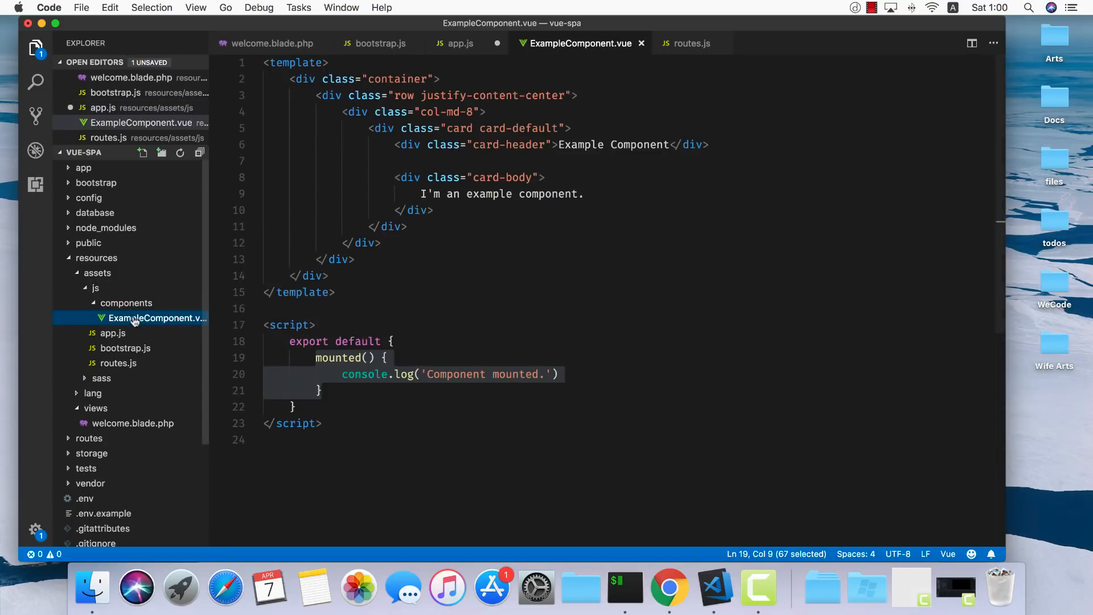
- Replace mounted() with name: 'main-app' and set the card-body text to 'This is our main app'
left_click(319, 390)
type("n")
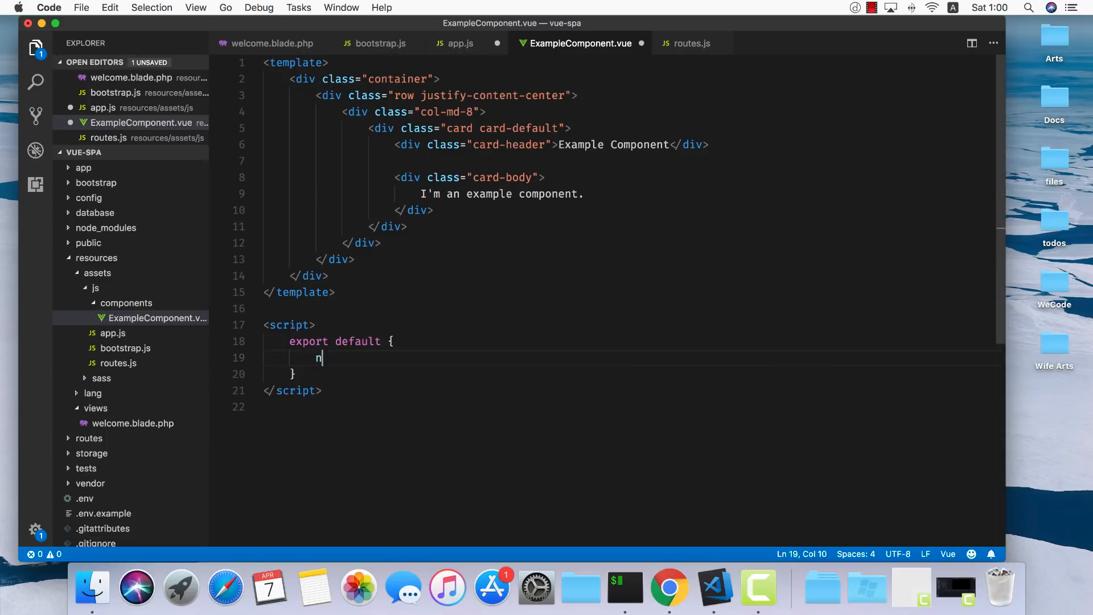
type("ame: 'main-ap")
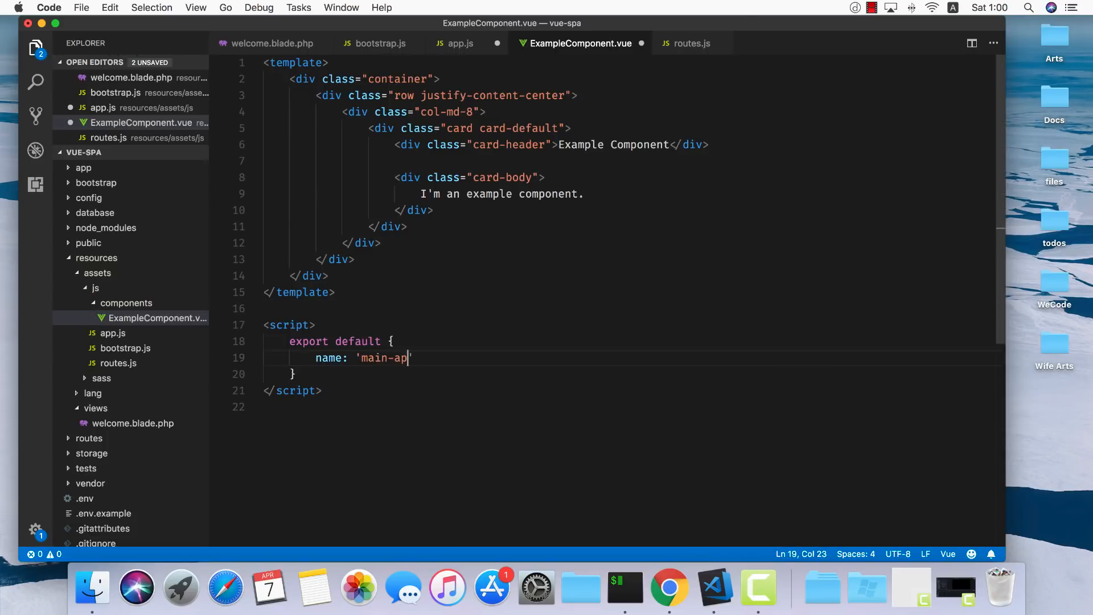
triple_click(502, 194)
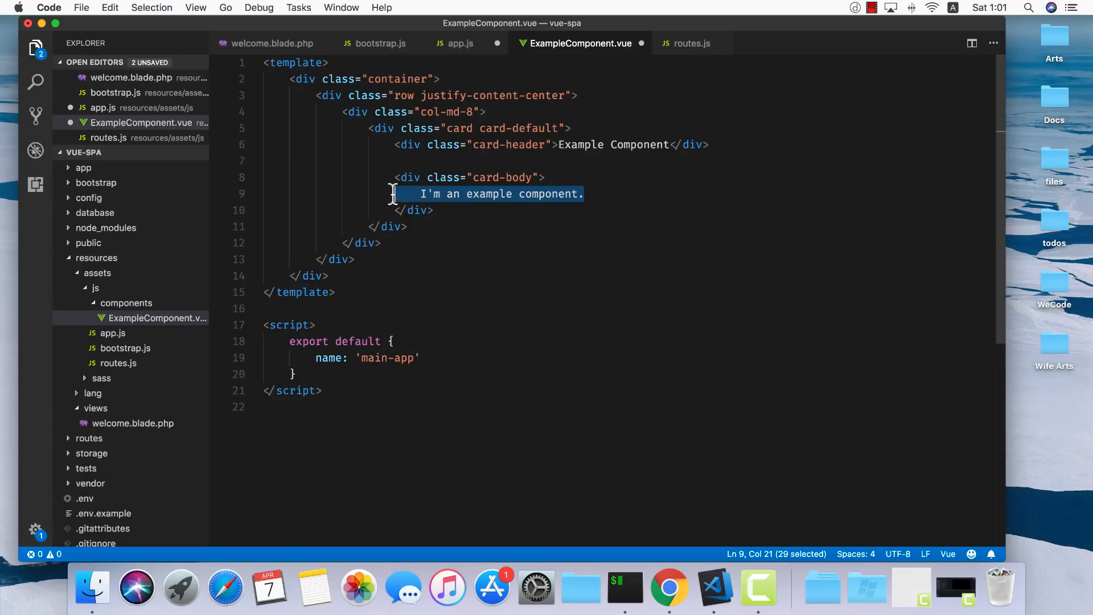
type("This is our main app")
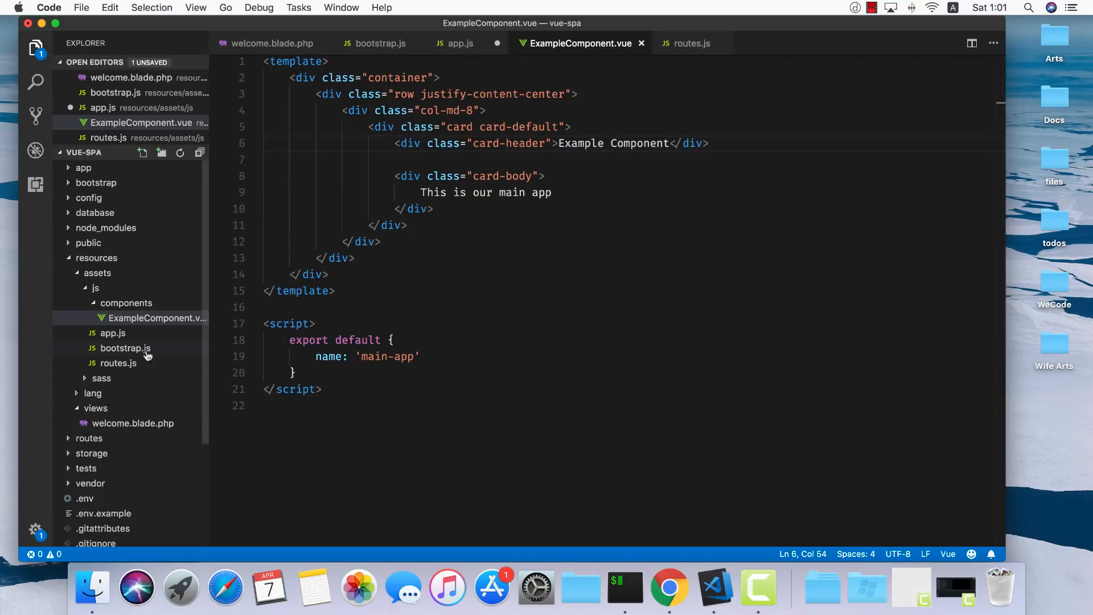
mouse_move(139, 342)
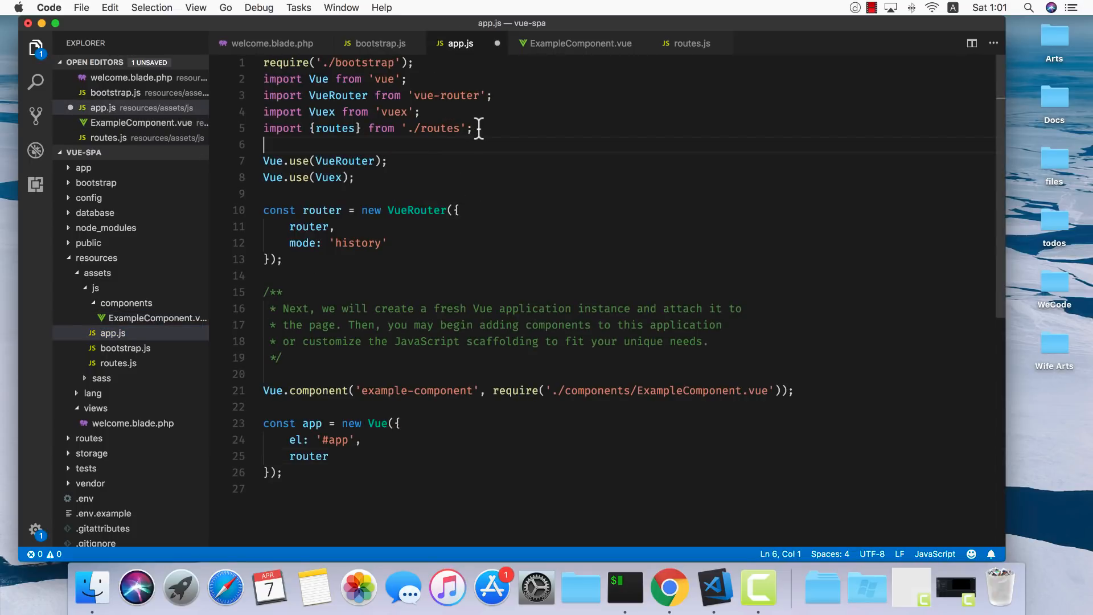
- Import MainApp from './components/MainApp.vue' and register it in components: { MainApp }
type("impoty")
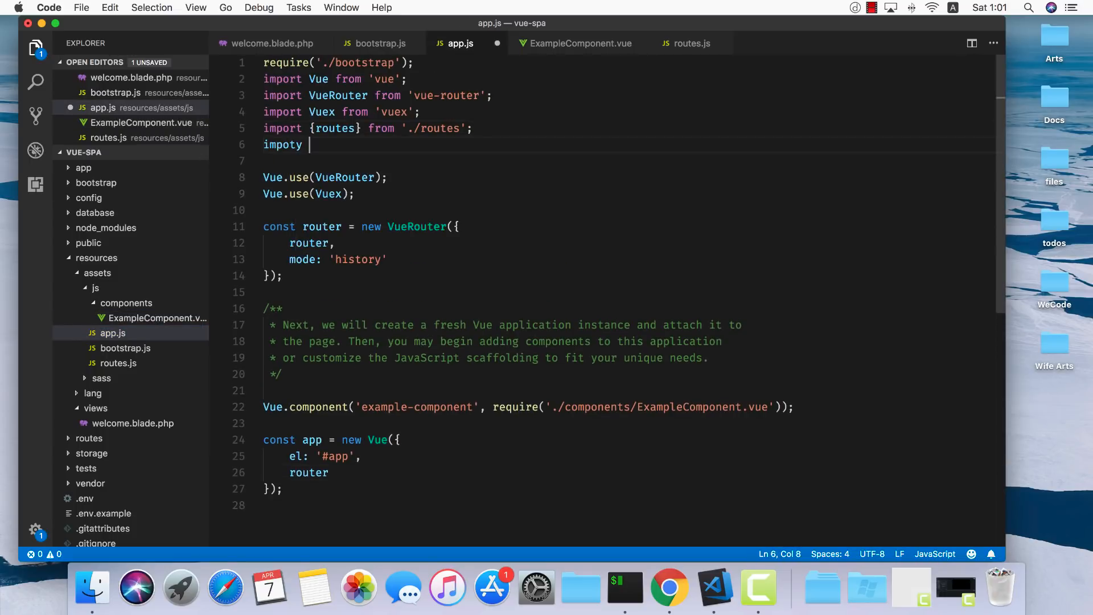
type("MainApp")
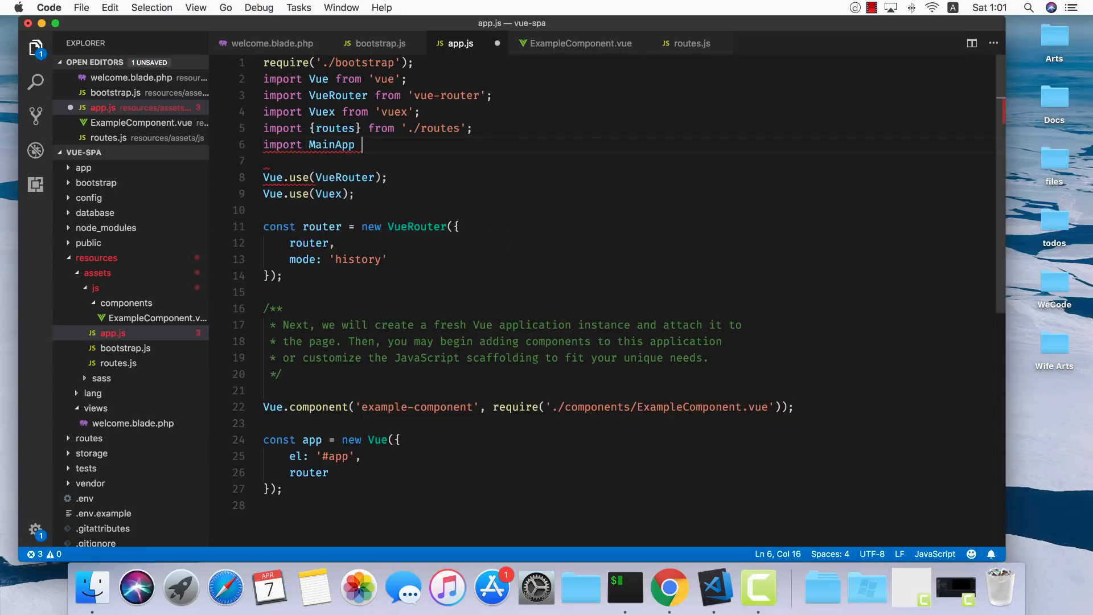
type("from './components/MainApp.vue")
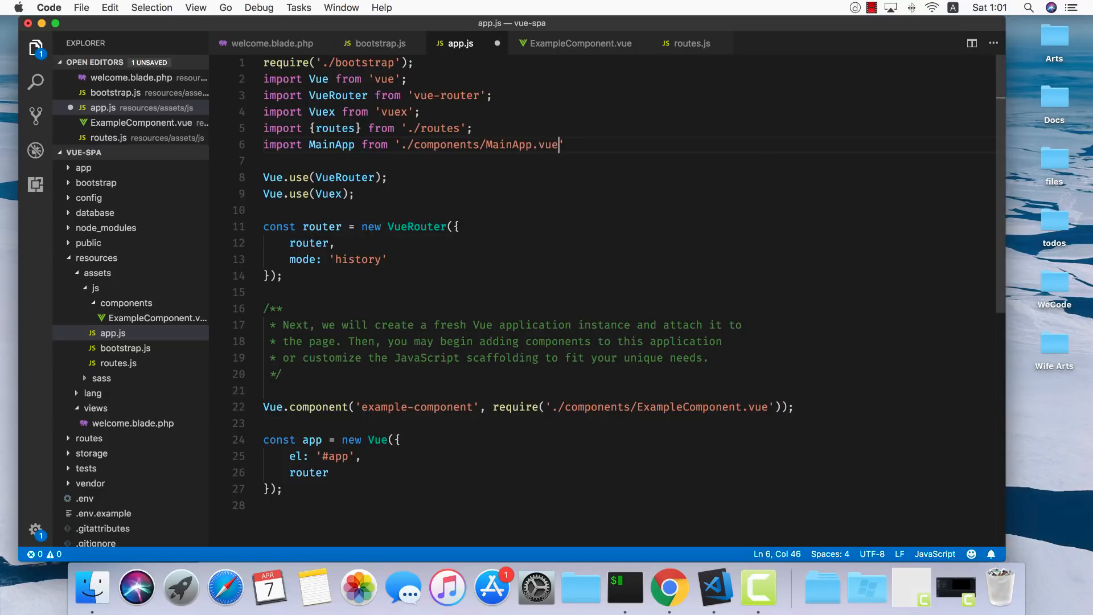
type(";")
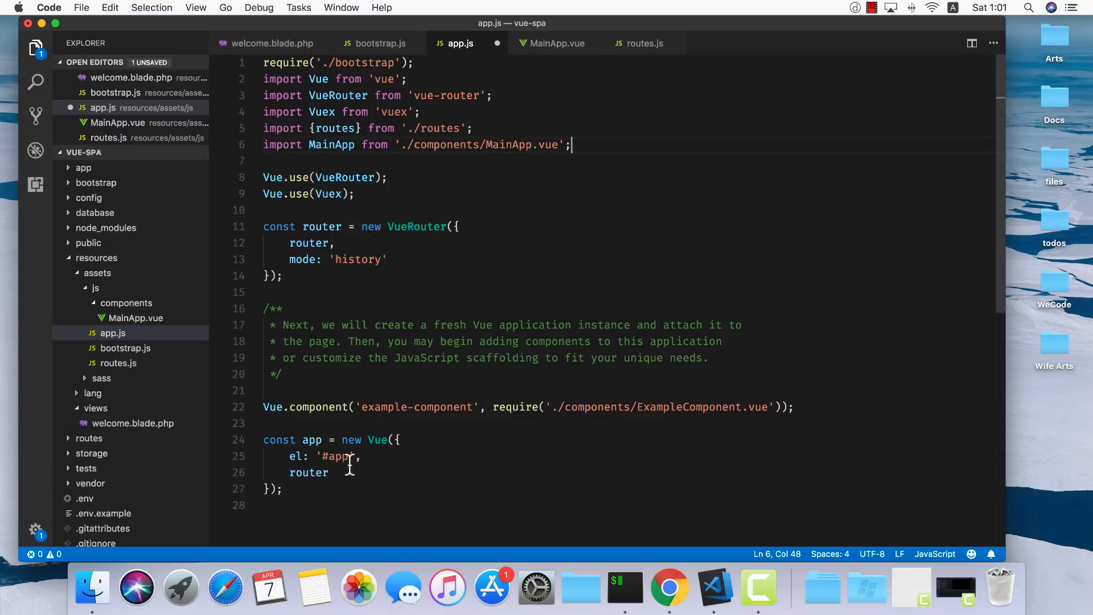
type("components: {")
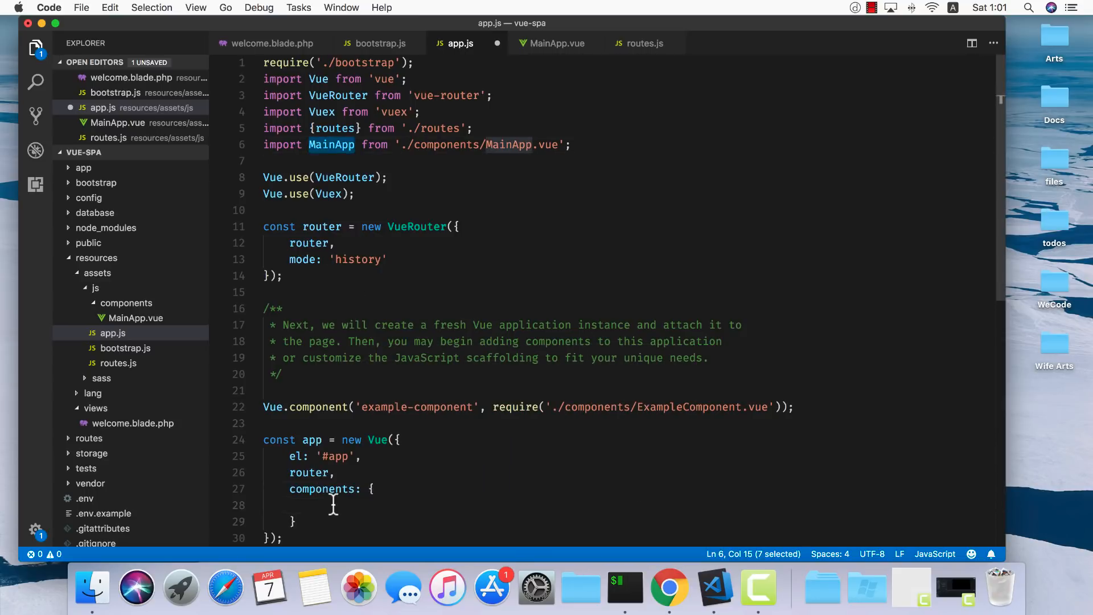
type("MainApp")
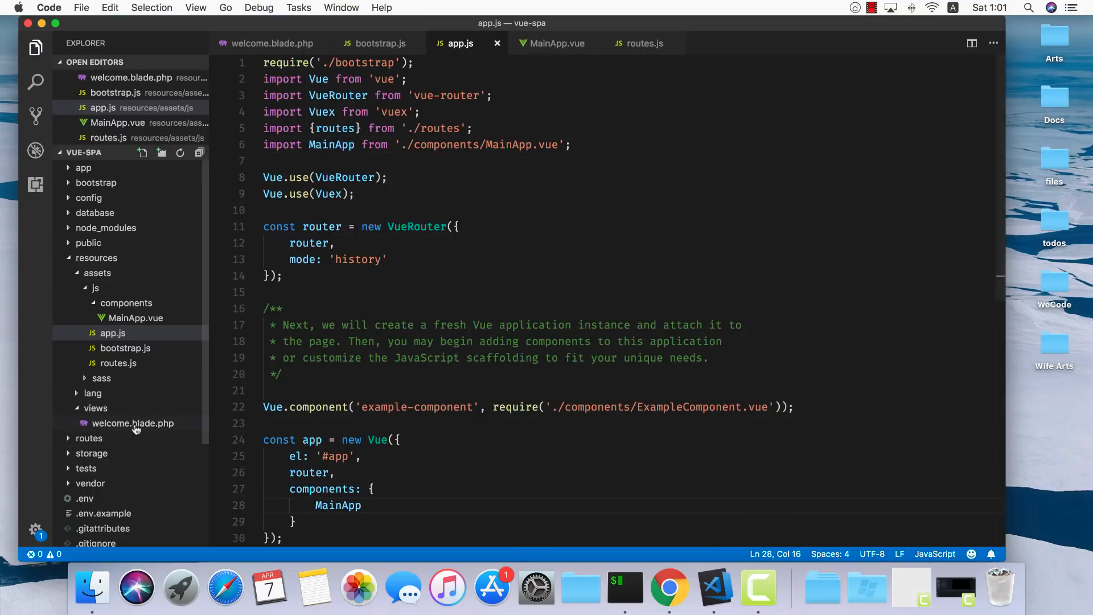
left_click(132, 424)
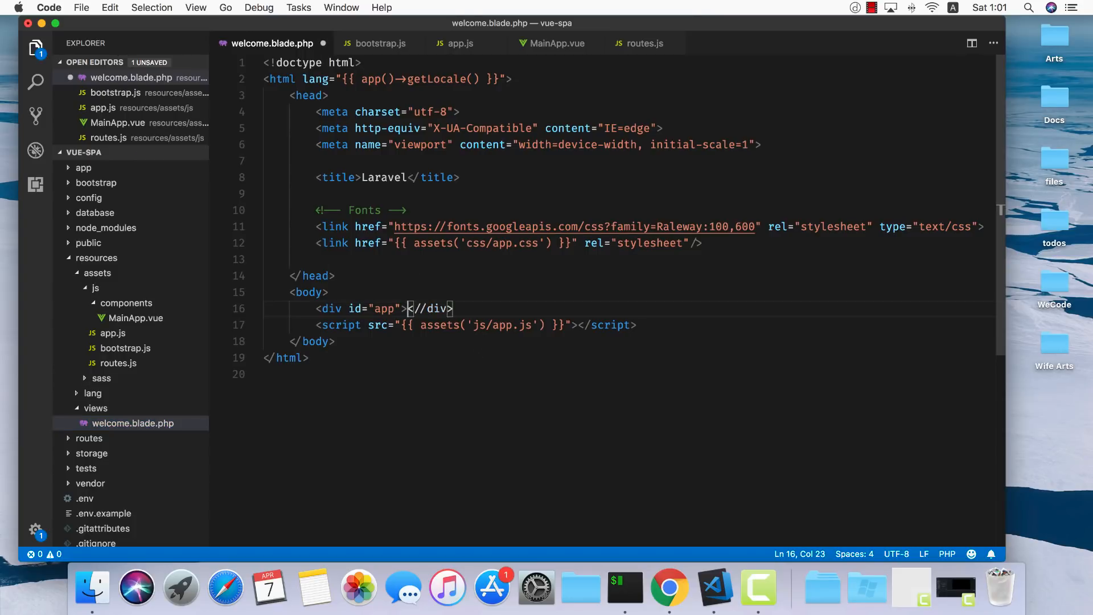
- Add a <main-app></main-app> element inside the app div of welcome.blade.php and save
key("Enter")
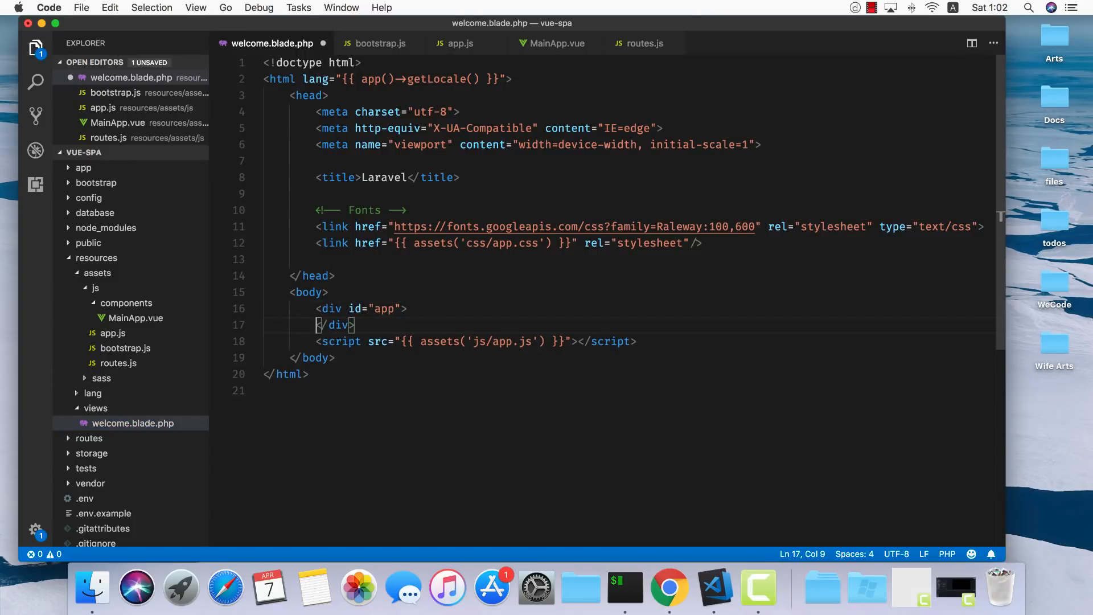
type("<mai")
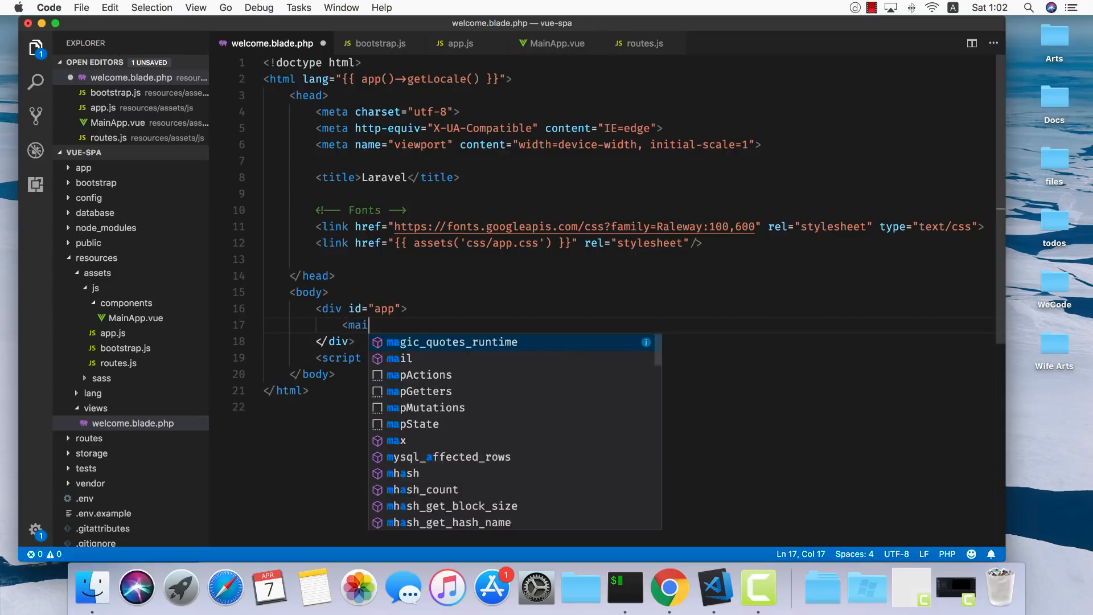
type("n-app></")
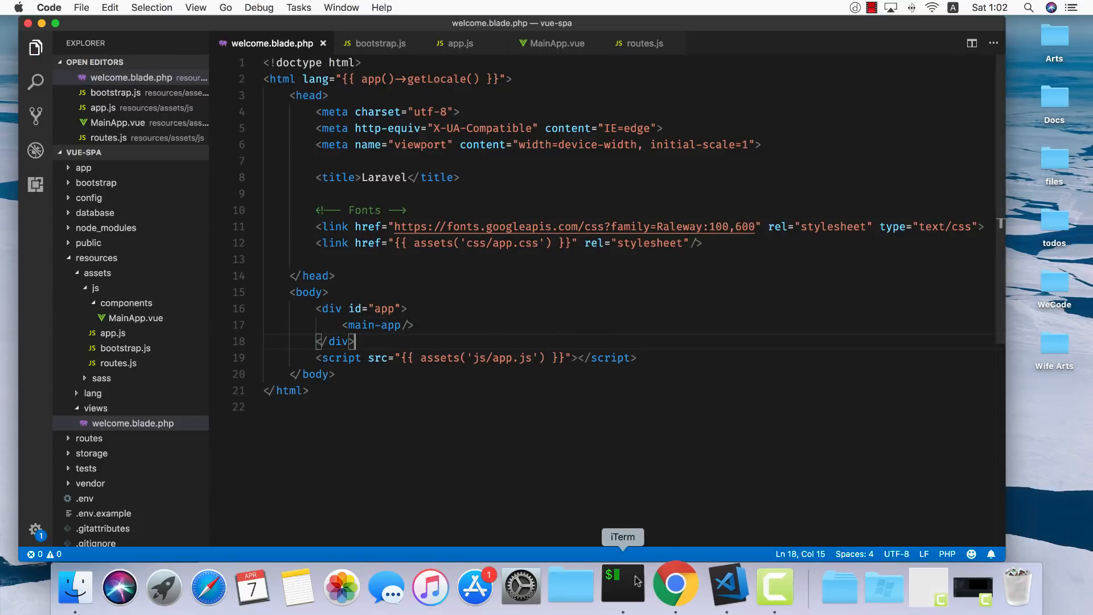
- Run npm run watch in the terminal and review the build output until it compiles
left_click(622, 584)
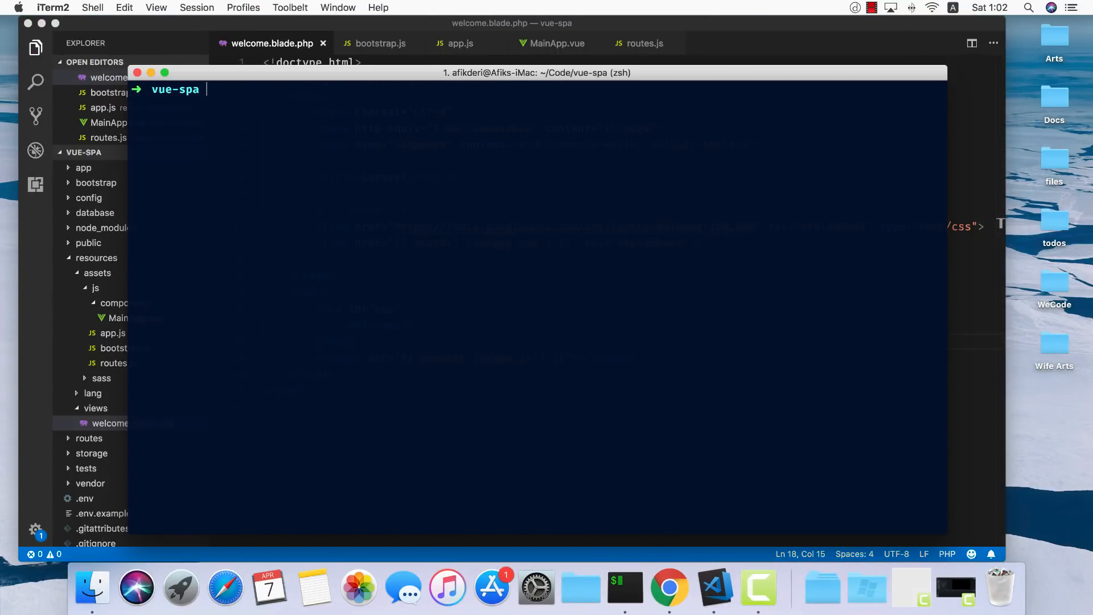
type("npm")
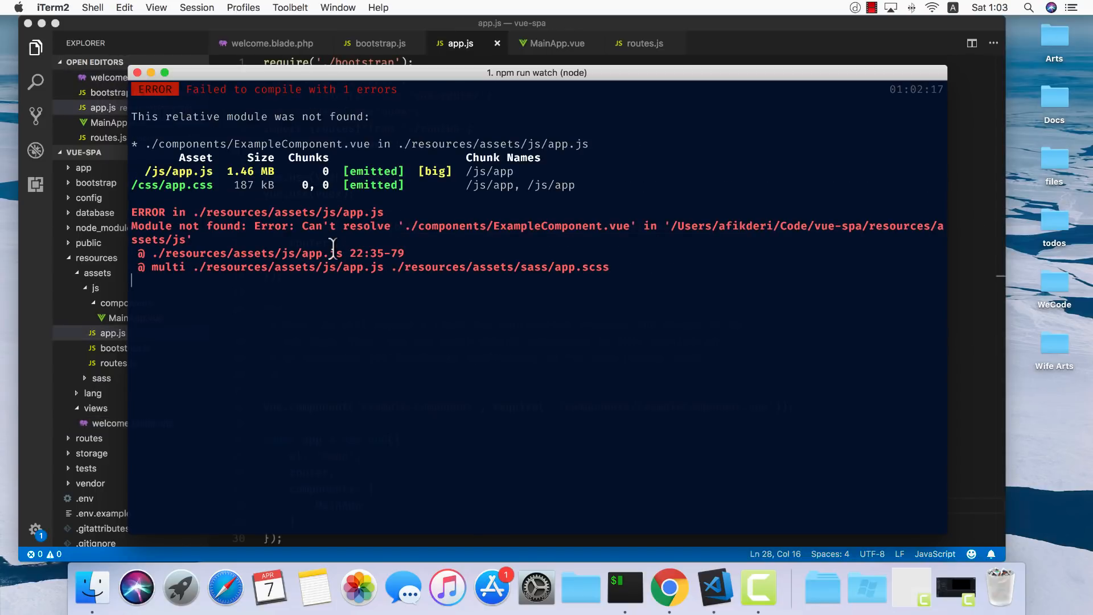
mouse_move(565, 243)
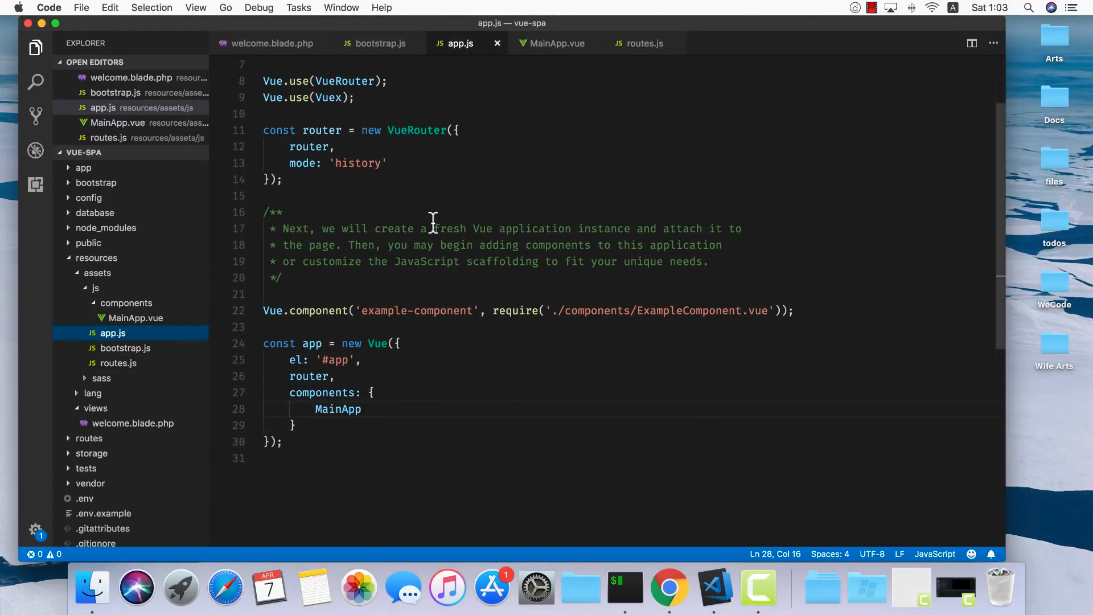
scroll("up", 3)
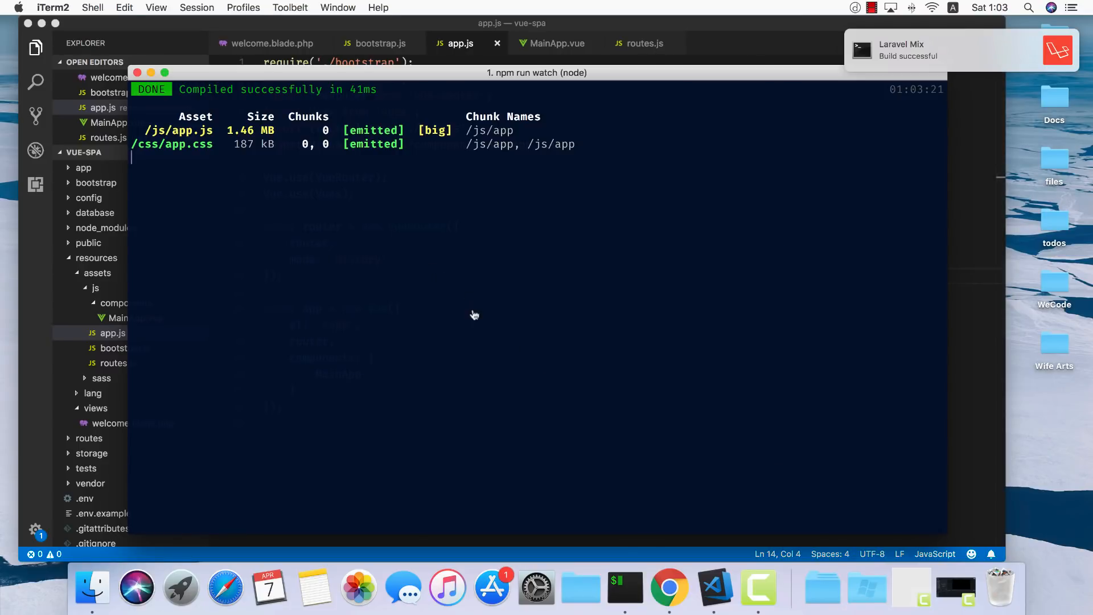
- Load vue-spa.dev in Chrome and correct the assets() helper calls to asset() in the editor
left_click(667, 588)
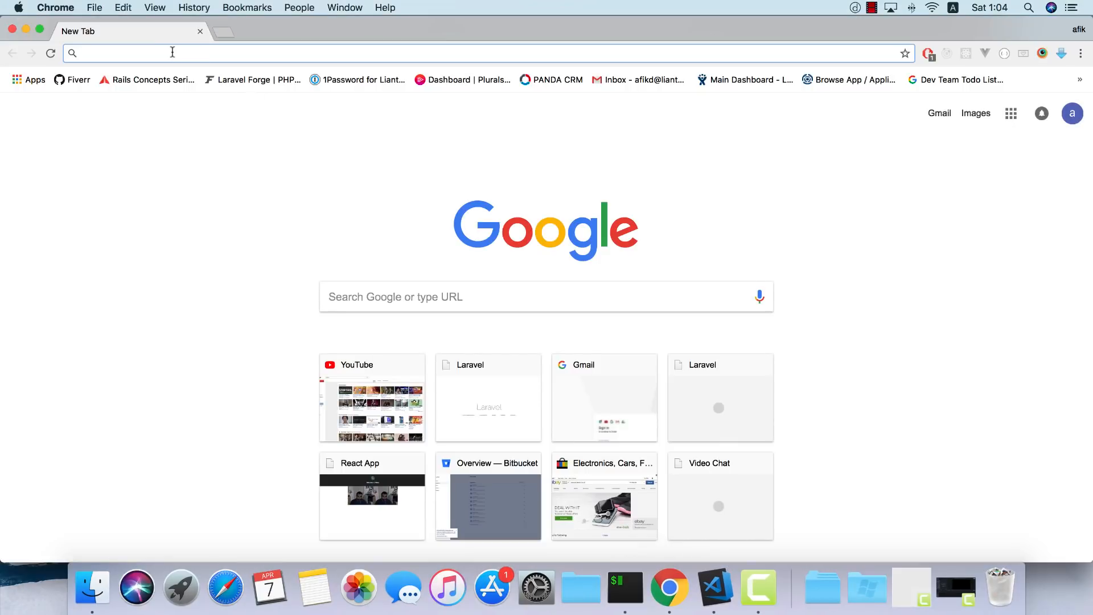
type("vue-sp")
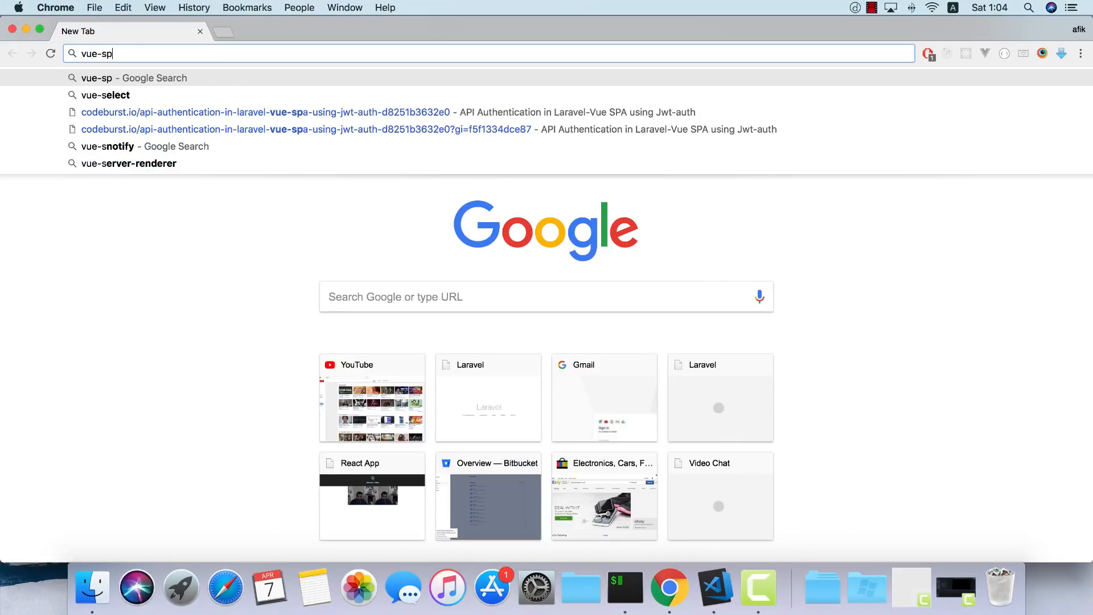
key("Return")
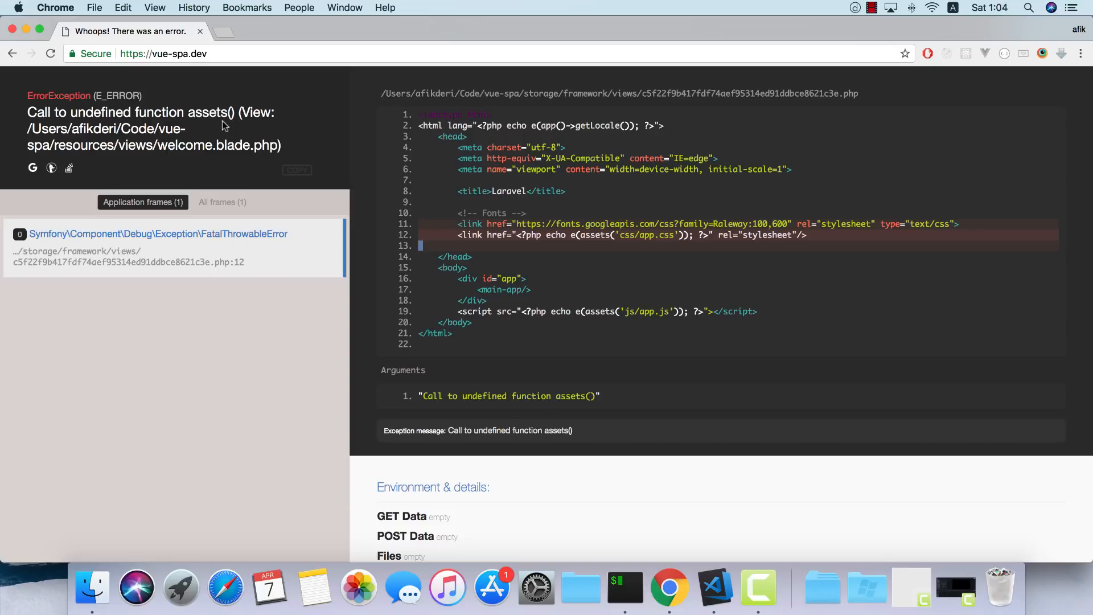
mouse_move(297, 362)
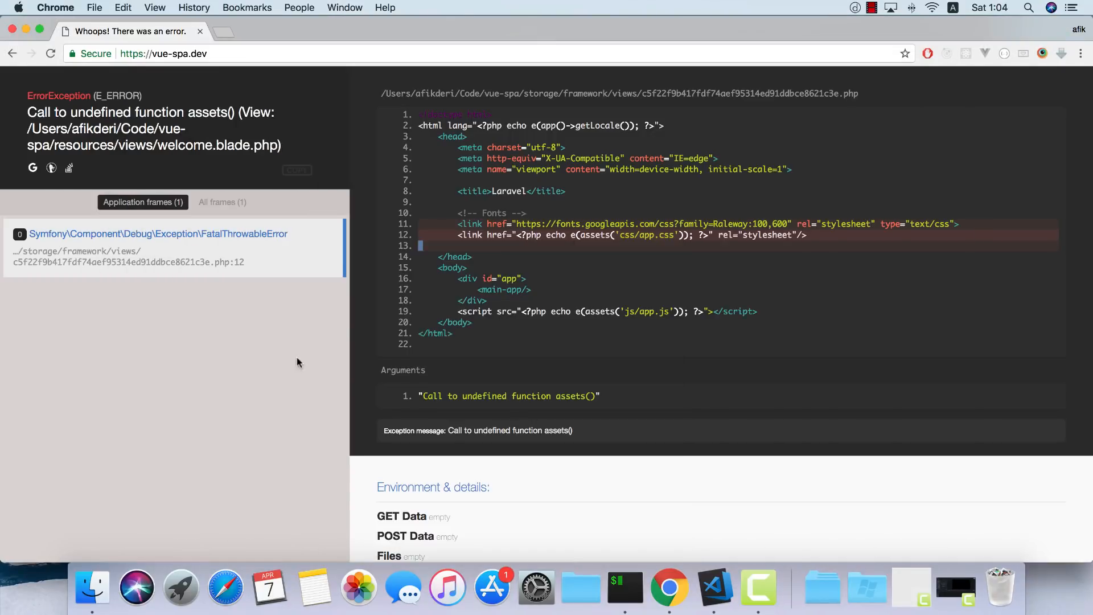
left_click(714, 587)
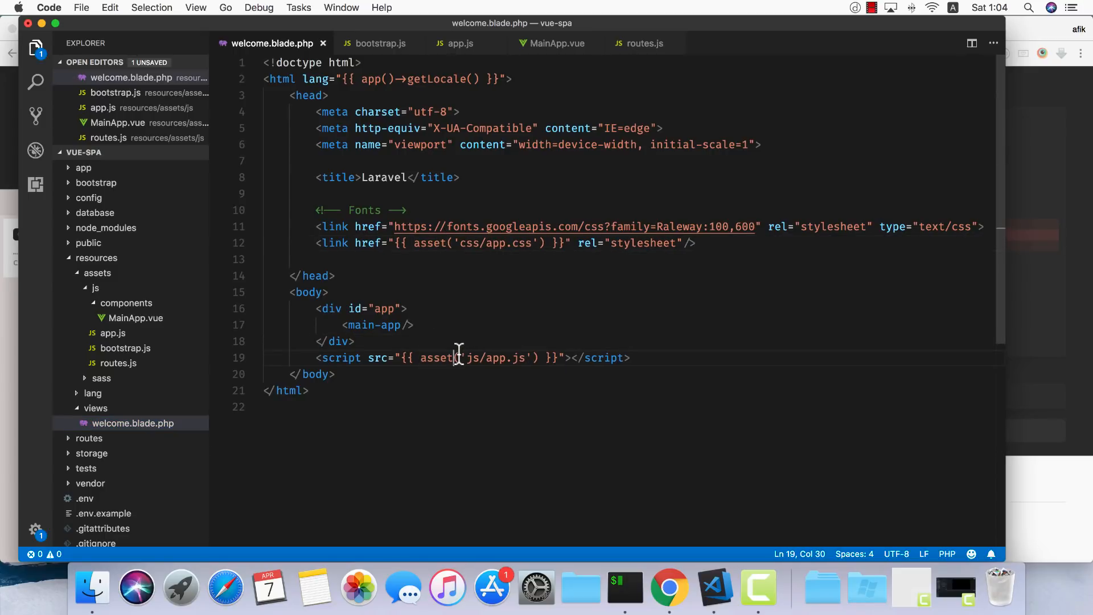
- Reload vue-spa.dev and read the console reporting 'Home is not defined'
left_click(667, 588)
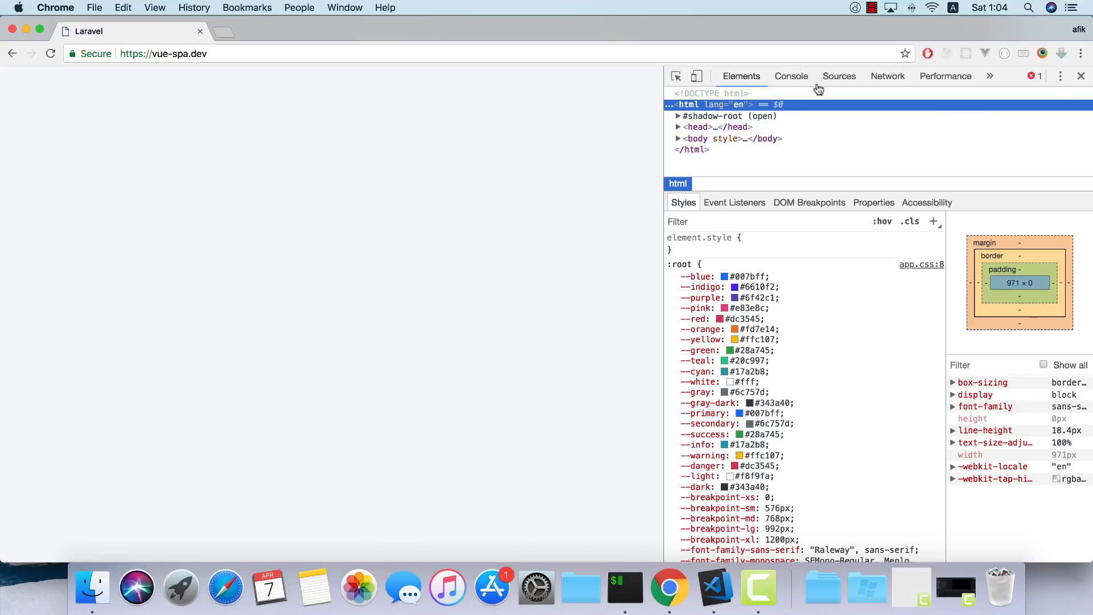
left_click(791, 76)
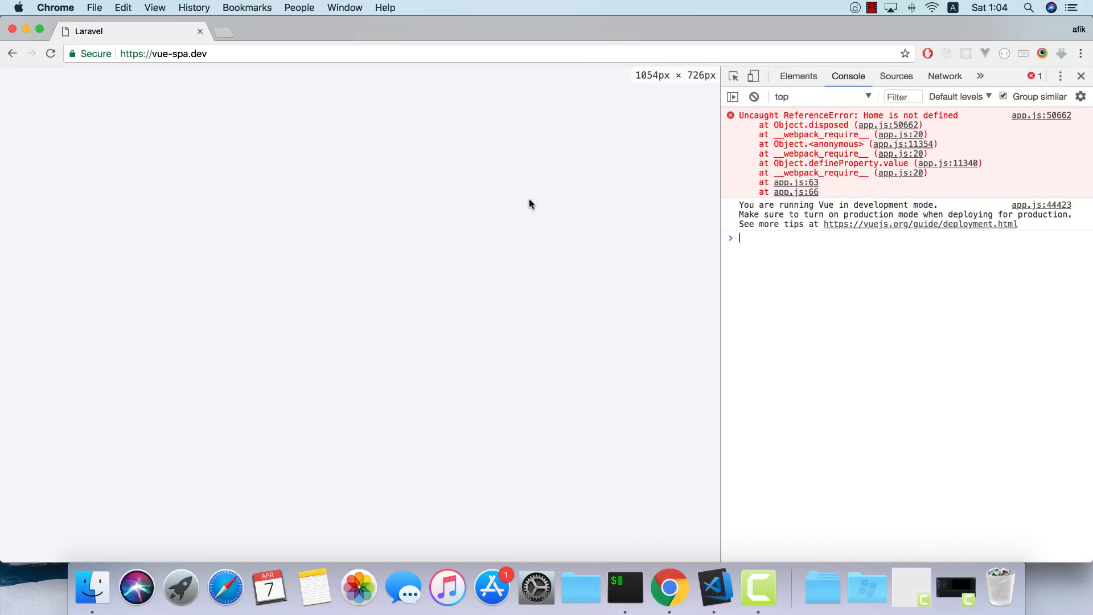
mouse_move(193, 354)
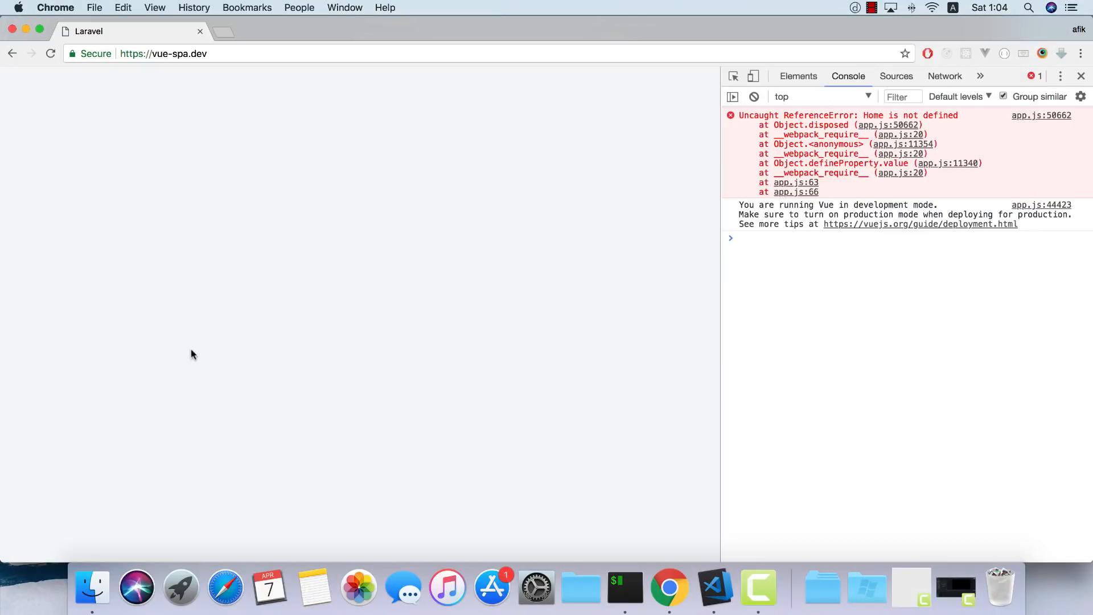
mouse_move(215, 60)
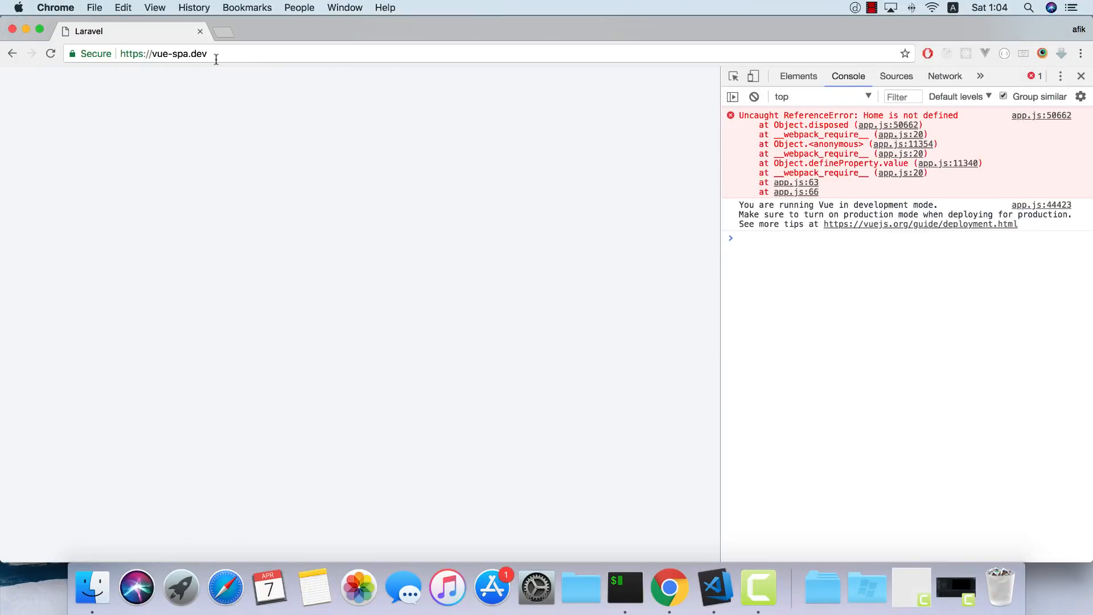
left_click(164, 54)
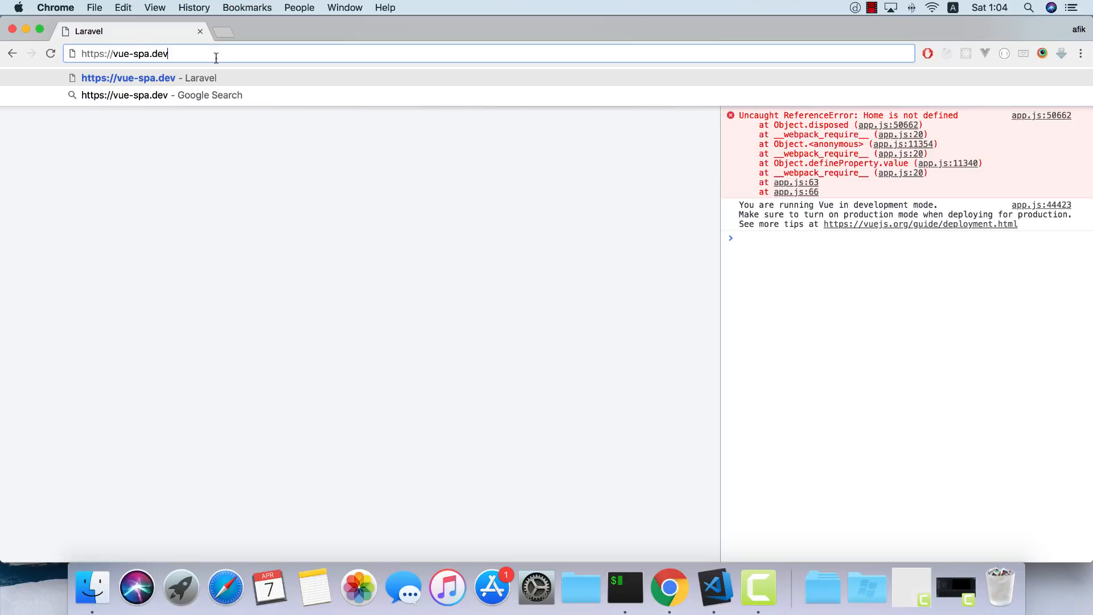
left_click(715, 587)
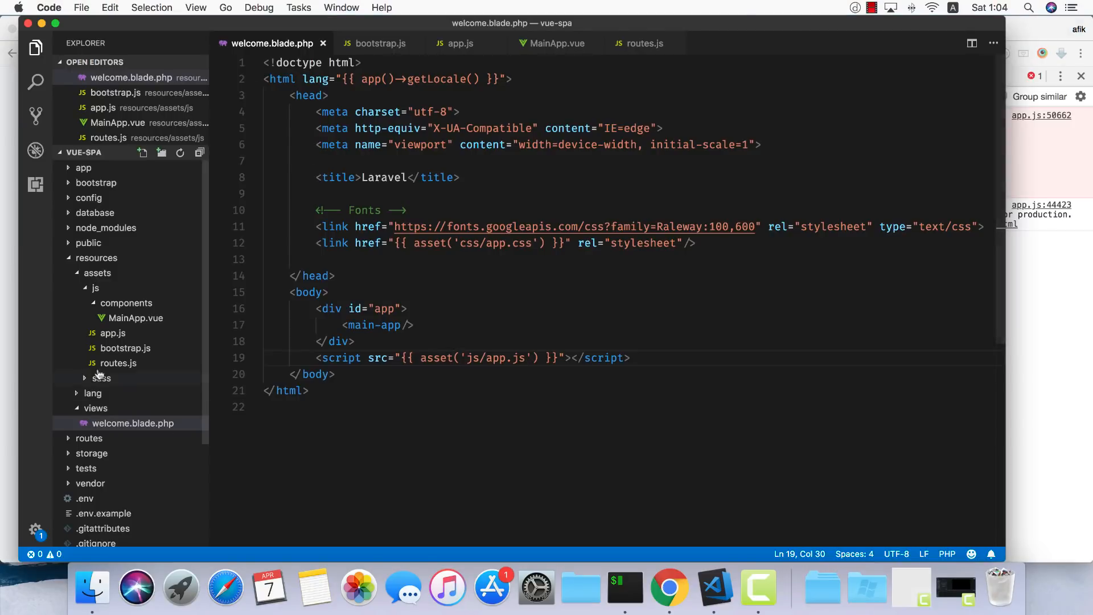
- Check the undefined Home reference in routes.js and create Home.vue in the components folder
left_click(118, 362)
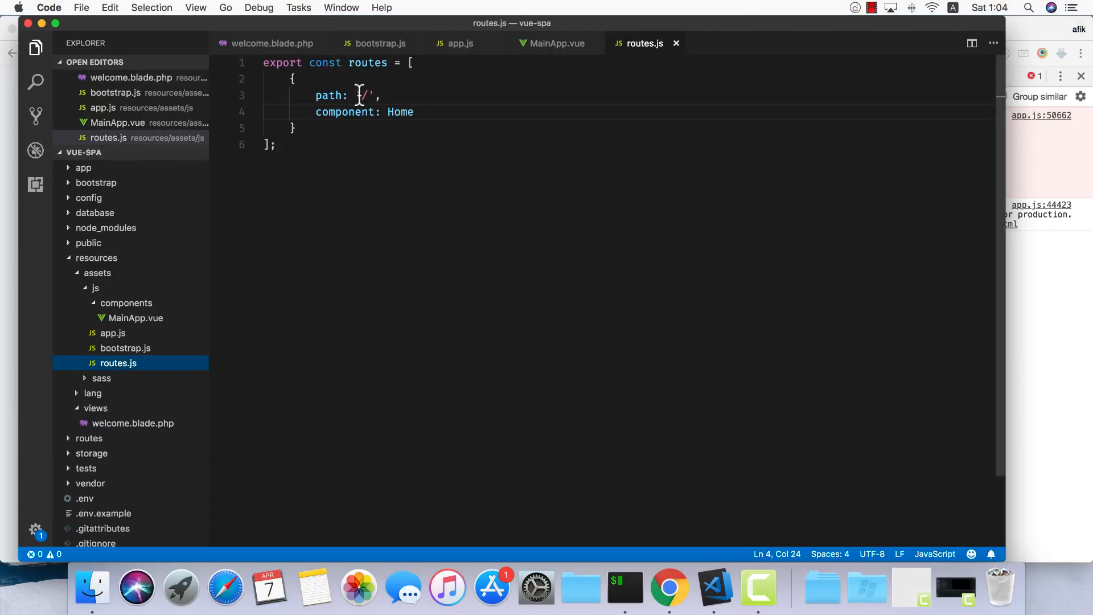
double_click(399, 112)
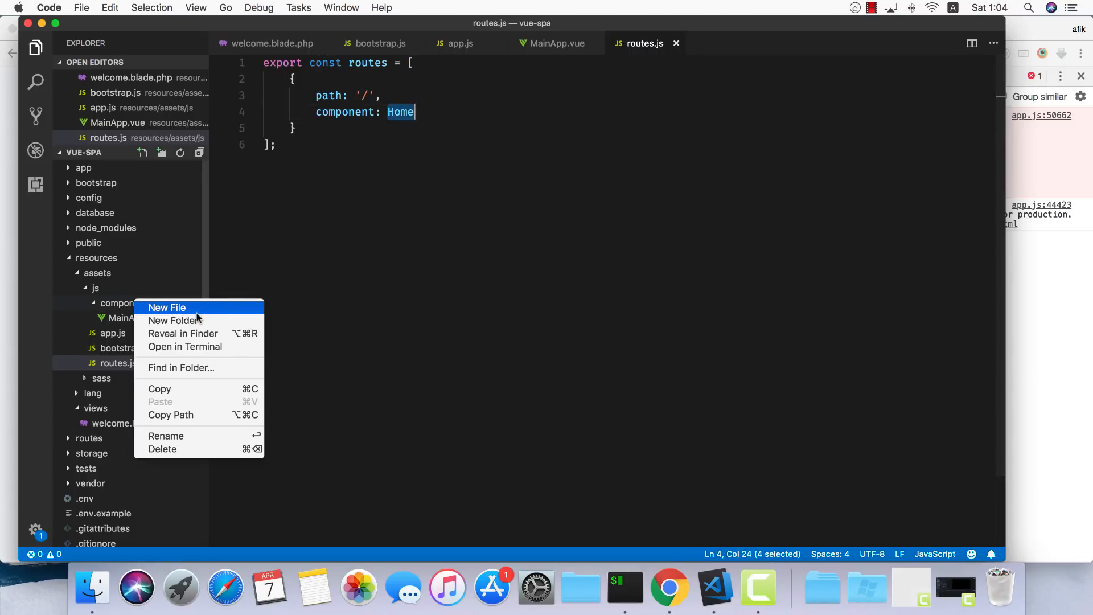
left_click(166, 307)
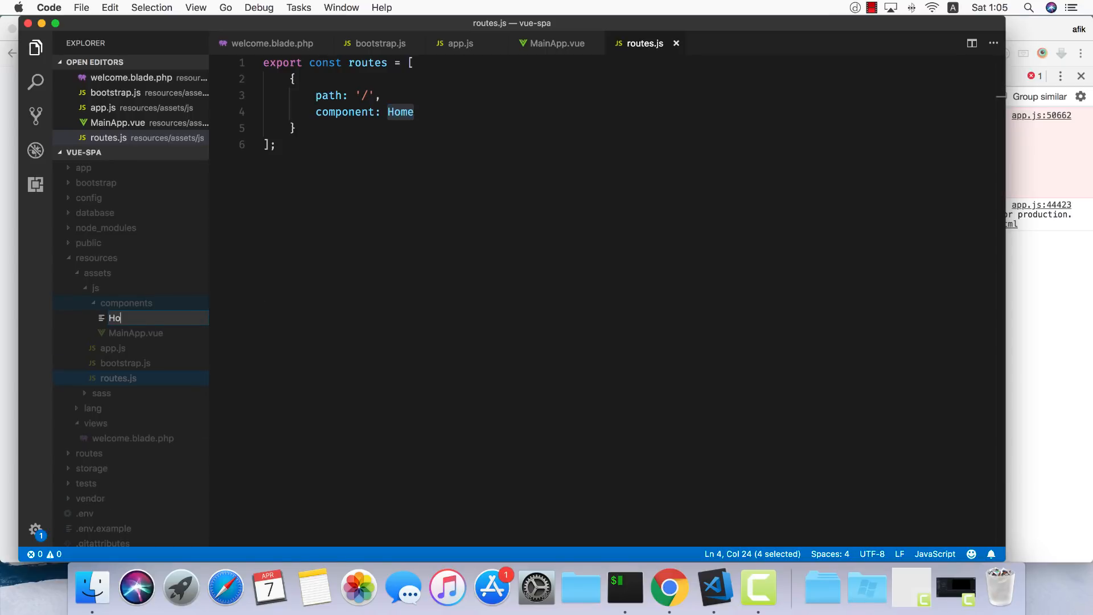
key("Return")
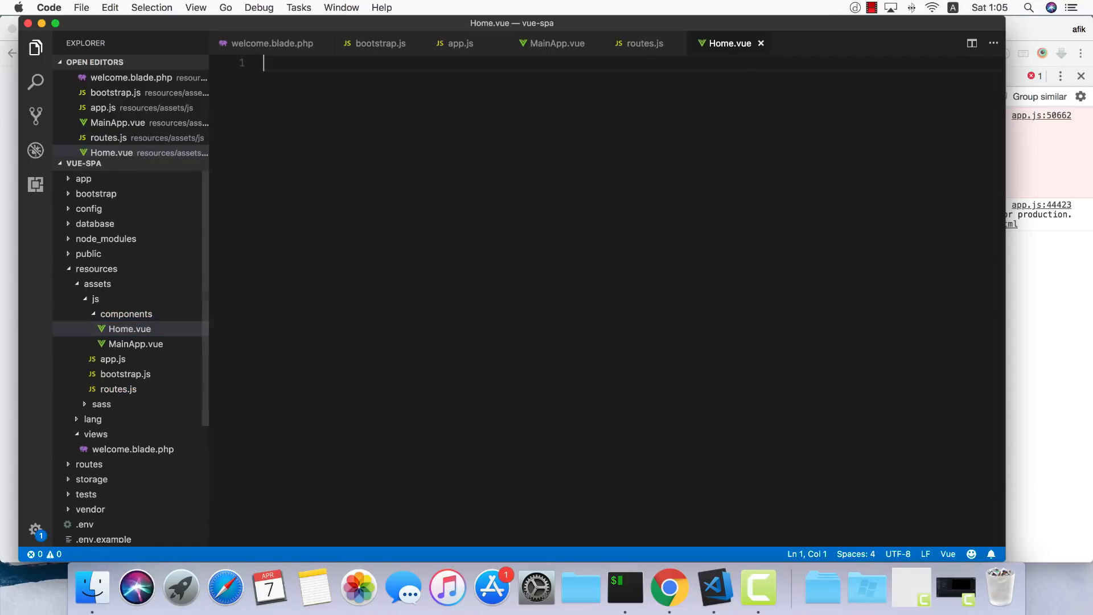
- Create Header.vue in the components folder and reopen MainApp.vue
right_click(126, 314)
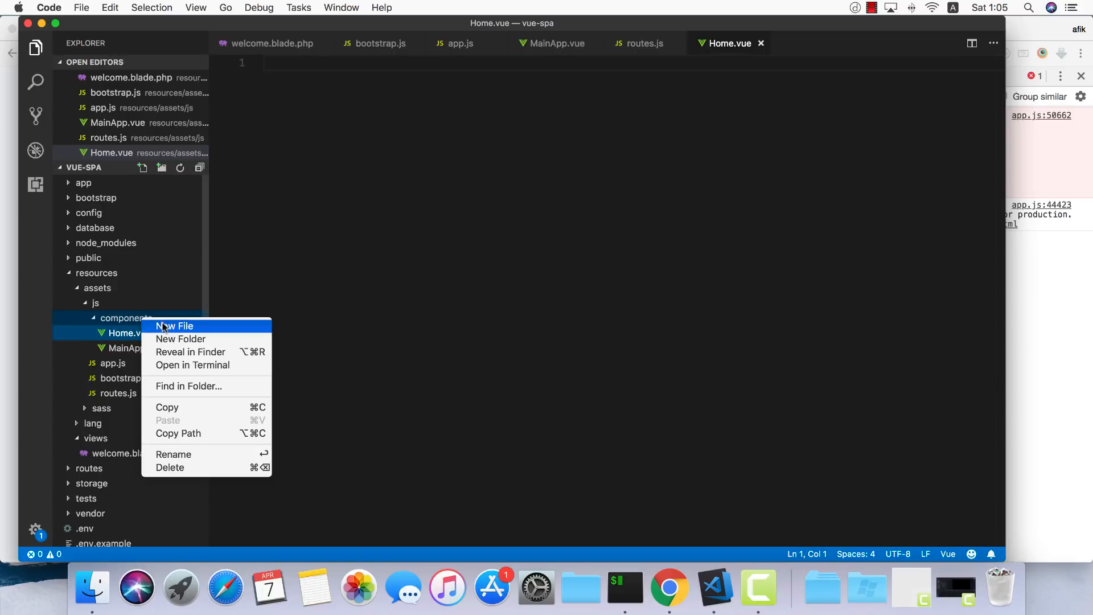
left_click(175, 326)
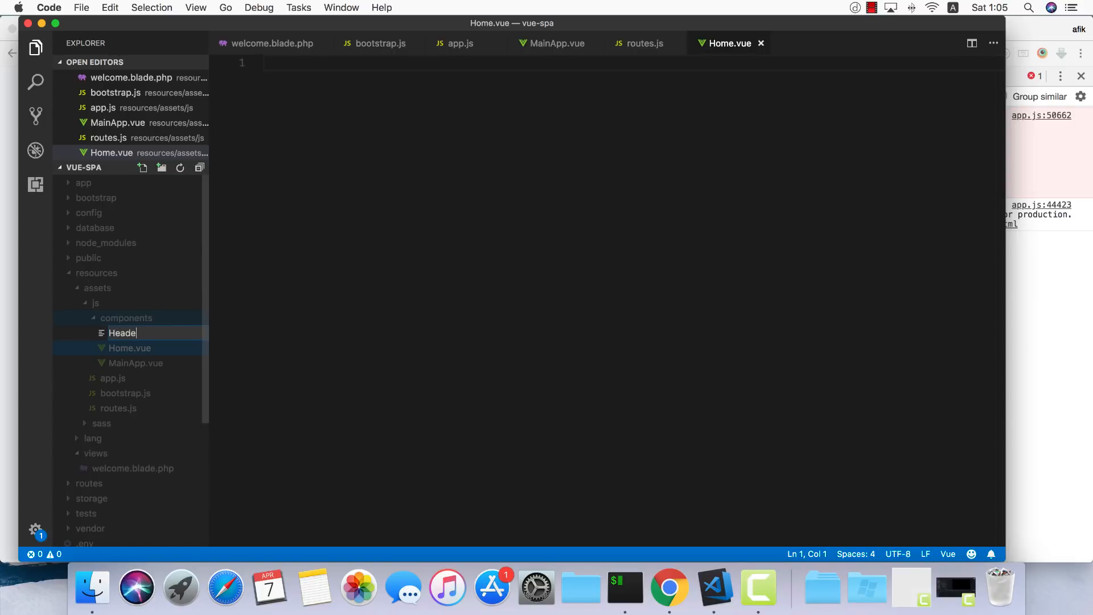
key("Enter")
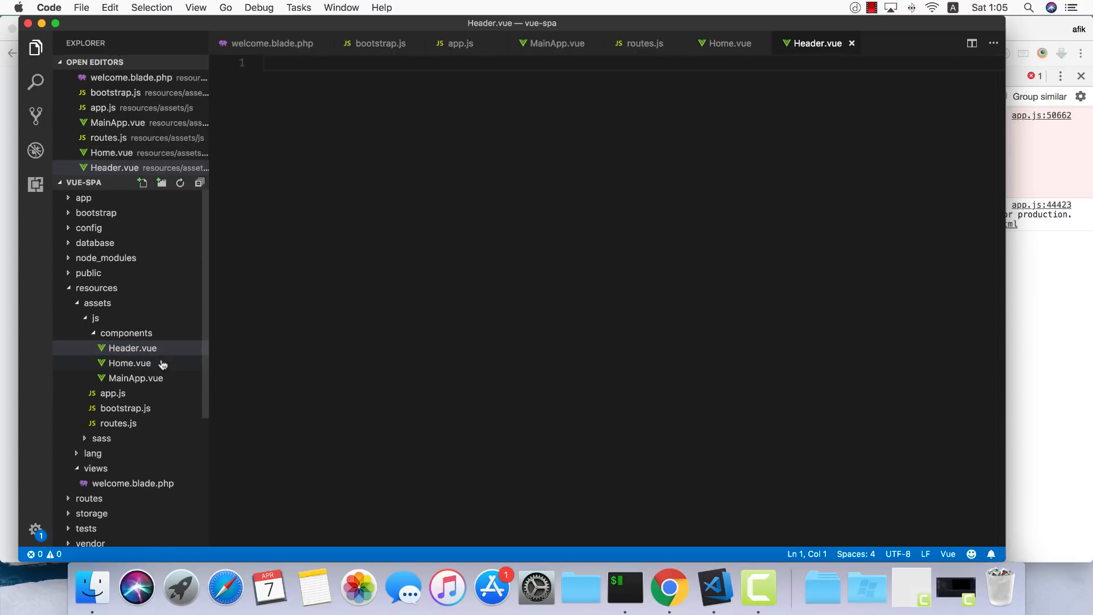
left_click(136, 378)
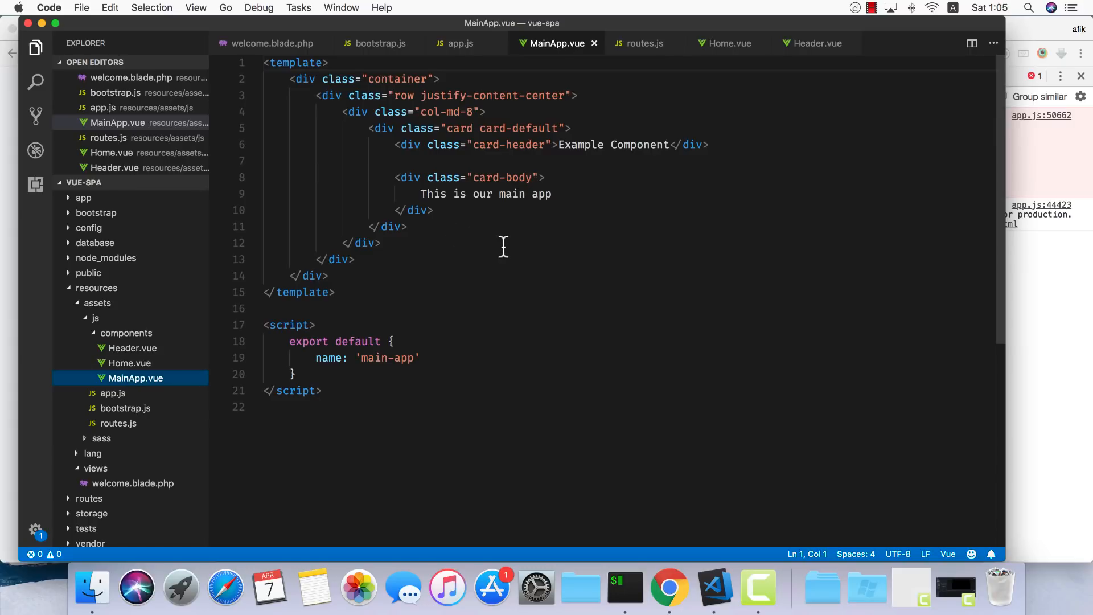
- Replace MainApp.vue's card markup with div#main containing a <Header /> element
left_click(365, 242)
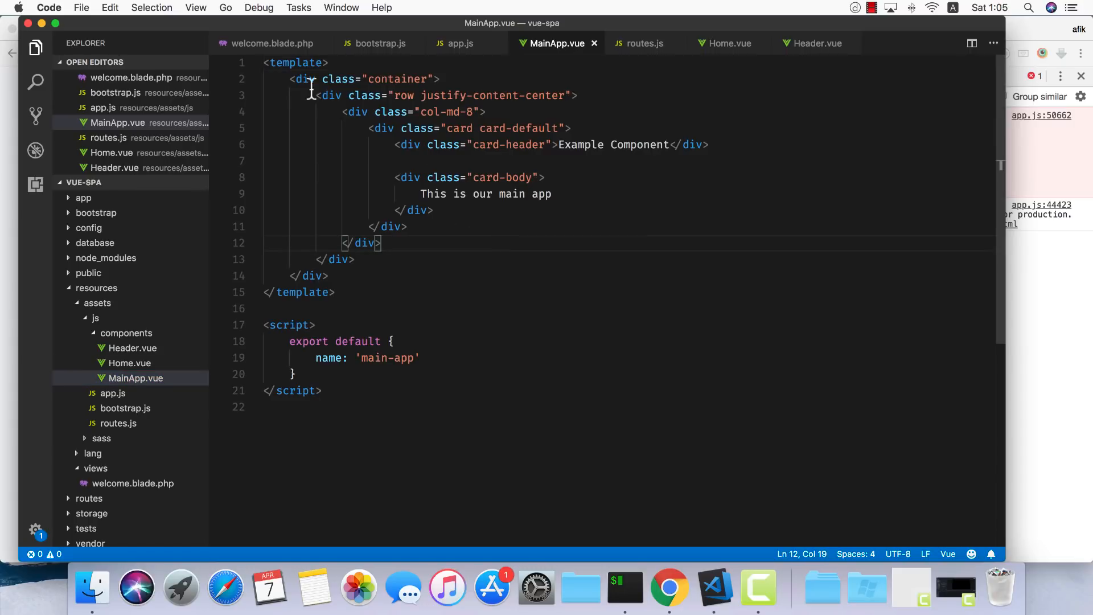
left_click(317, 96)
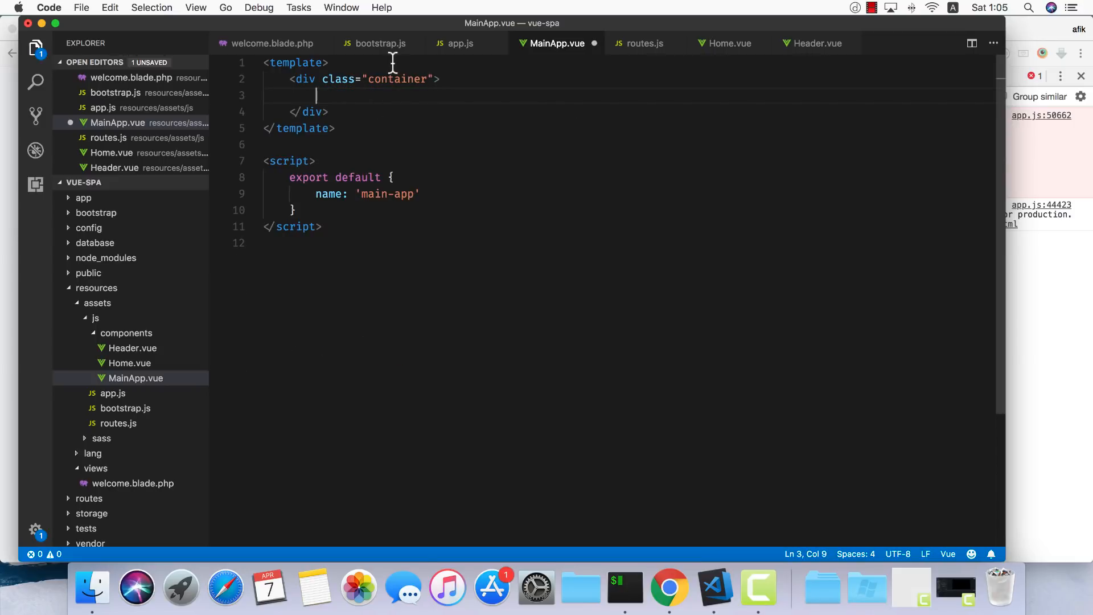
key("Enter")
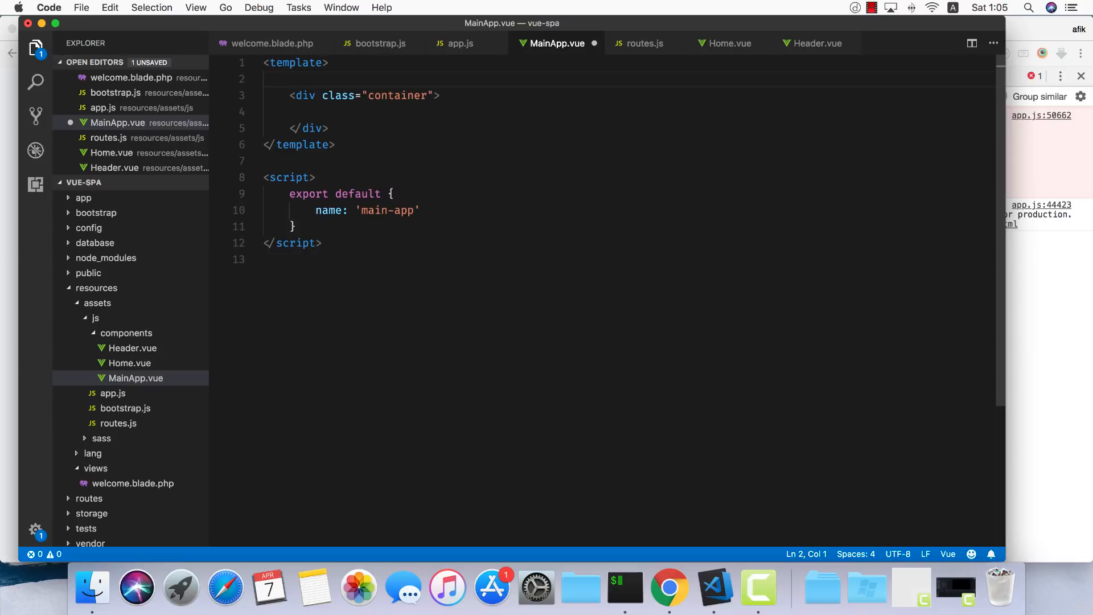
type("#main\">")
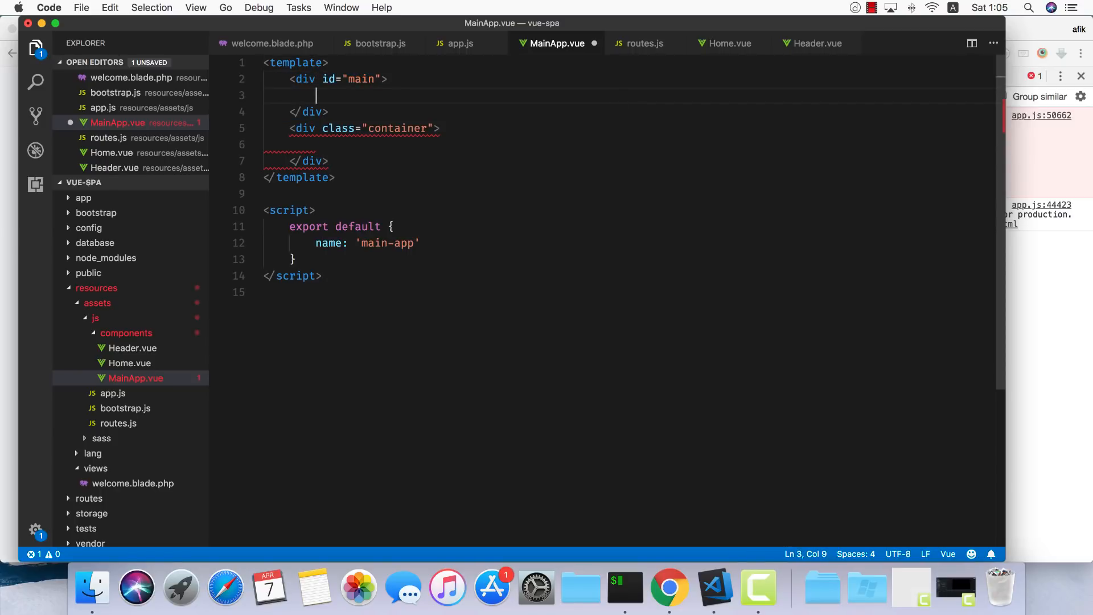
type("Header />")
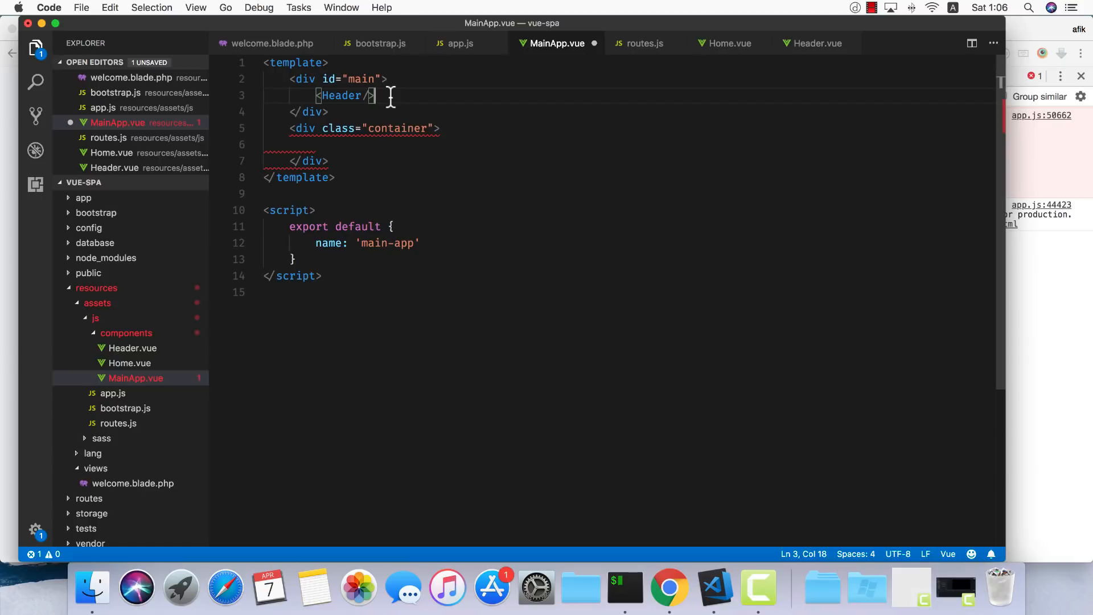
mouse_move(334, 148)
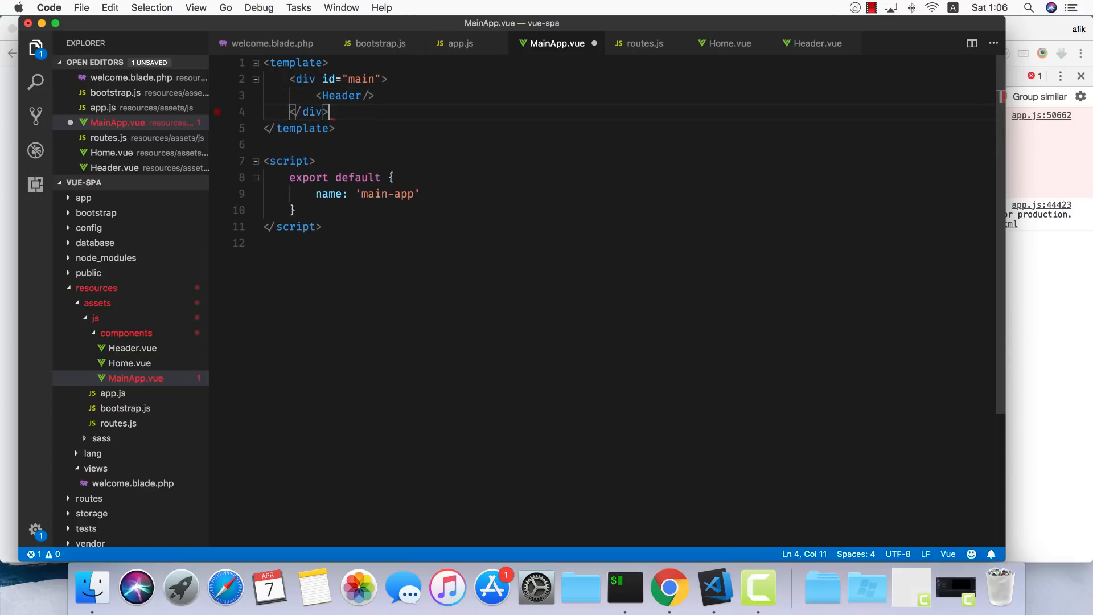
- Add div.content holding <router-view>, import and register Header, and save MainApp.vue
type(".co")
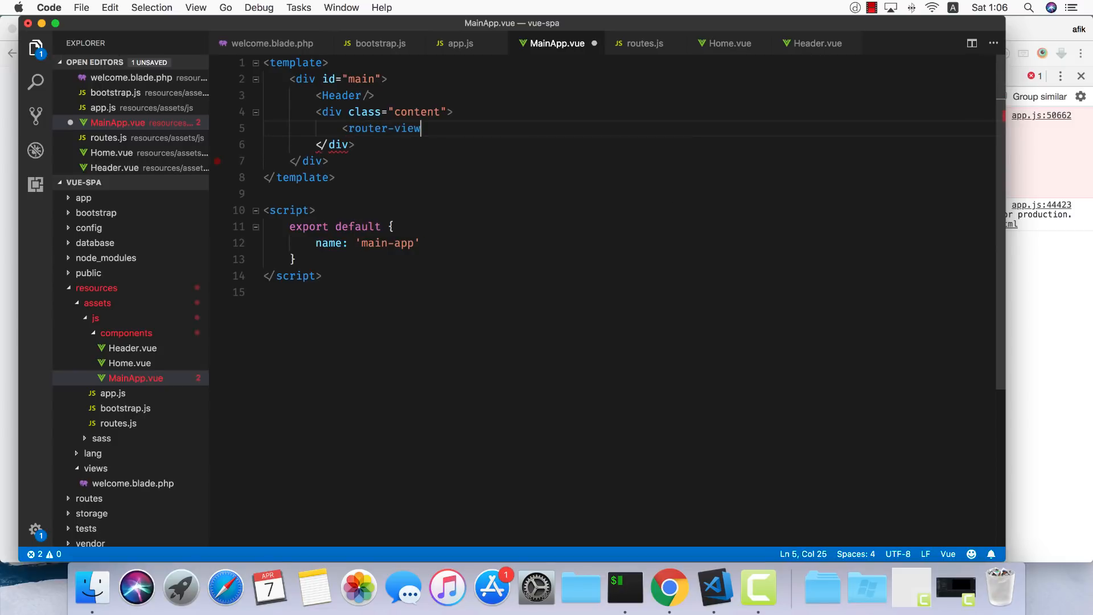
type("</router-view>")
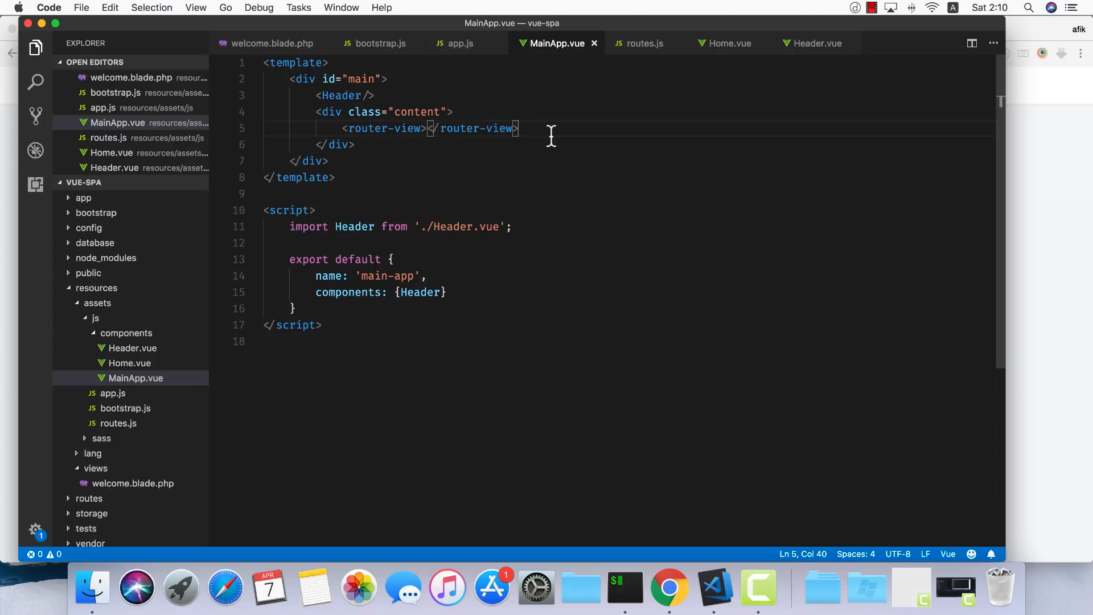
left_click(668, 588)
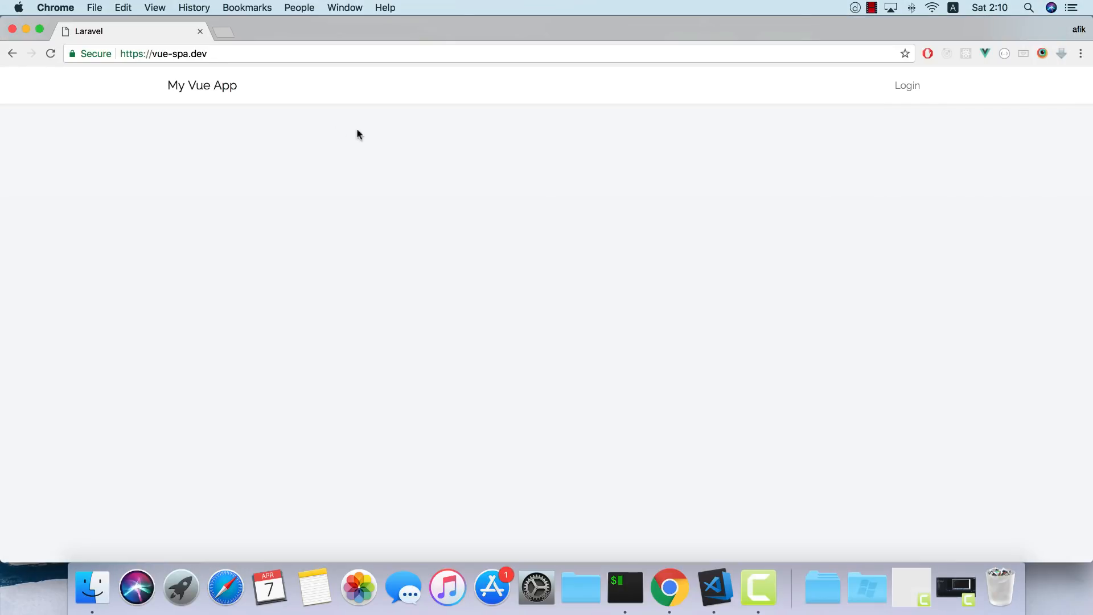
- Inspect the reloaded vue-spa.dev page and confirm the console shows no errors
right_click(359, 135)
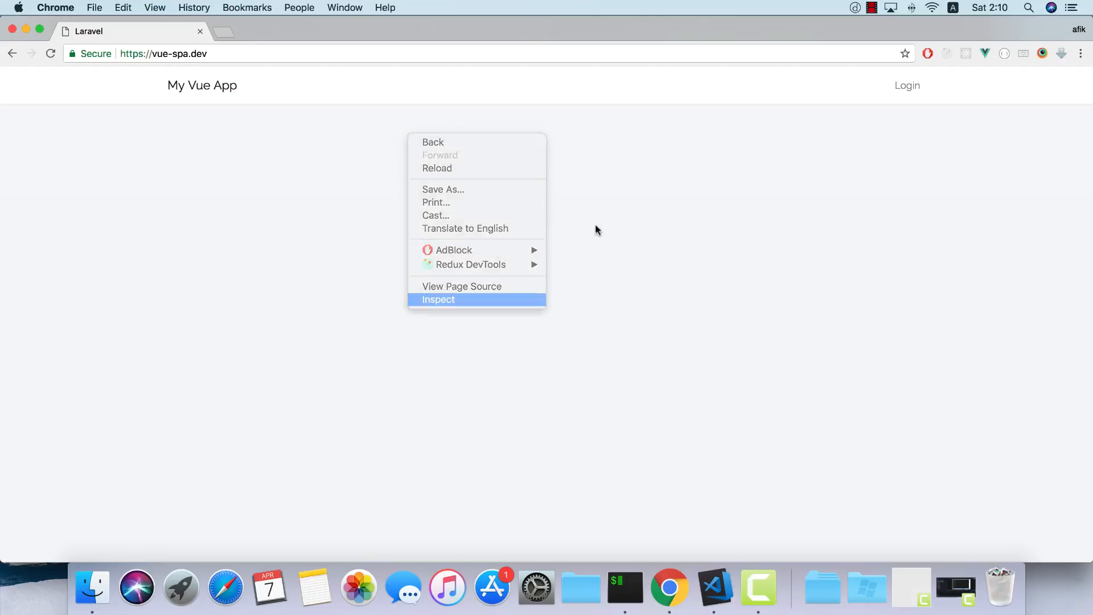
left_click(437, 300)
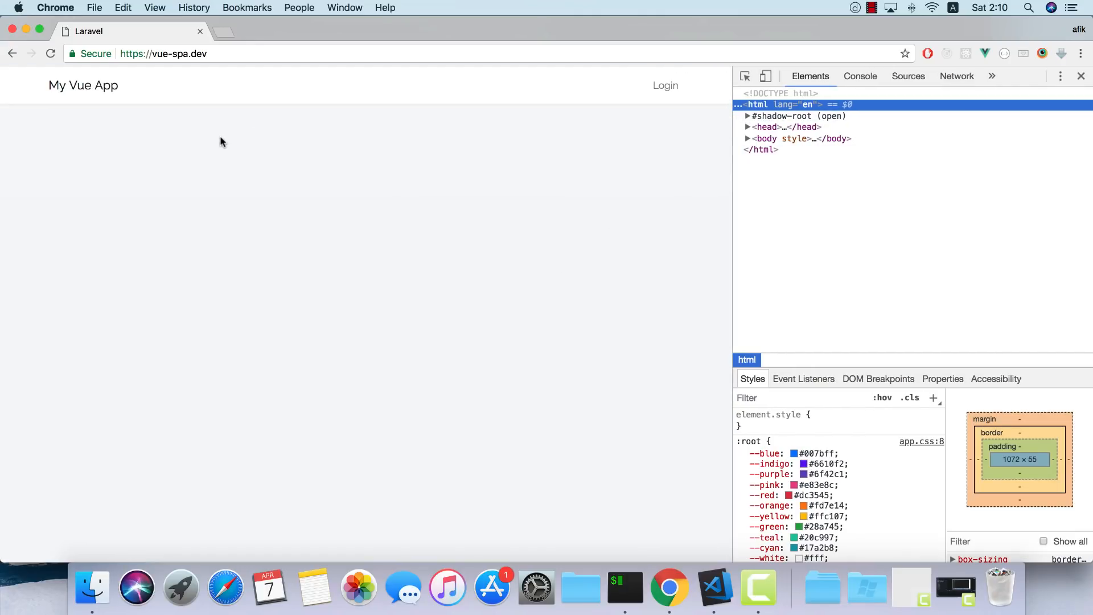
left_click(860, 76)
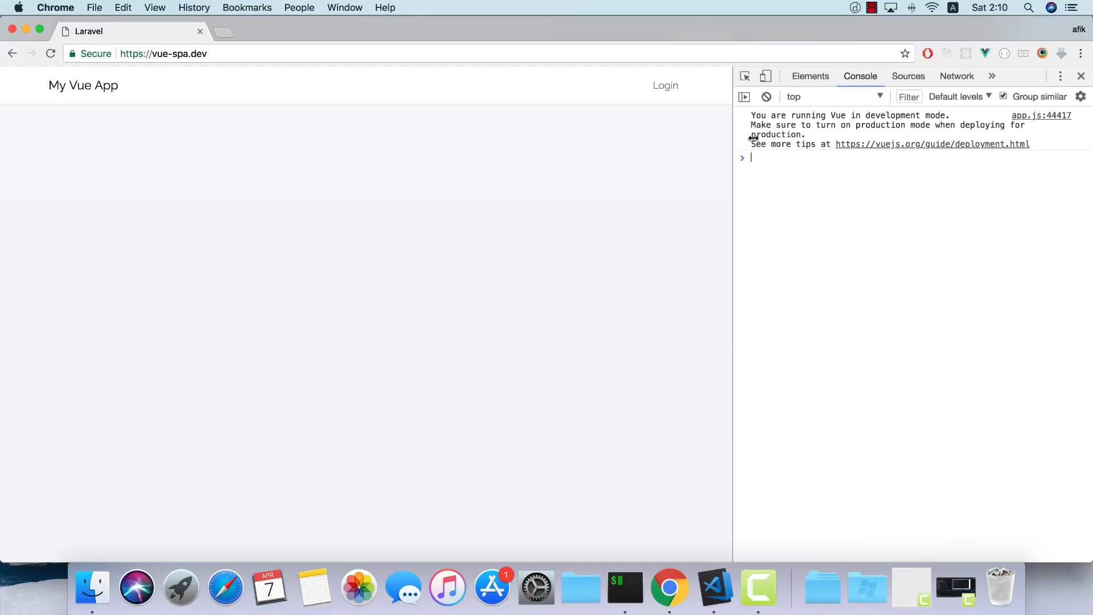
mouse_move(457, 174)
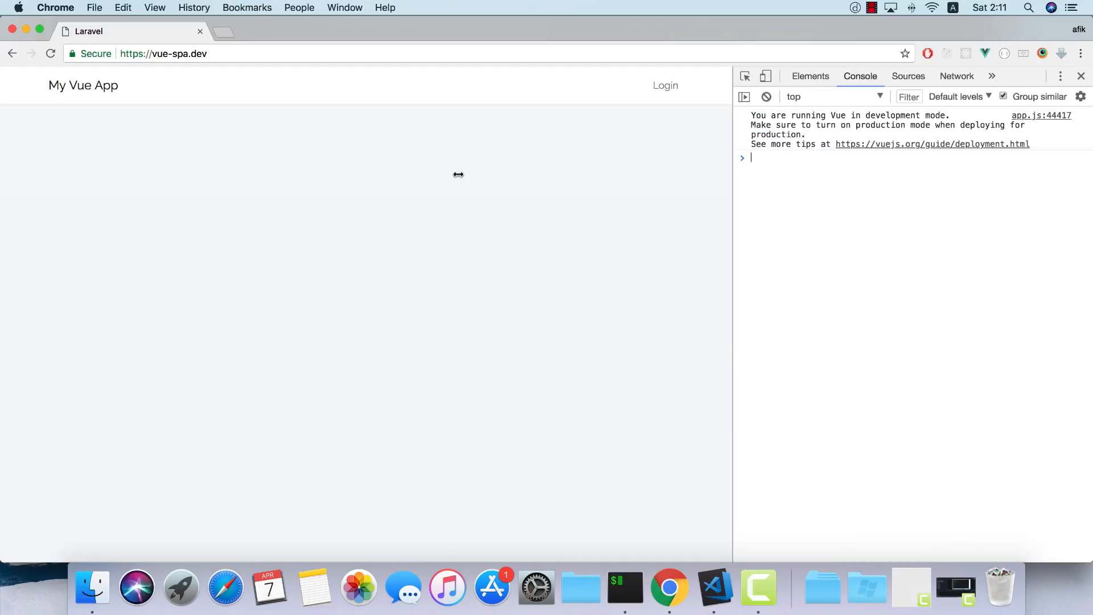
left_click(714, 588)
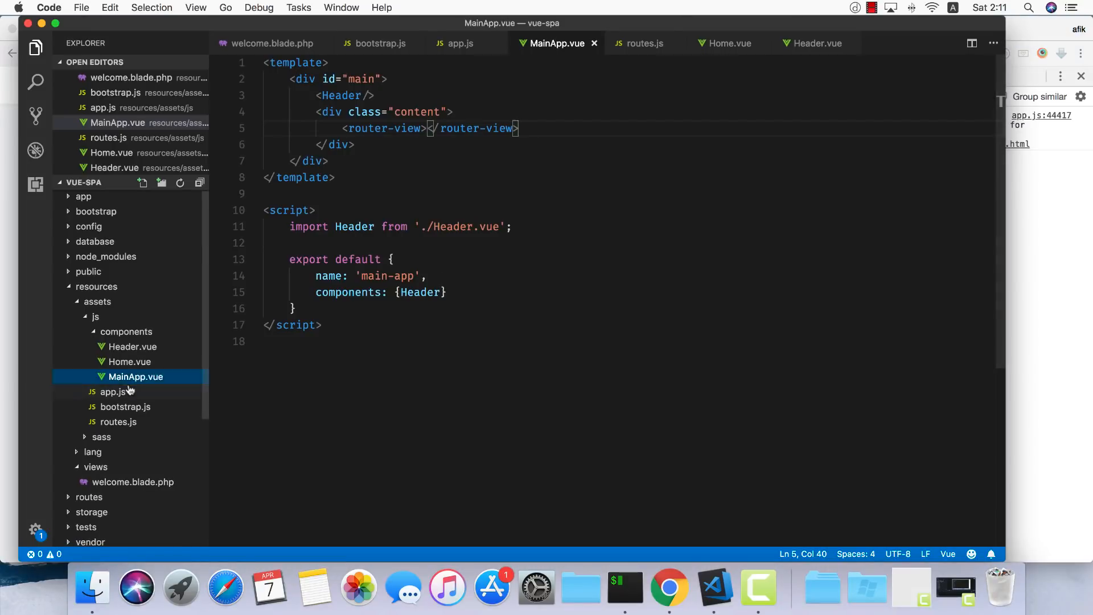
- Change the VueRouter option in app.js from router to routes, save, and check the Welcome page in Chrome
left_click(113, 393)
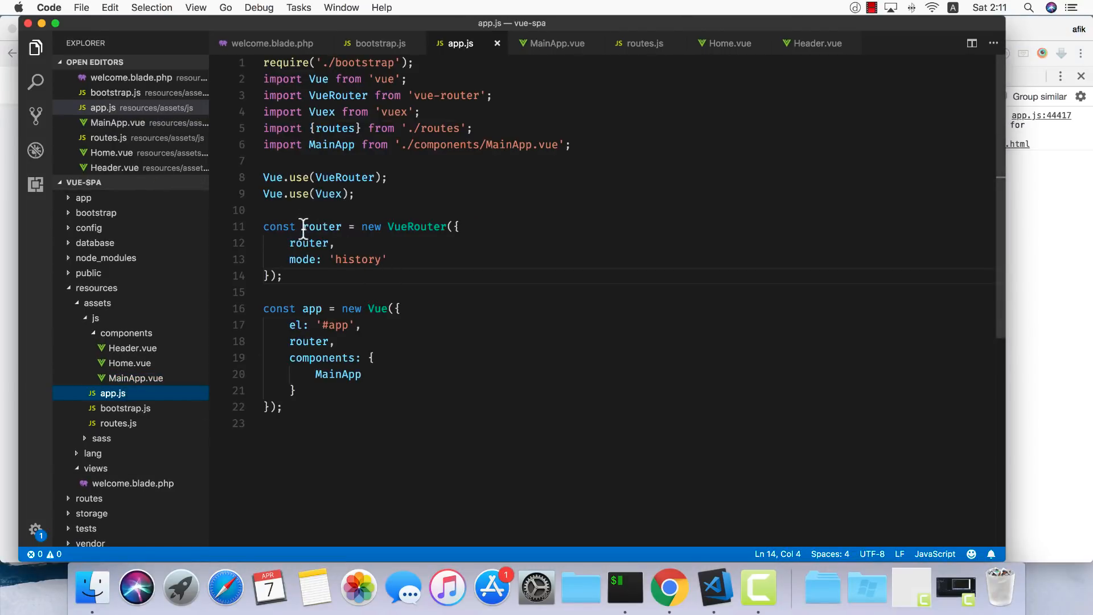
double_click(417, 227)
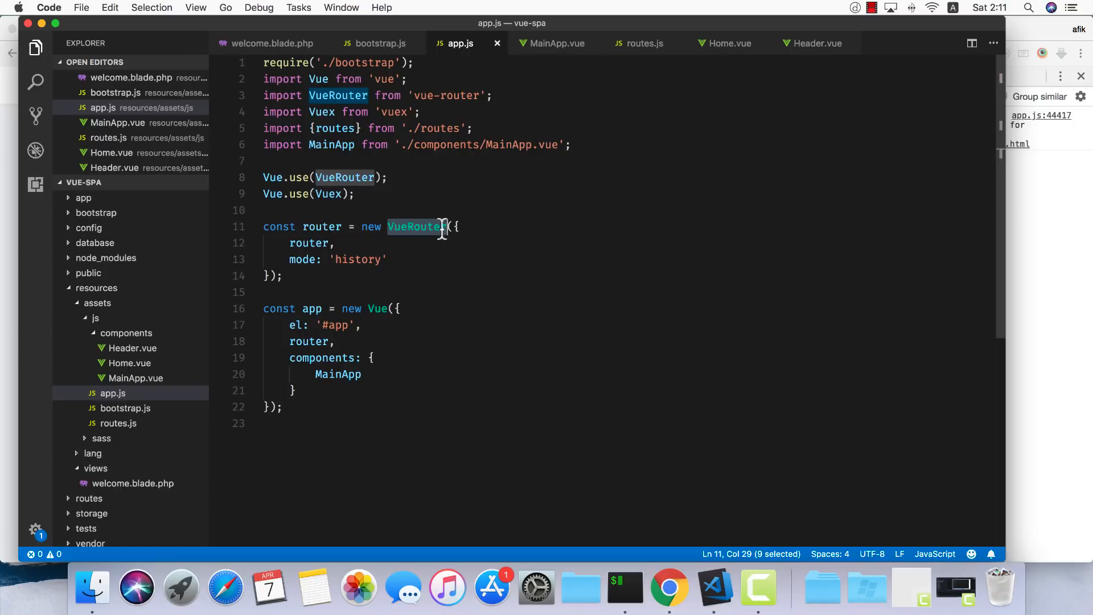
left_click(340, 242)
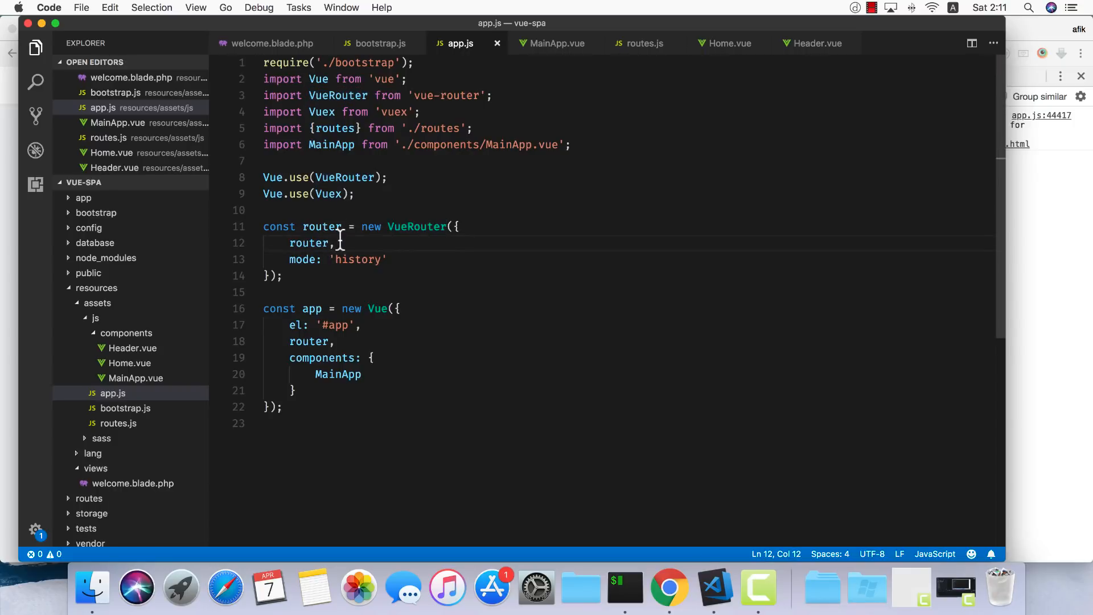
double_click(335, 129)
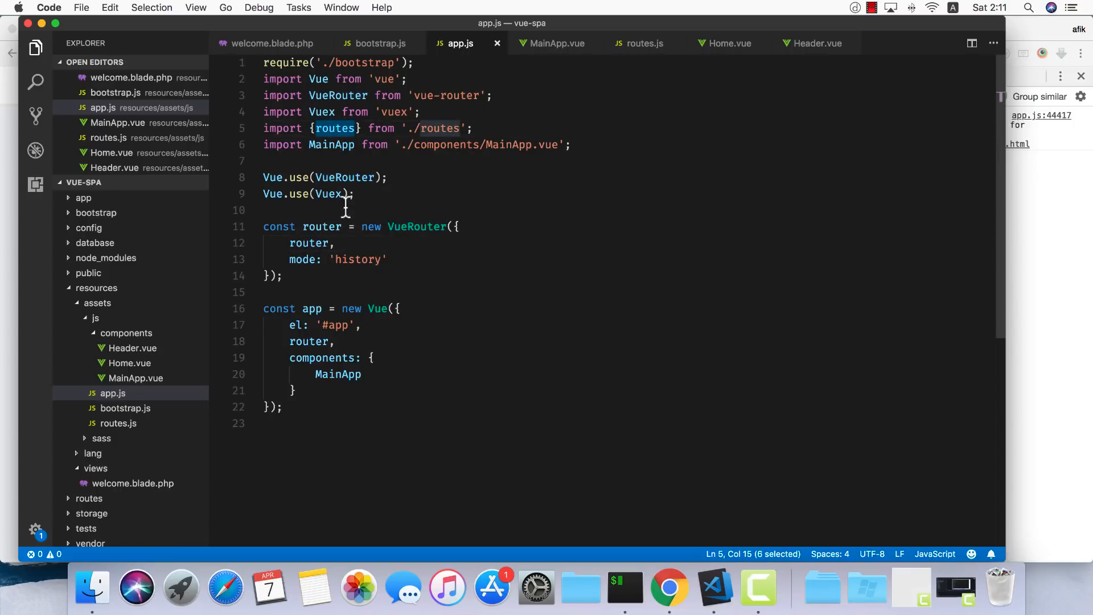
type("routes")
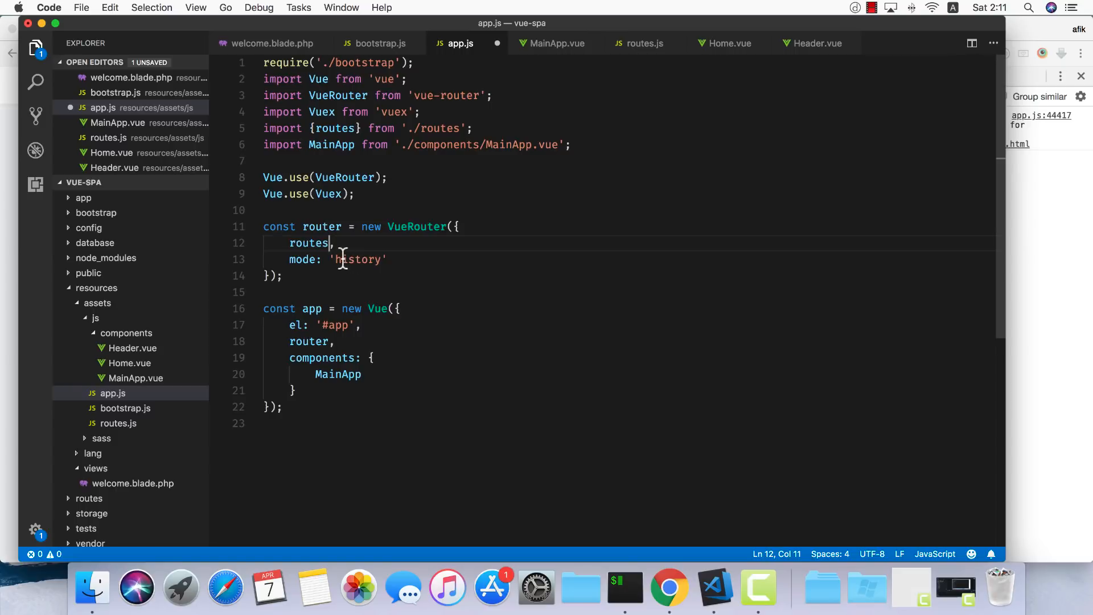
left_click(668, 588)
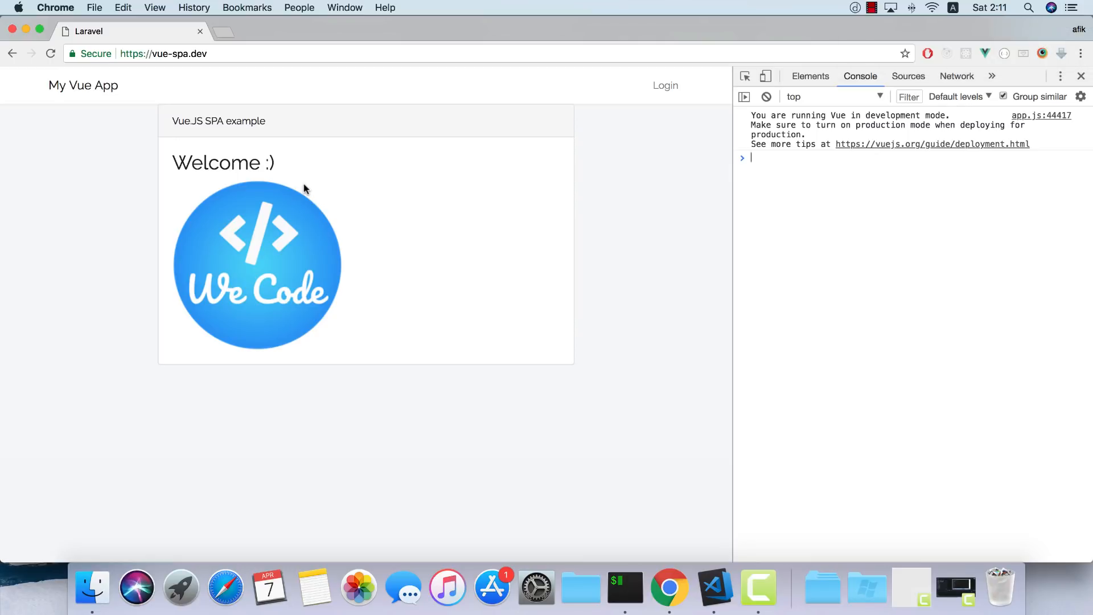
left_click(713, 587)
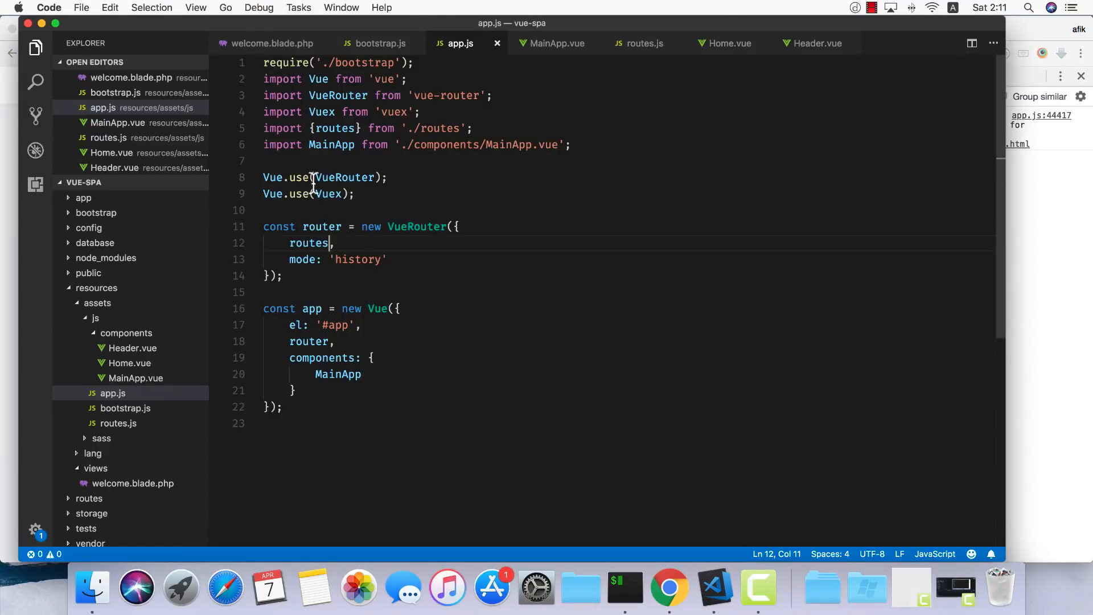
- Create store.js in the js folder exporting state, mutations, getters and actions objects
right_click(95, 318)
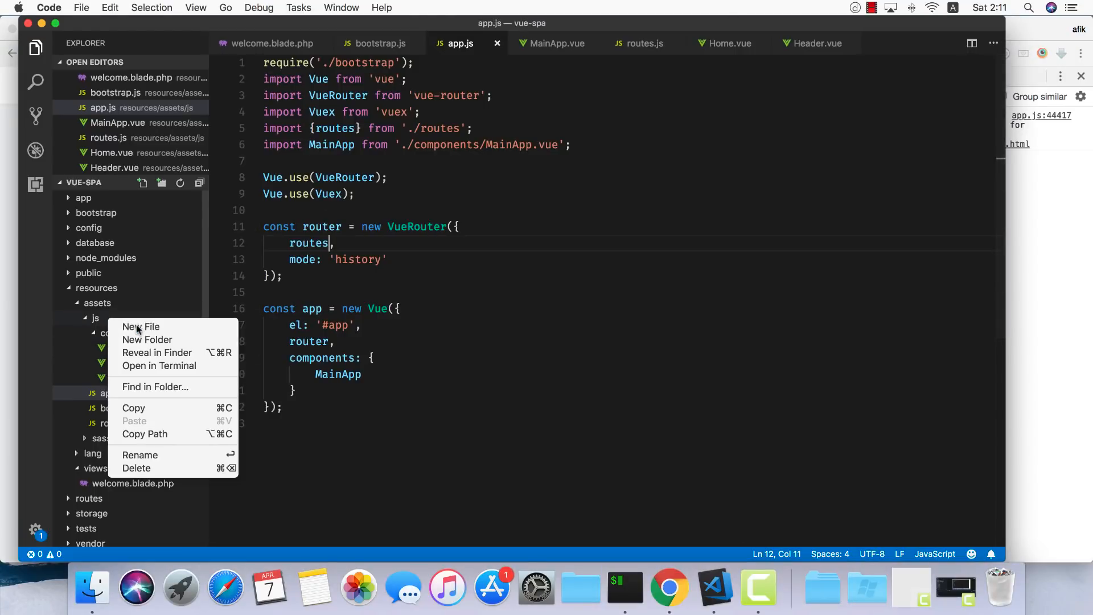
left_click(141, 327)
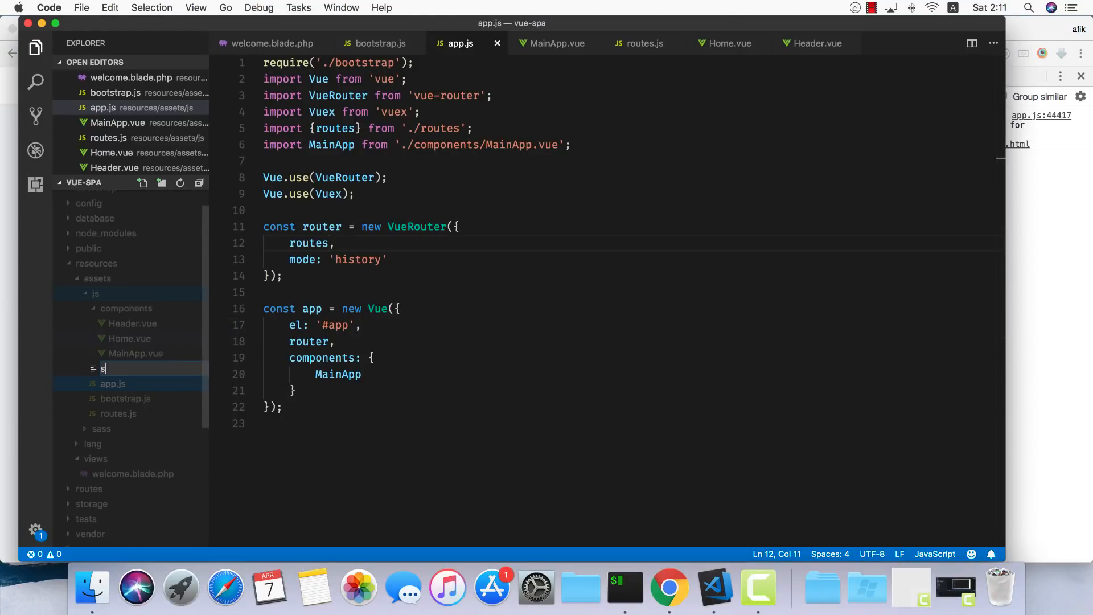
key("Escape")
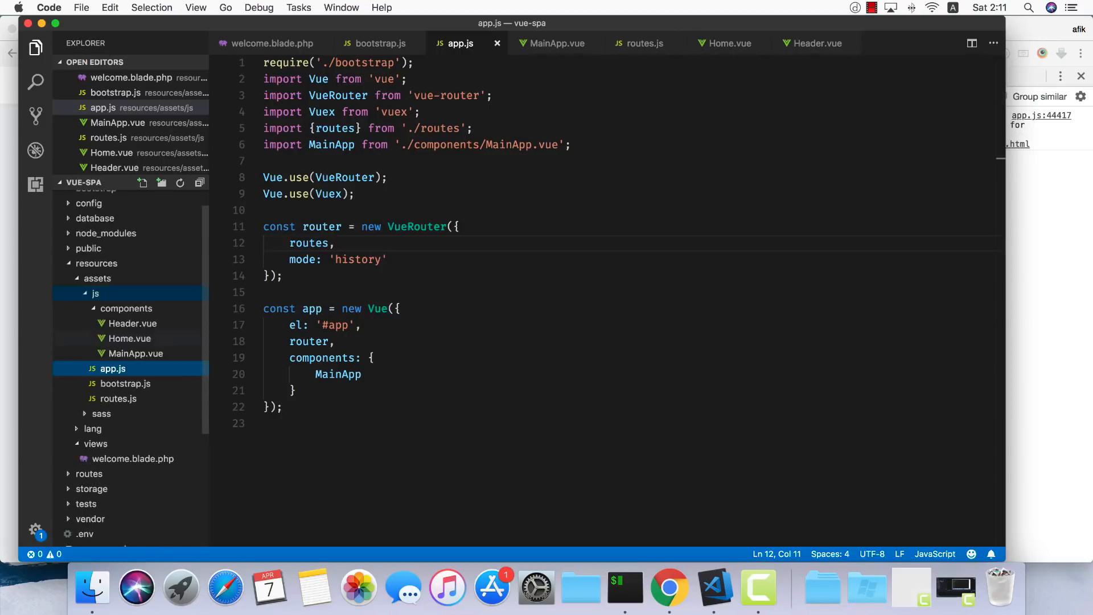
type("export default {")
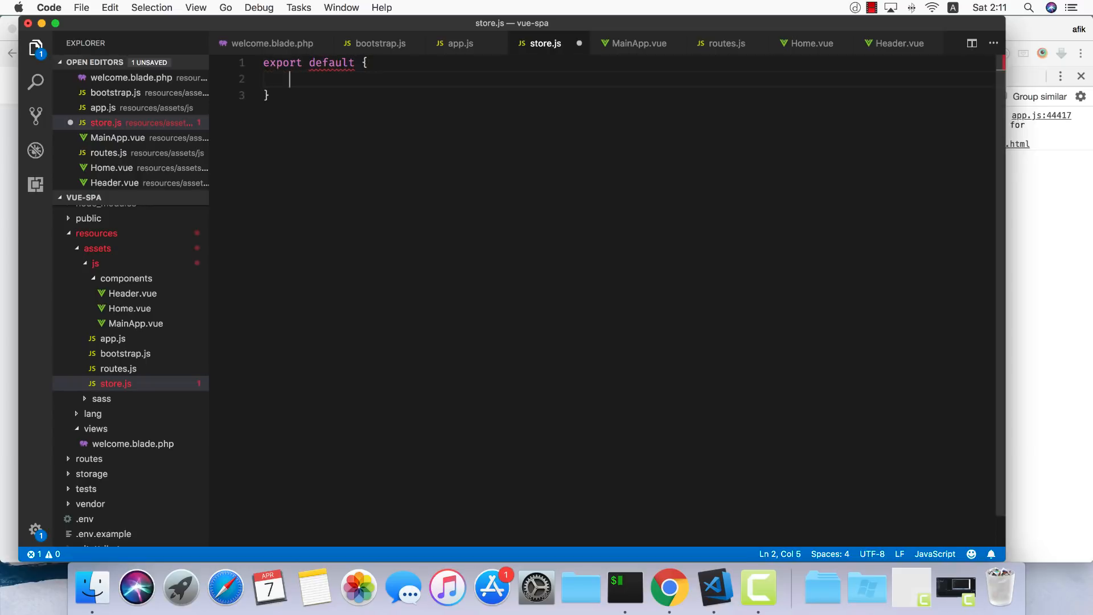
type(";")
type("state: {},")
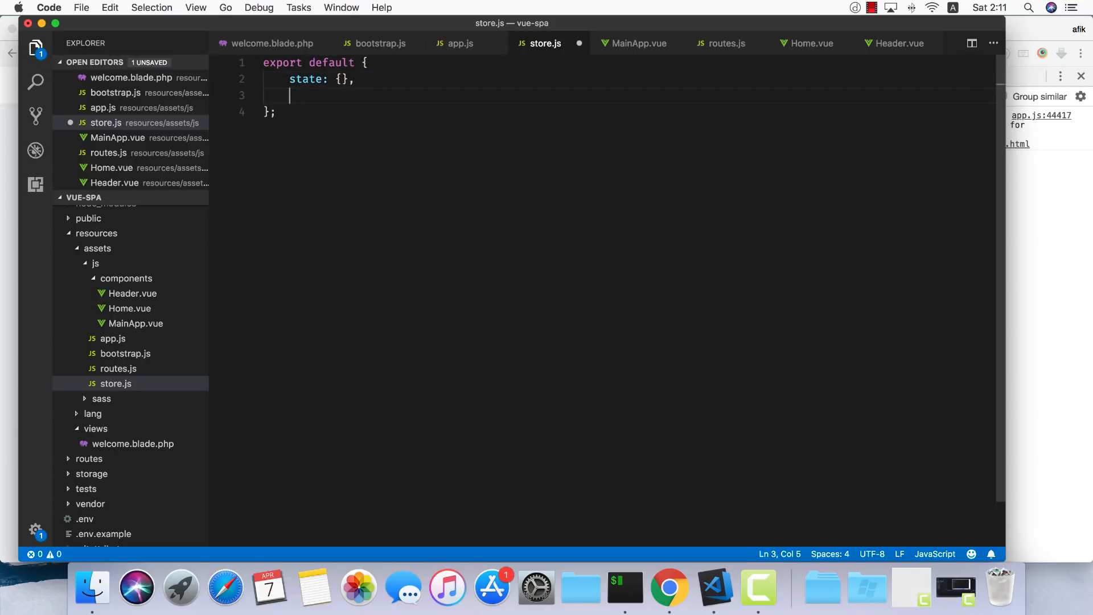
type("mutations: {},")
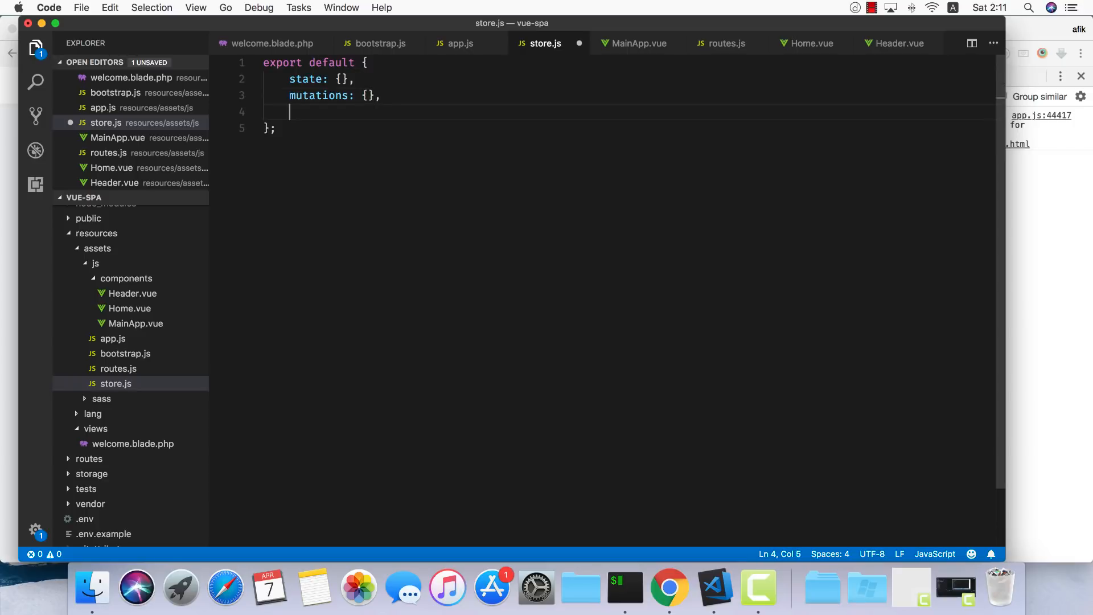
type("getters: {}")
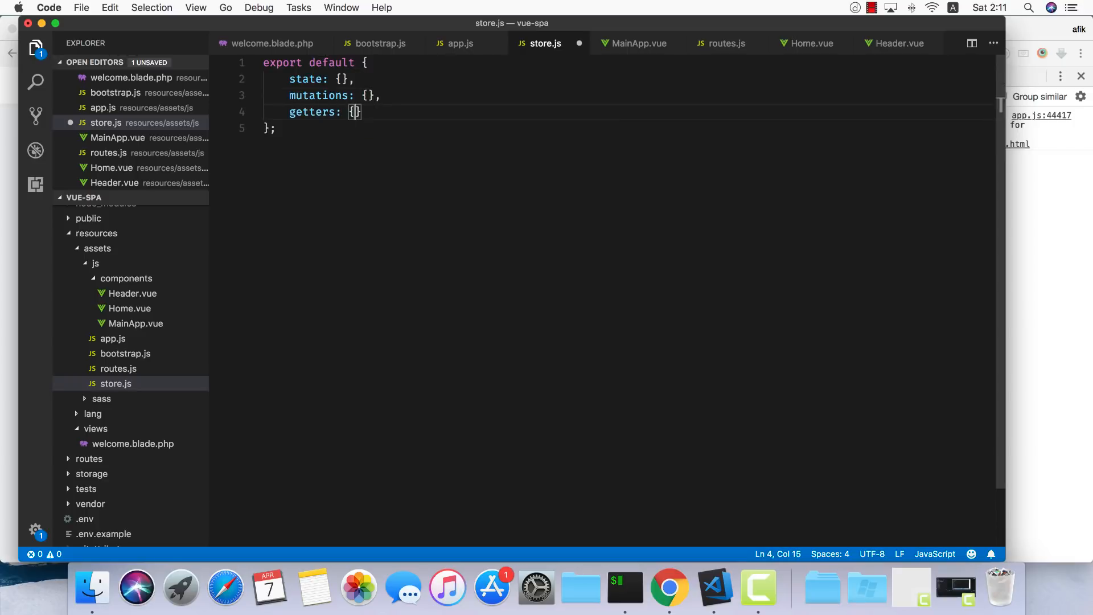
type("actions: {")
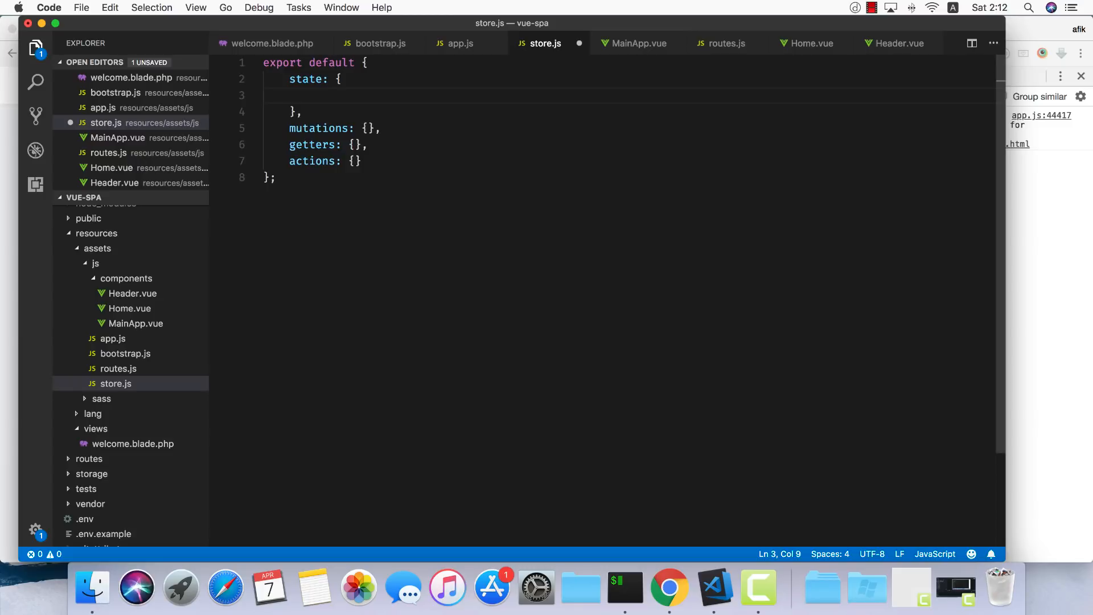
- Add welcomeMessage 'Welcome to my vue app' to state and a welcome getter returning state.welcomeMessage
type("welcome")
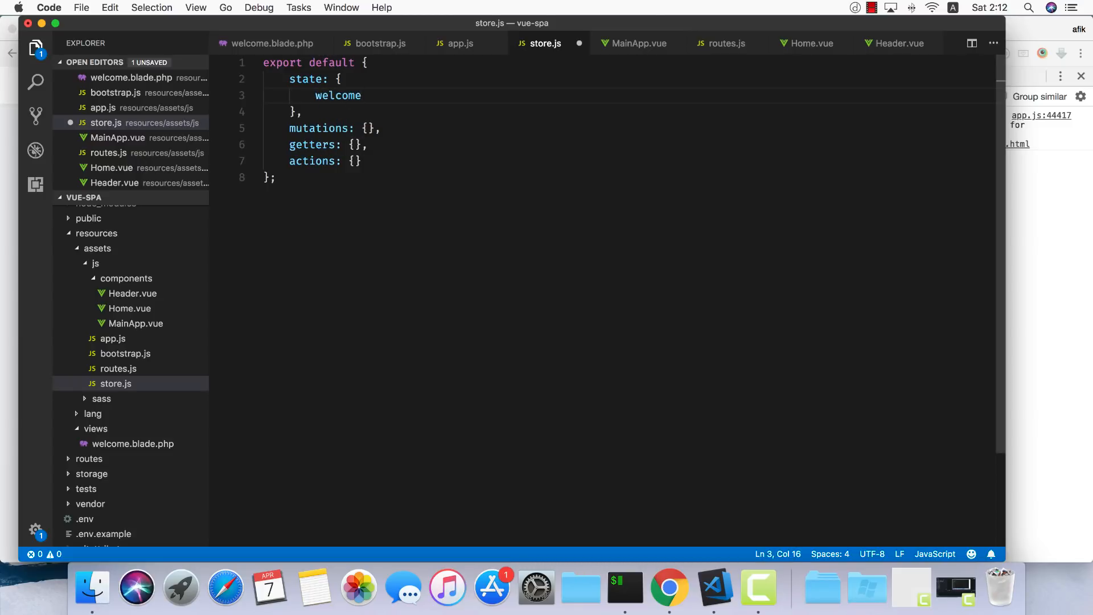
type("Message: 'Welcome")
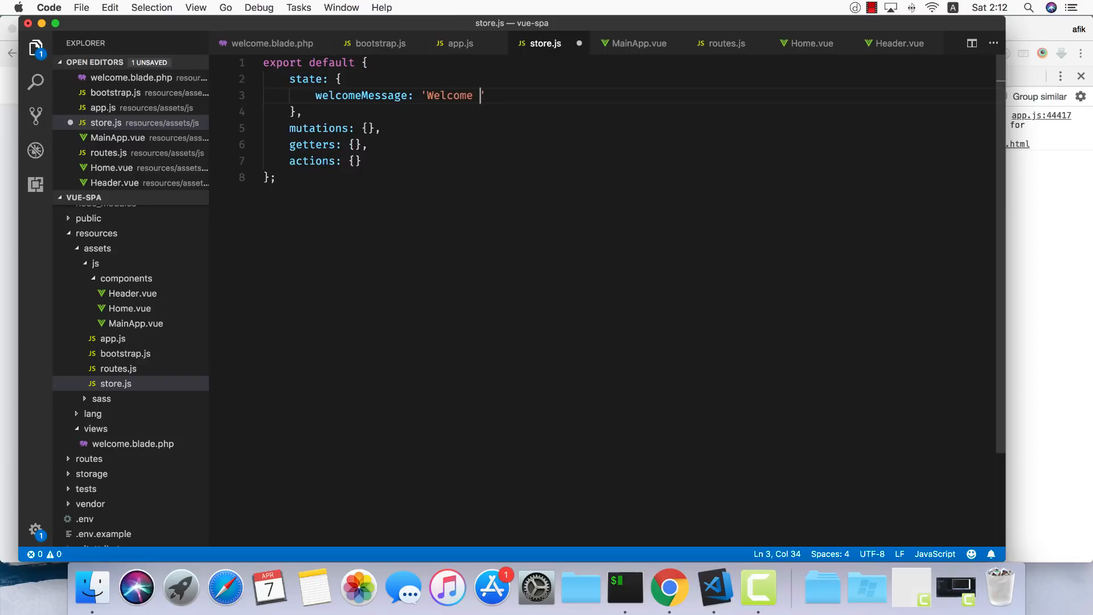
type("to my vue app")
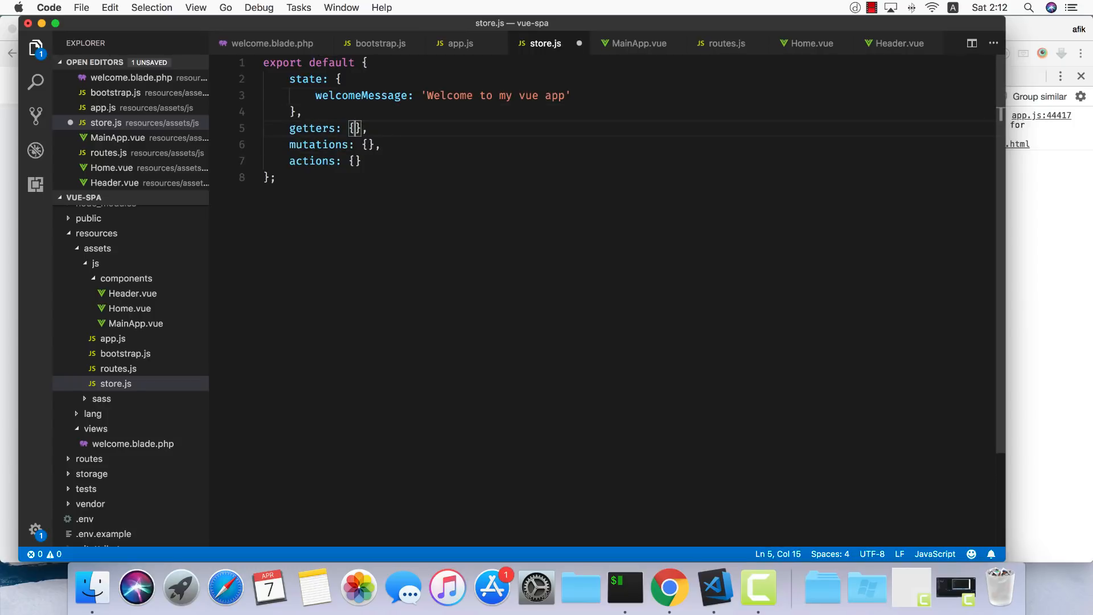
type("welcome(state) {")
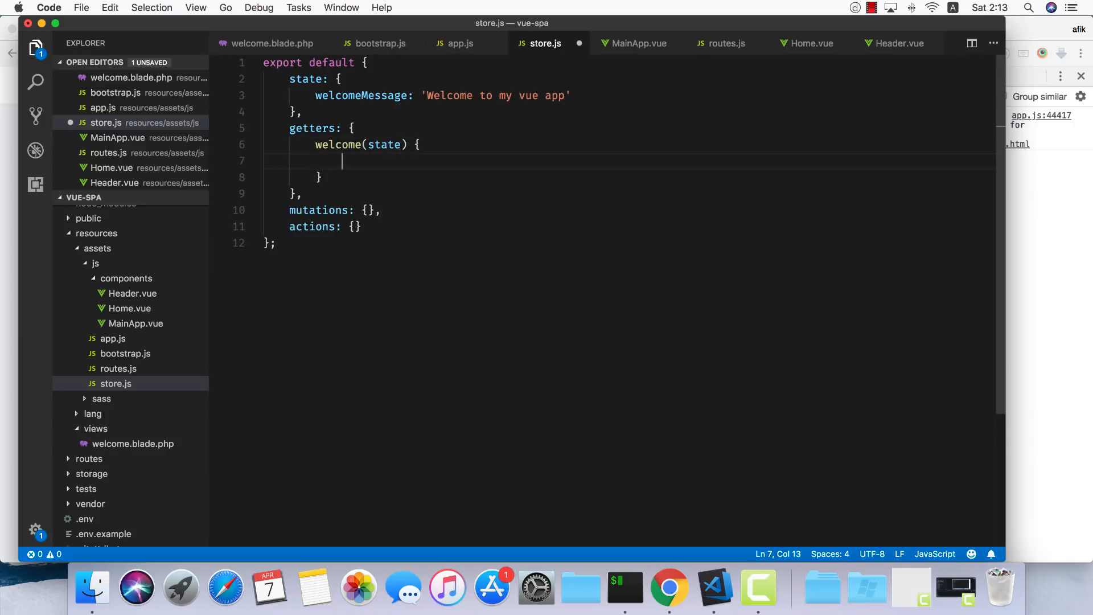
type("return state.")
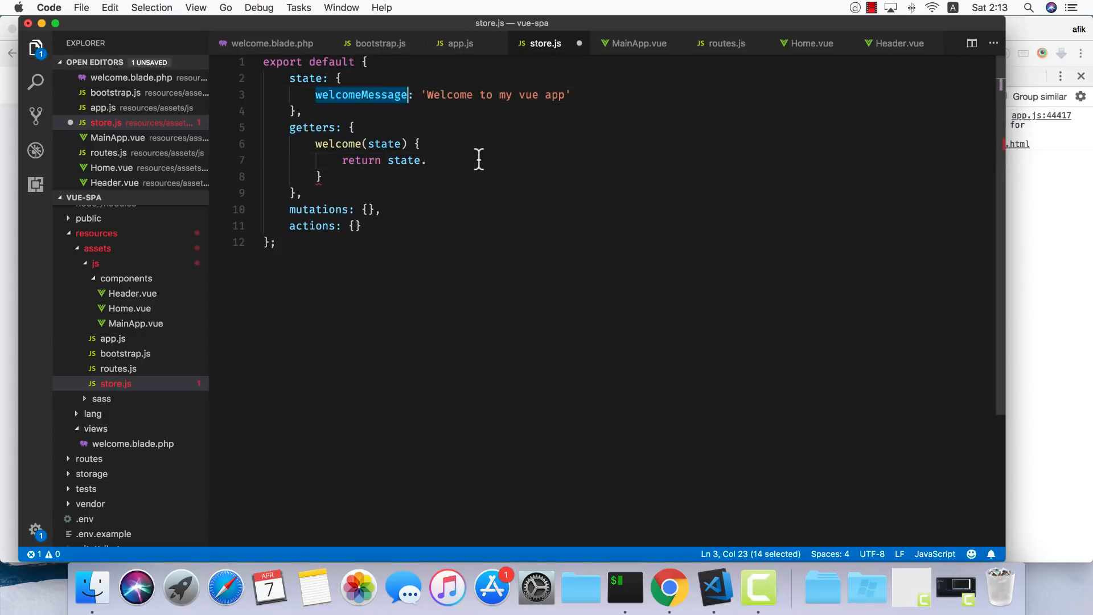
type("welcomeMessage;")
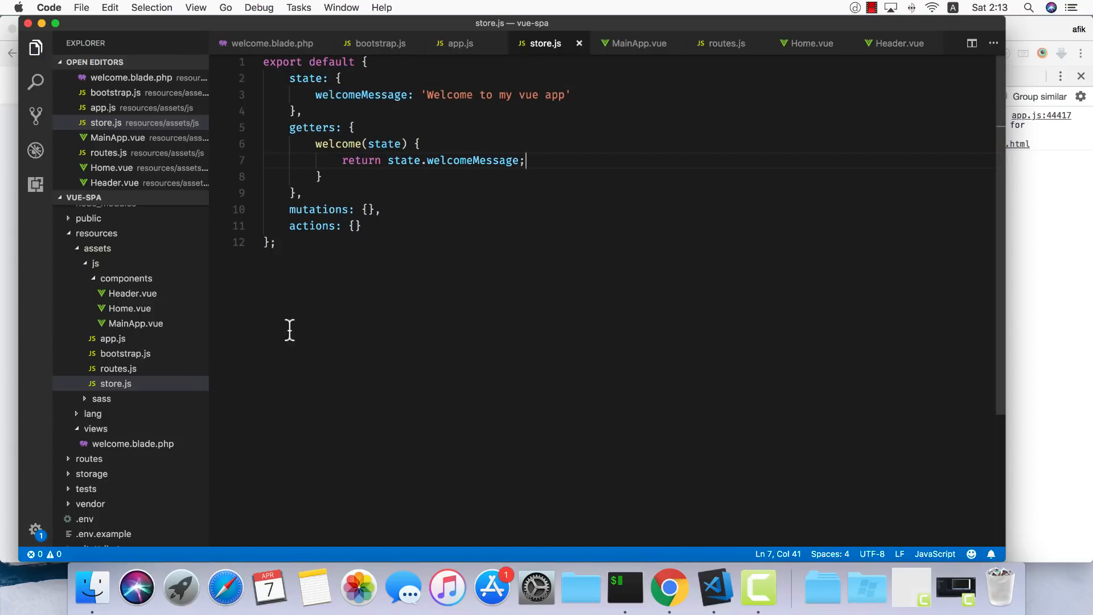
mouse_move(181, 335)
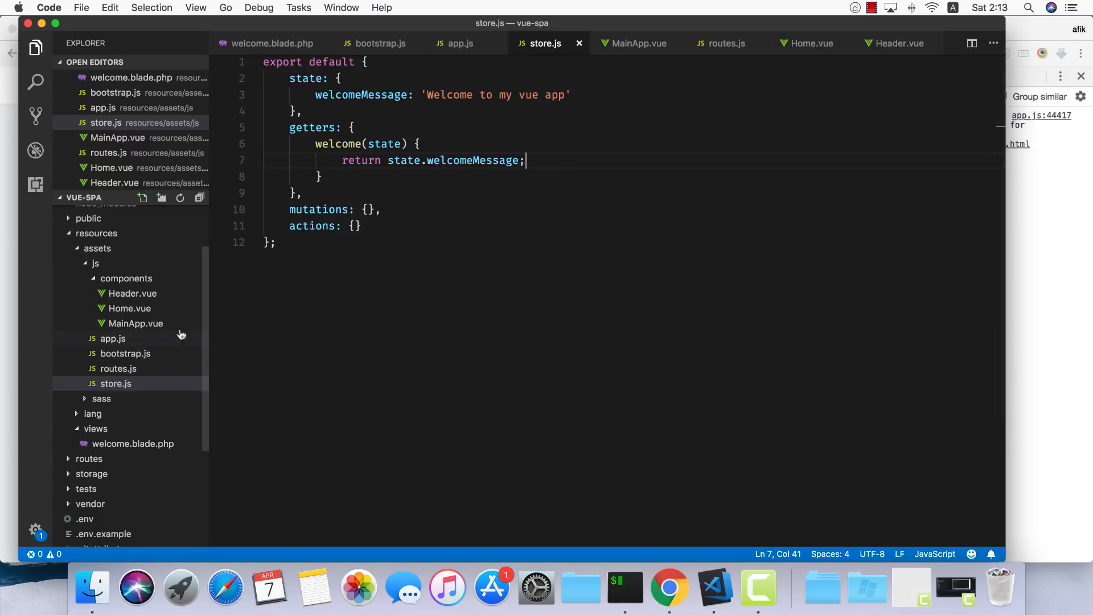
- Give Home.vue a computed welcome() returning this.$store.getters.welcome and render {{ welcome }} in the h2
left_click(129, 309)
type("computed: {}")
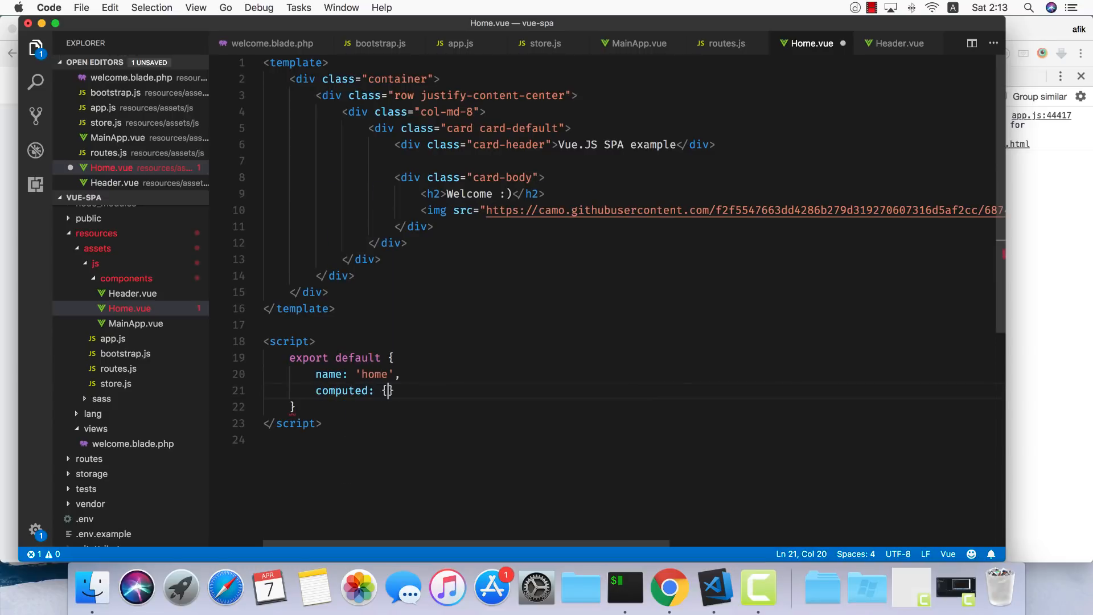
key("enter")
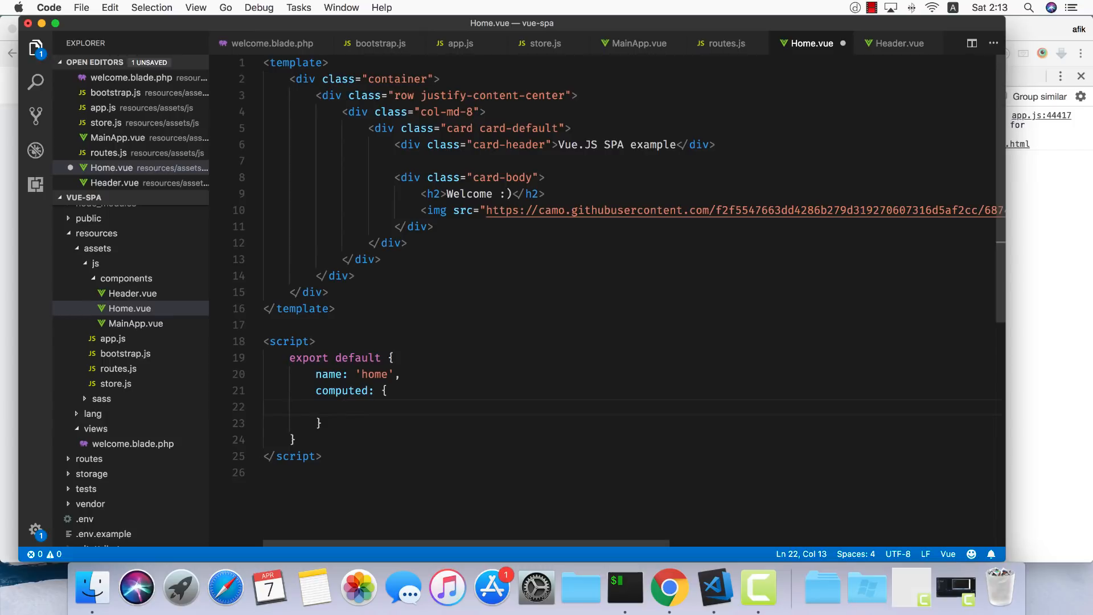
type("welcome")
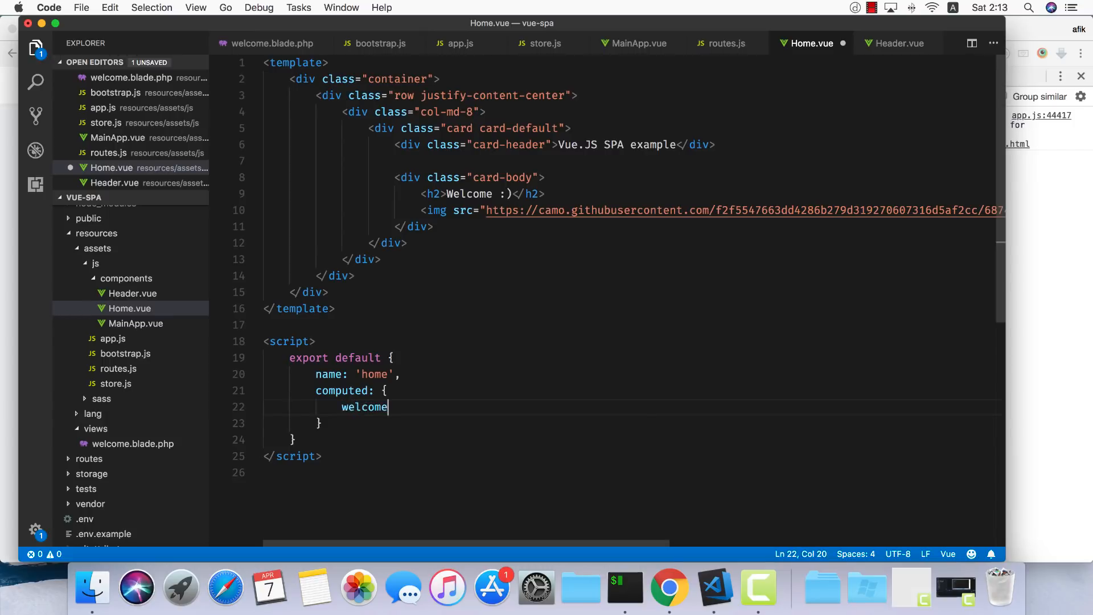
type("() {")
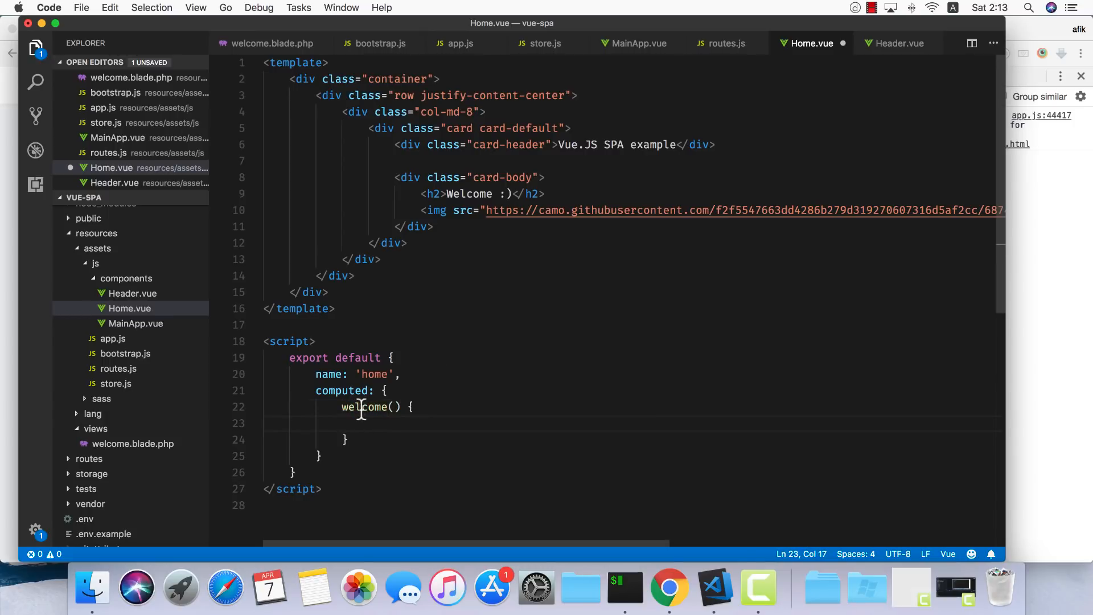
double_click(470, 194)
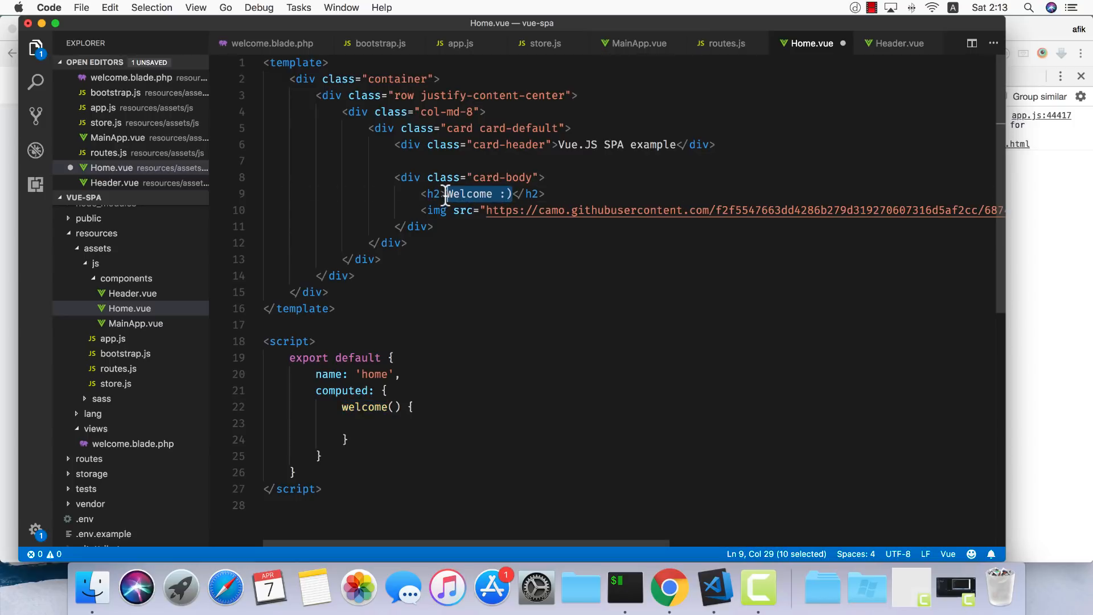
type("{{ }}")
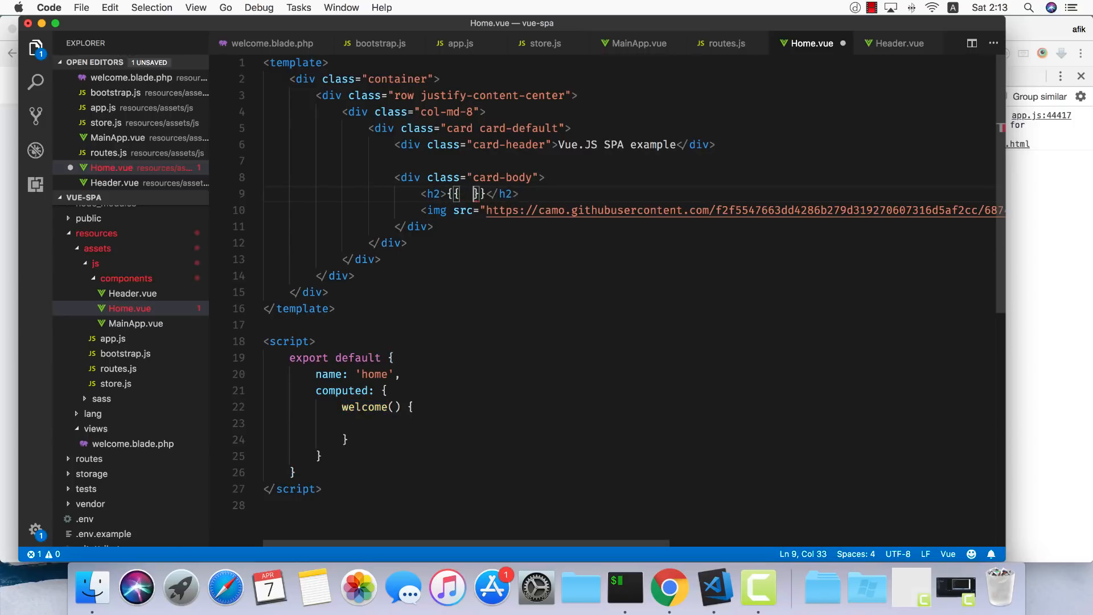
type("return this.")
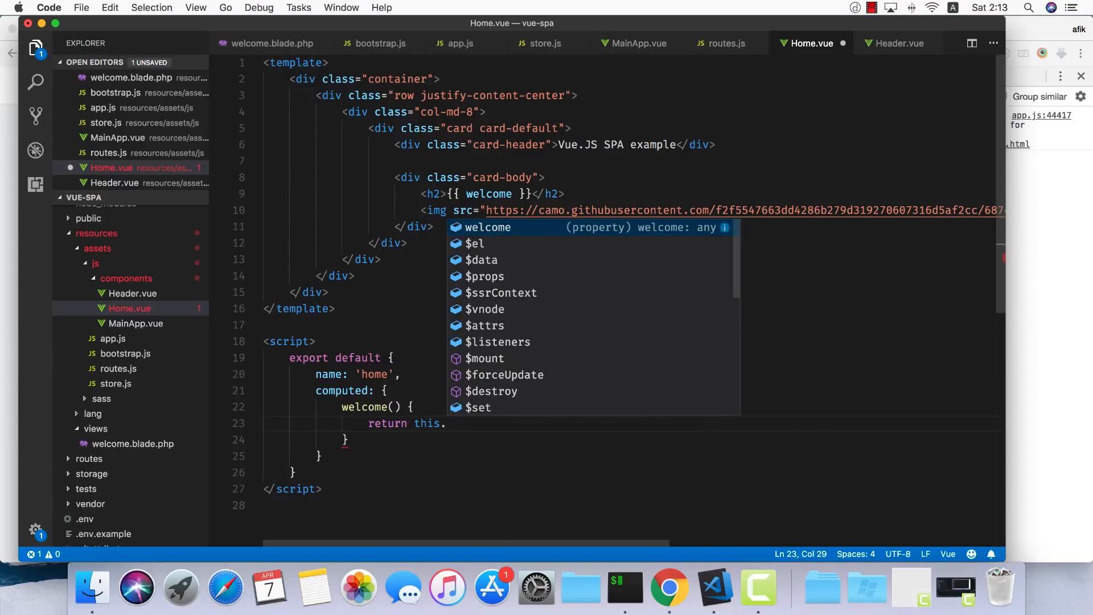
type("$store.getters.welcome")
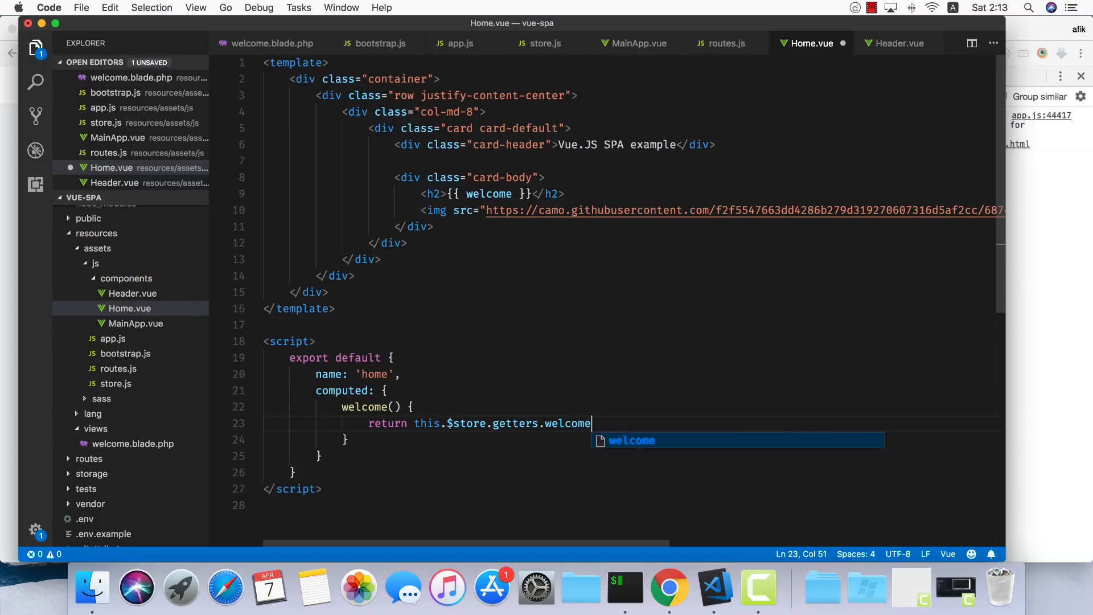
- Review the welcome binding and its store getter call, then reopen app.js
left_click(512, 194)
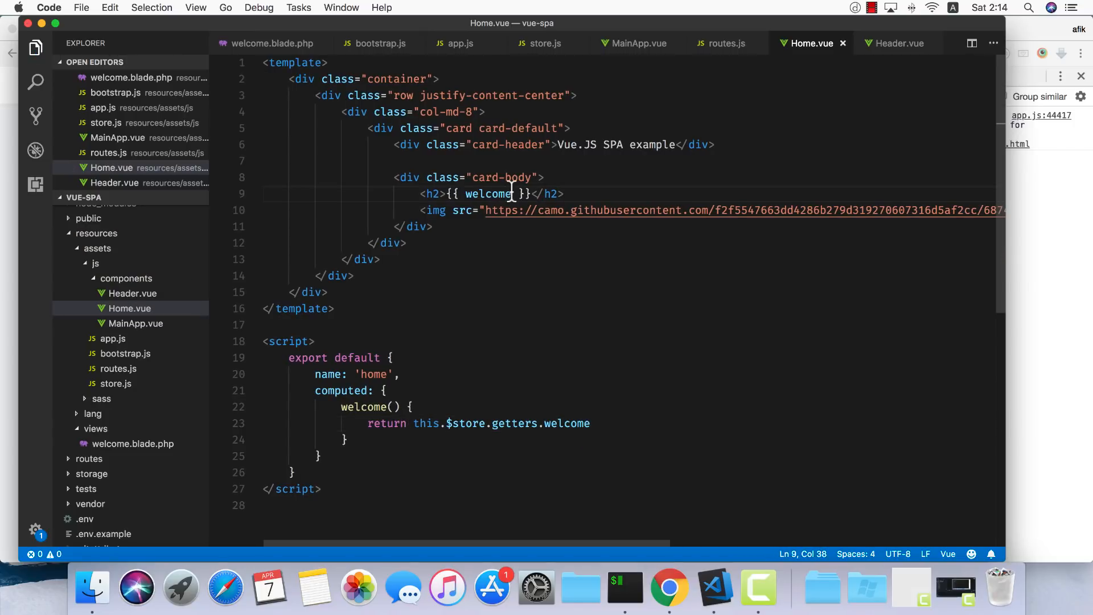
mouse_move(533, 194)
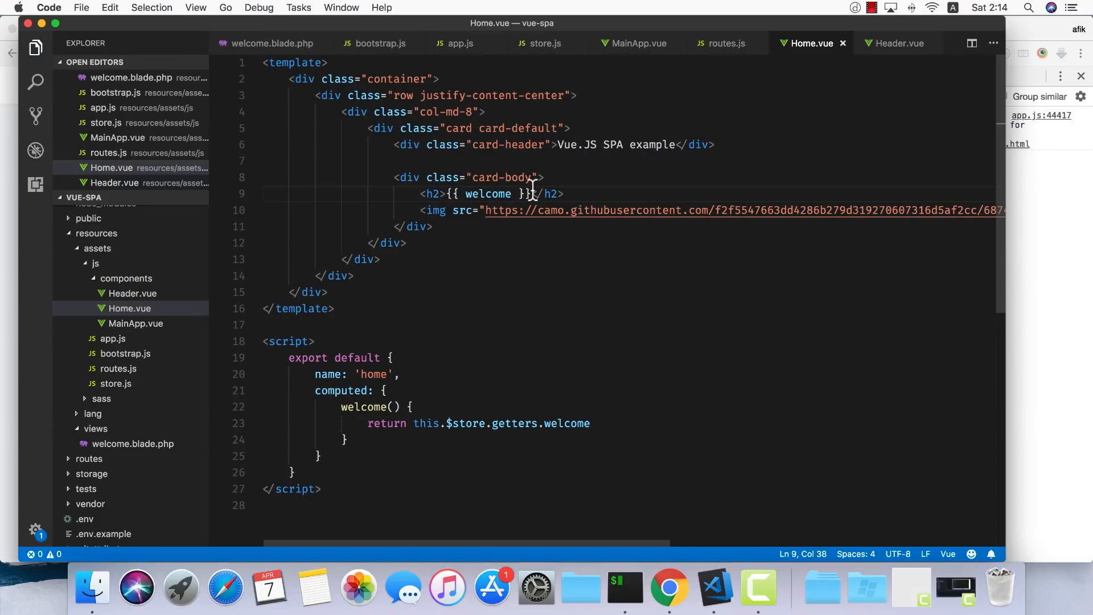
double_click(489, 194)
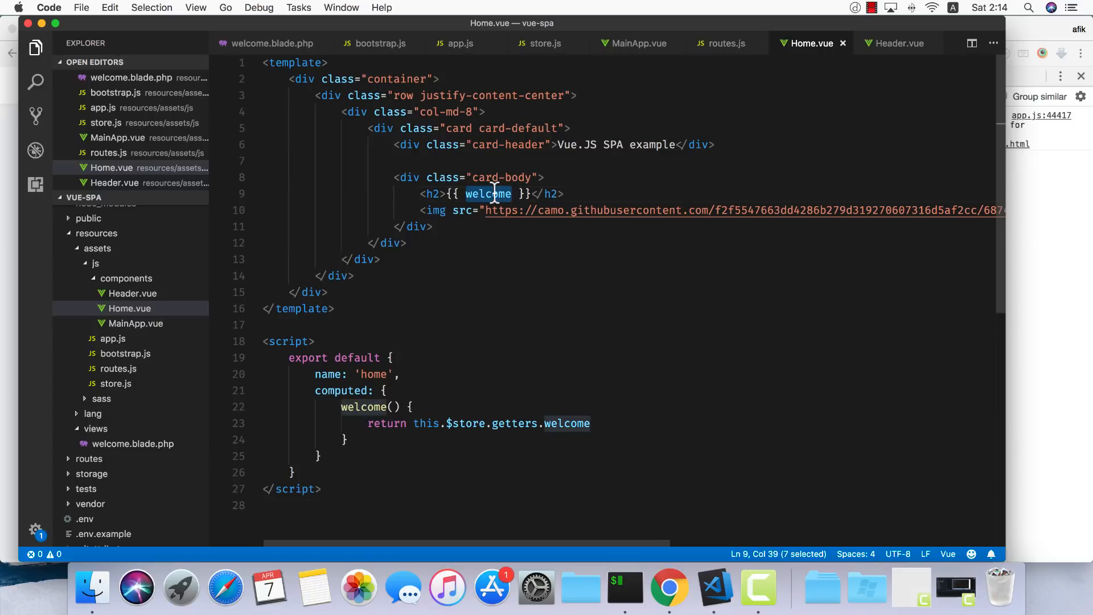
left_click(391, 423)
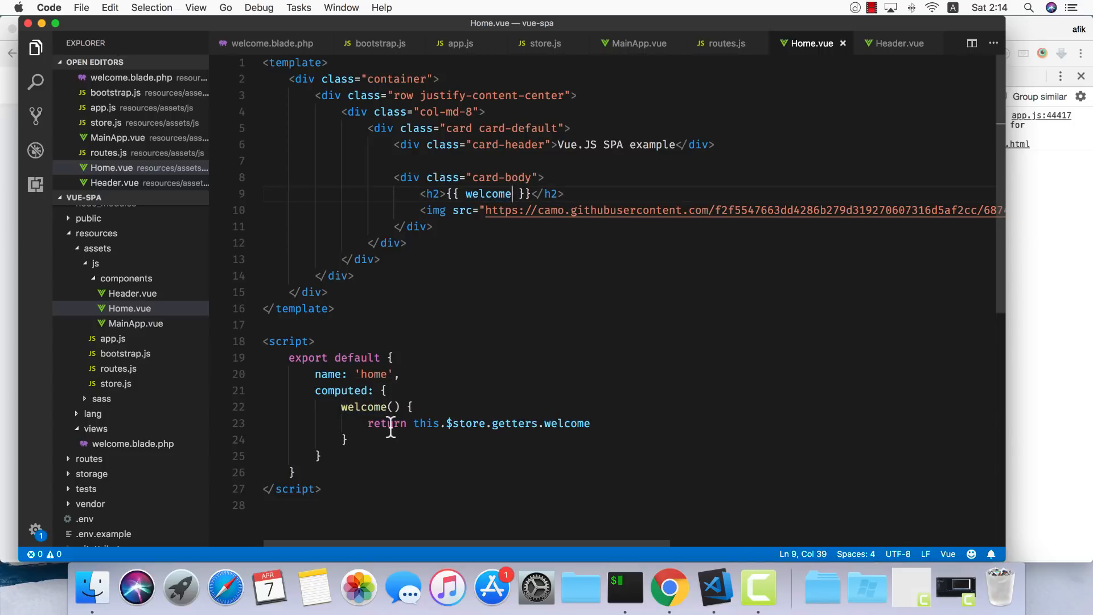
double_click(386, 424)
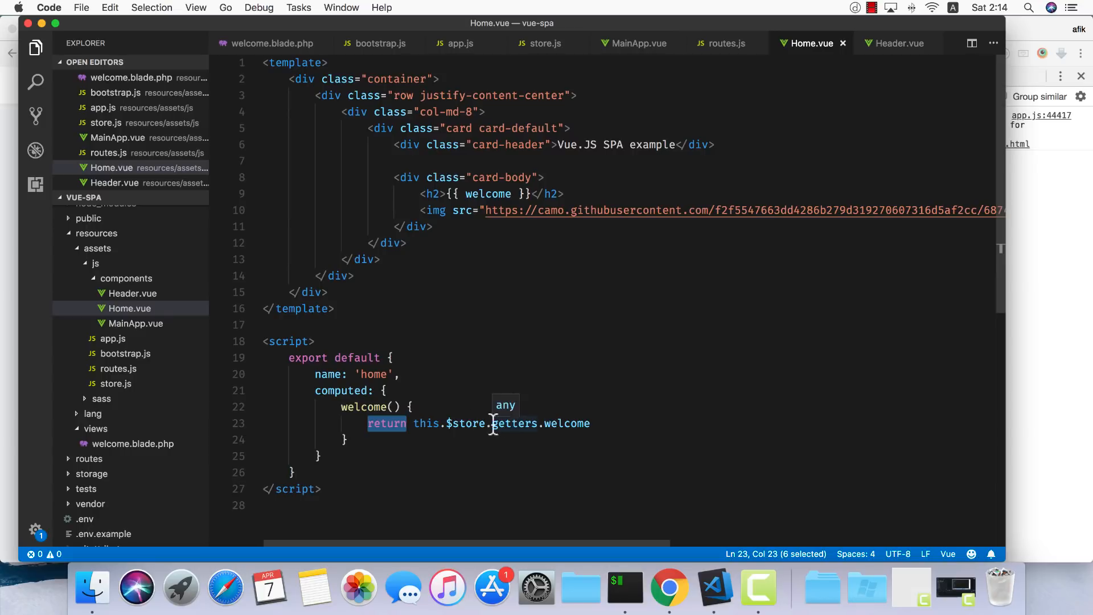
left_click(567, 424)
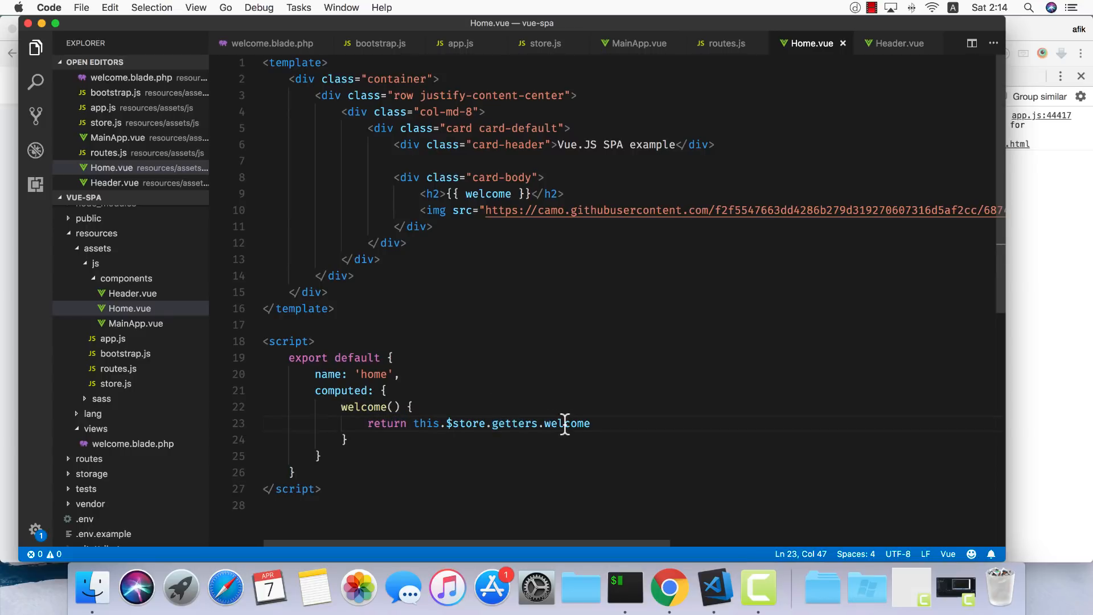
left_click(117, 384)
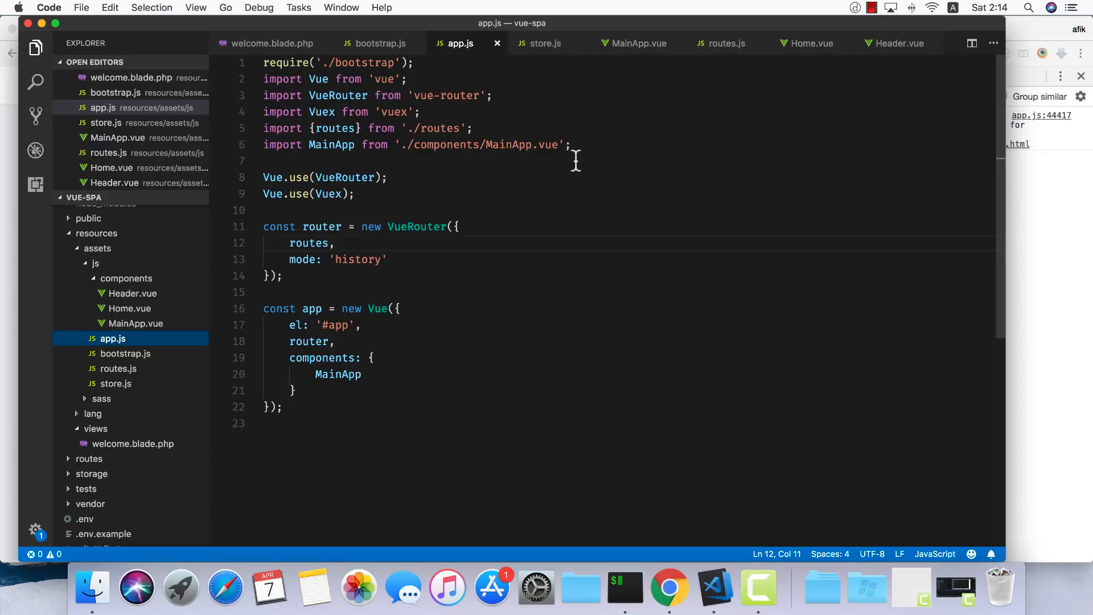
mouse_move(352, 216)
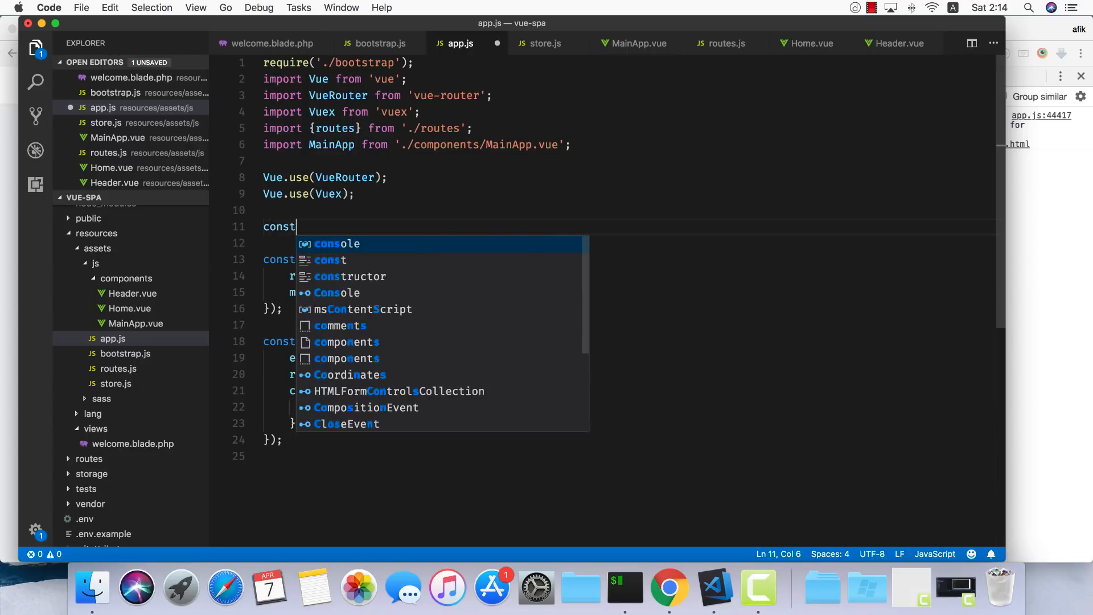
- Declare const store = new Vuex.Store(StoreData) in app.js
type("store = n")
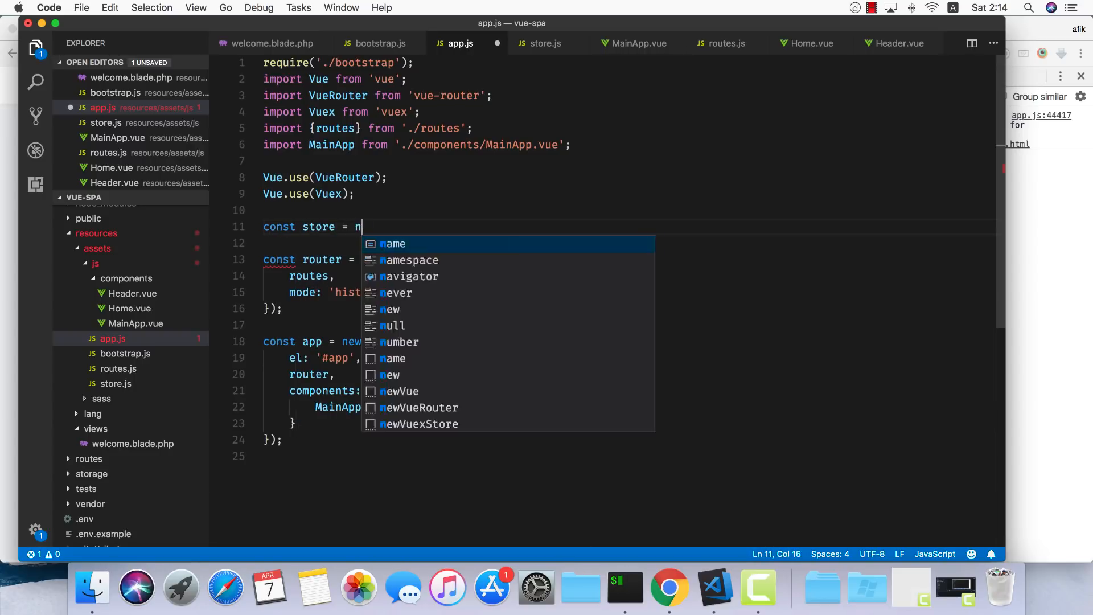
type("ew Vue")
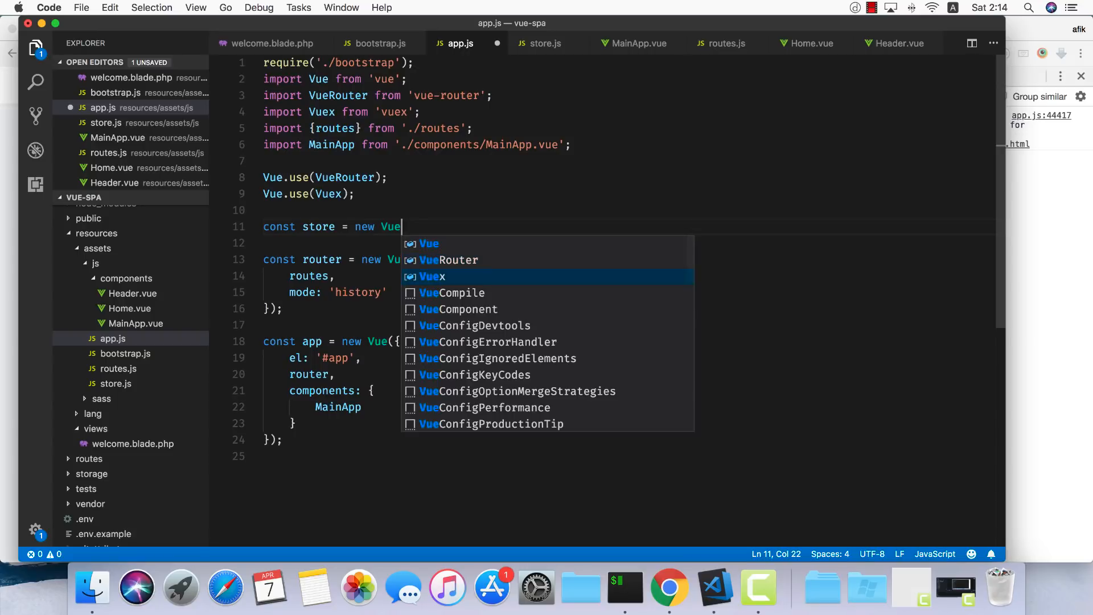
type(".Store(")
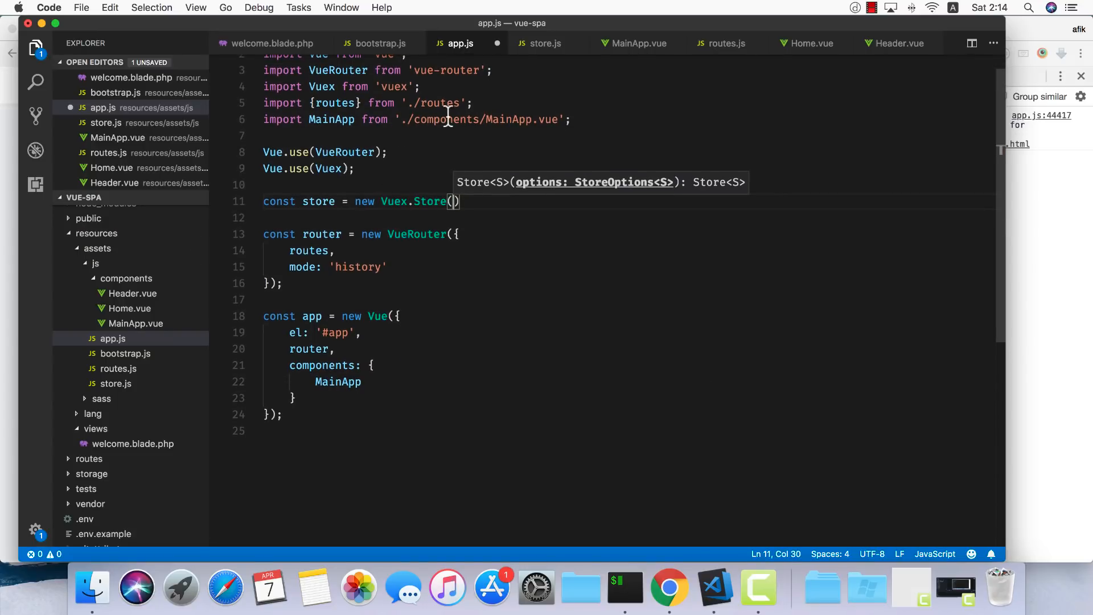
- Import StoreData from './store', save app.js, and test the app in Chrome
type("import")
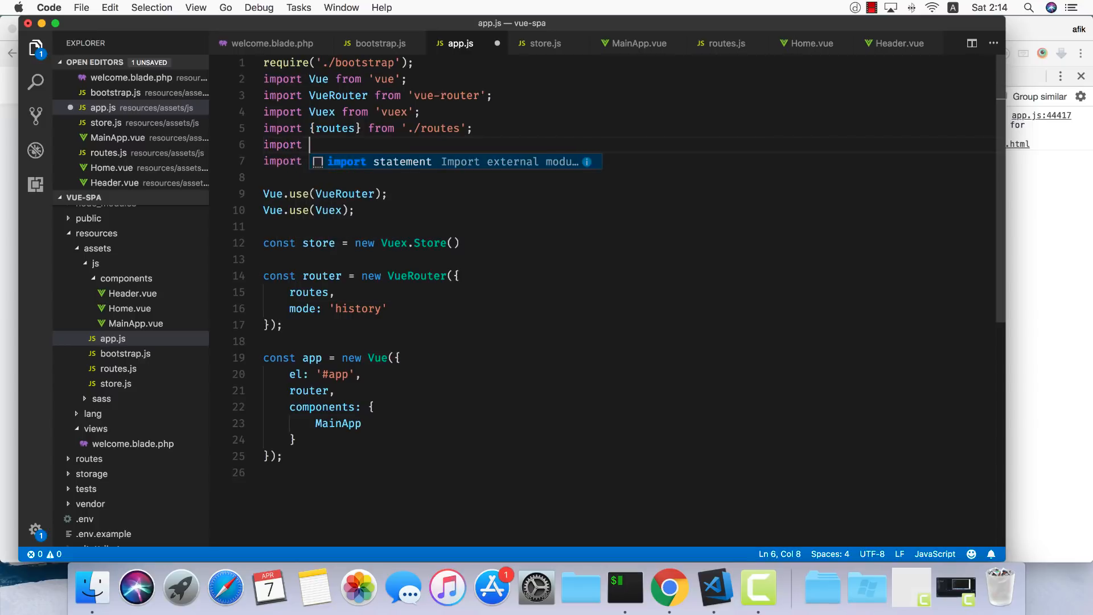
type("StoreDa")
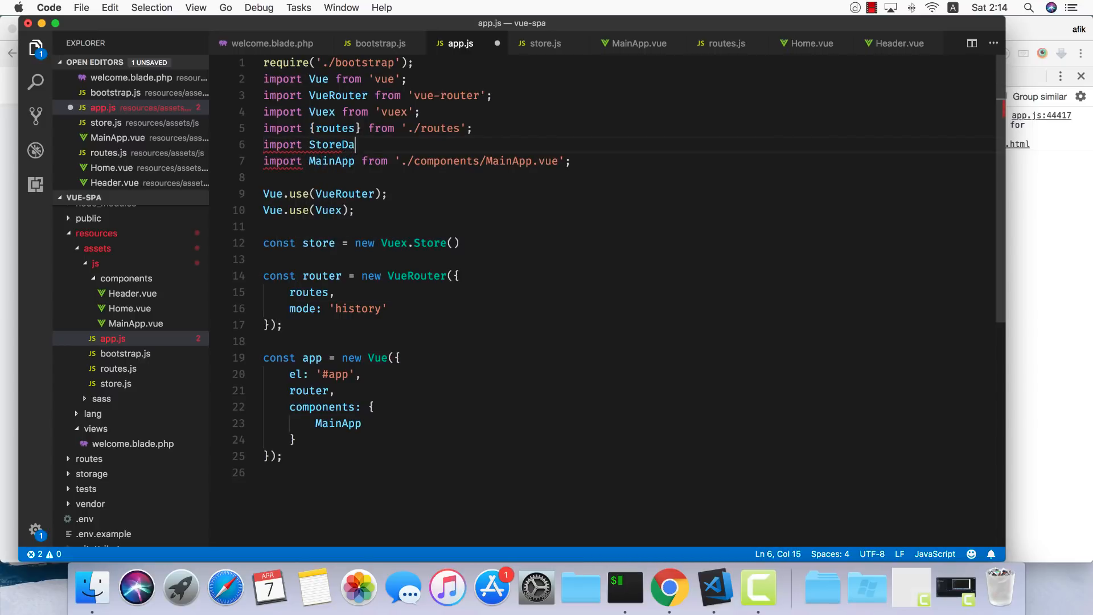
type("ta from './")
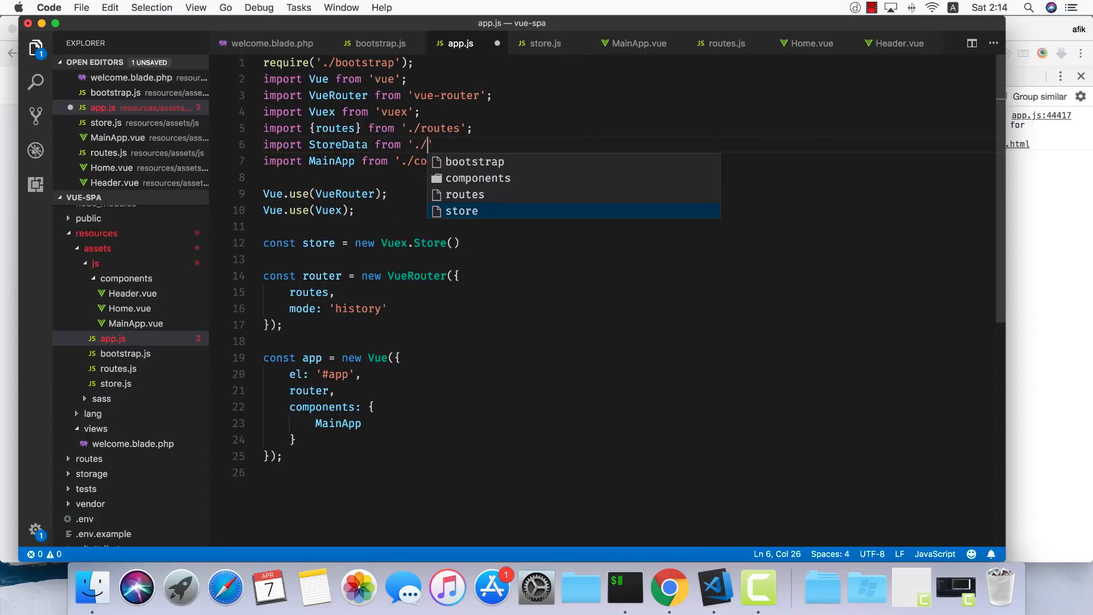
left_click(461, 211)
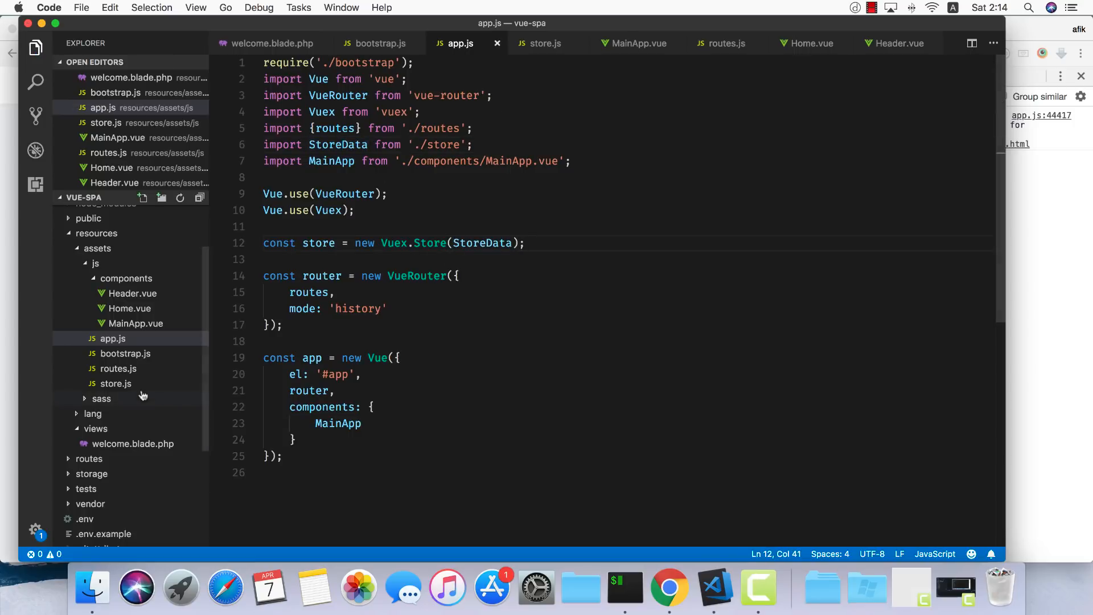
left_click(117, 384)
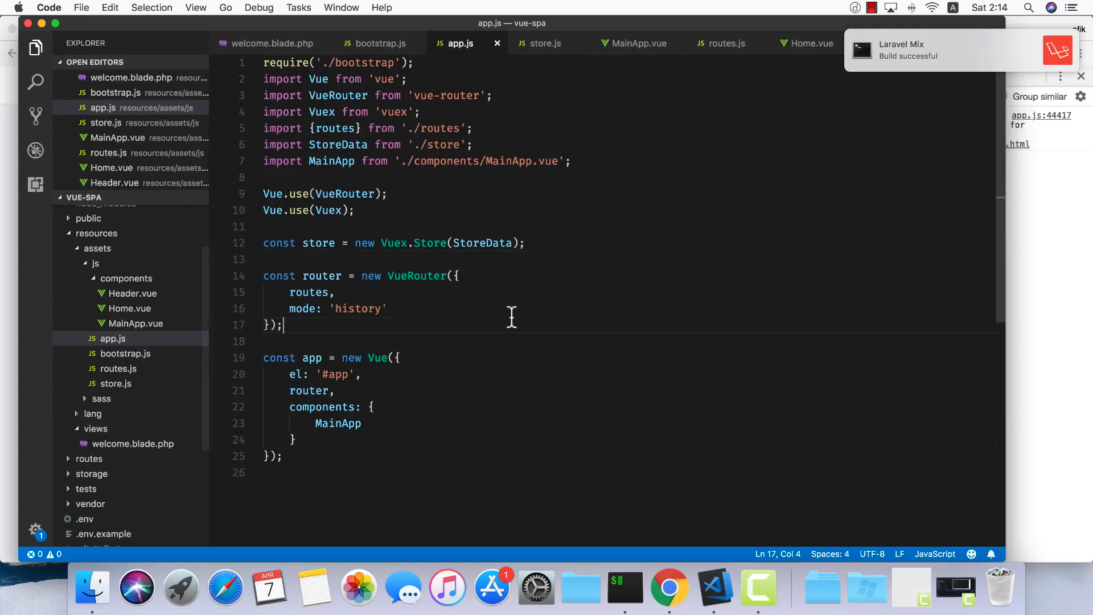
left_click(667, 588)
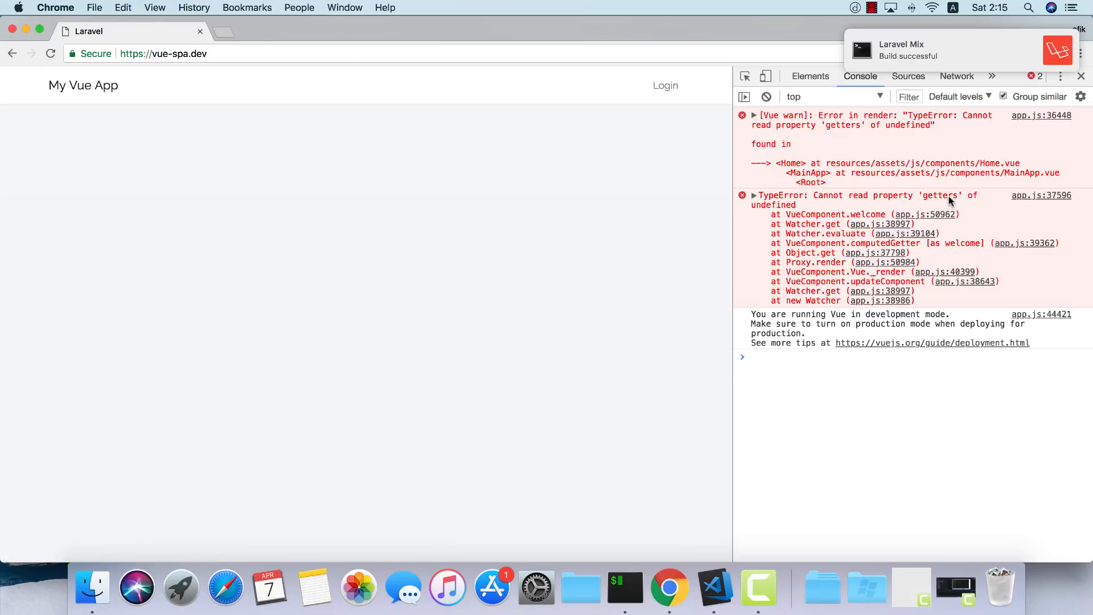
- Return to the code editor after reading the getters TypeError in Chrome's console
left_click(713, 587)
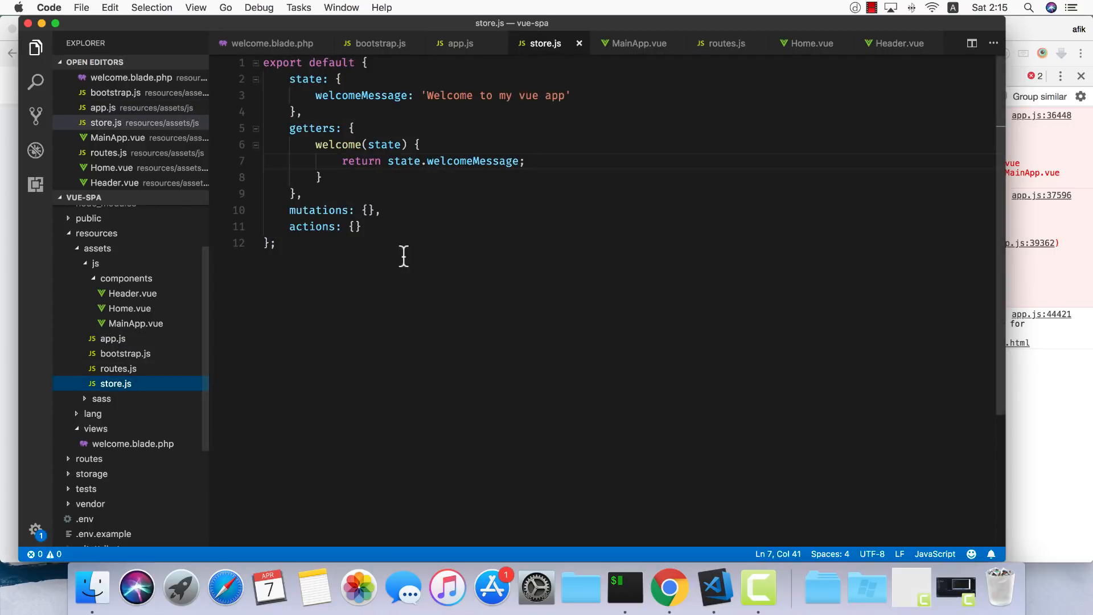
mouse_move(251, 314)
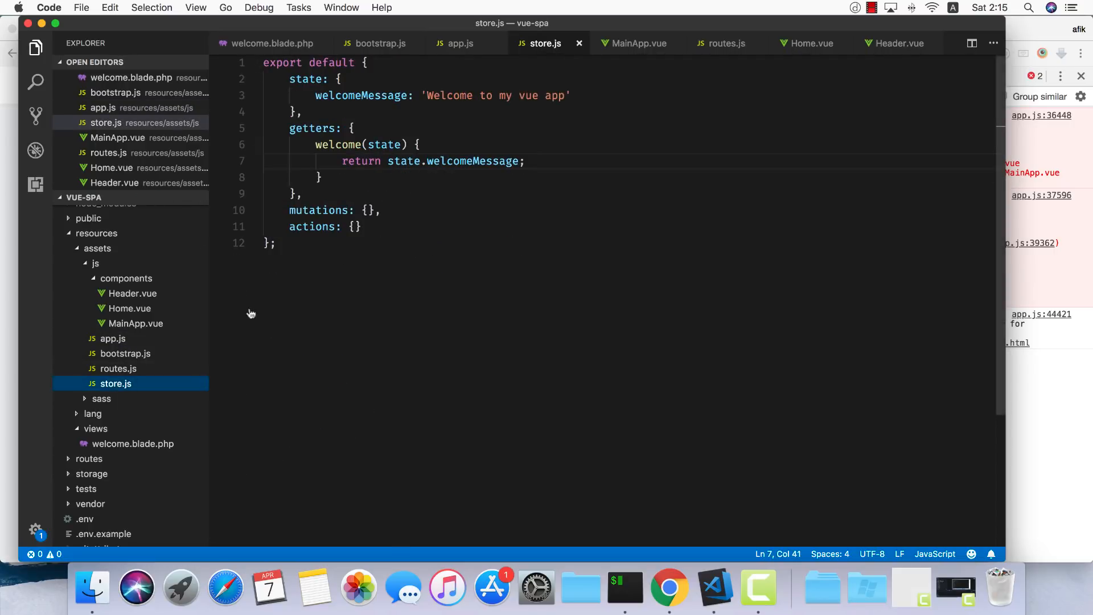
- Add 'store,' to the new Vue({...}) options in app.js and switch to the browser to test
left_click(461, 43)
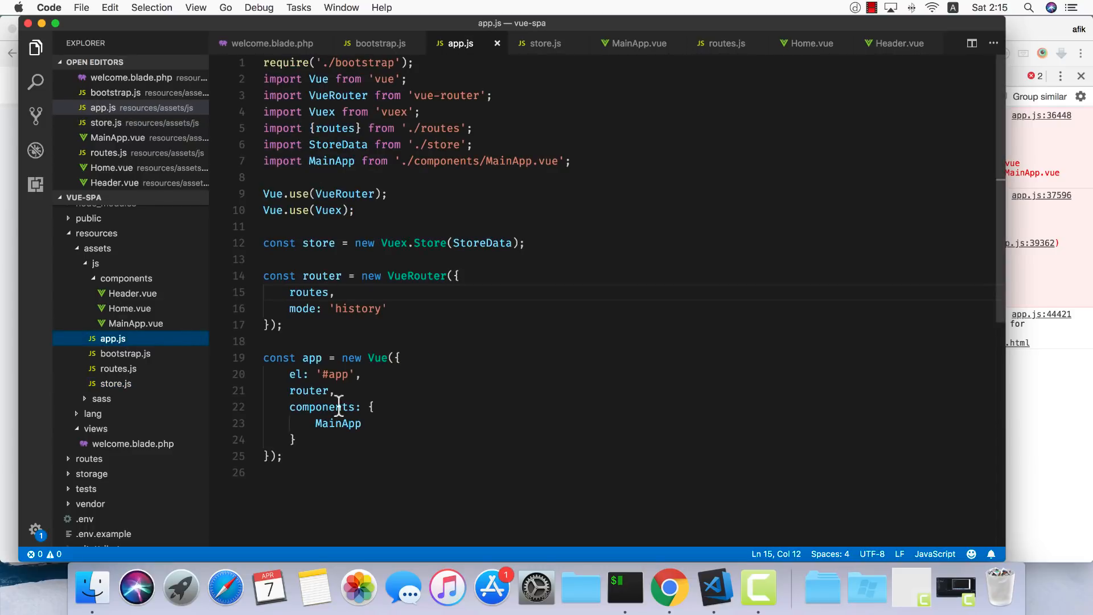
double_click(318, 242)
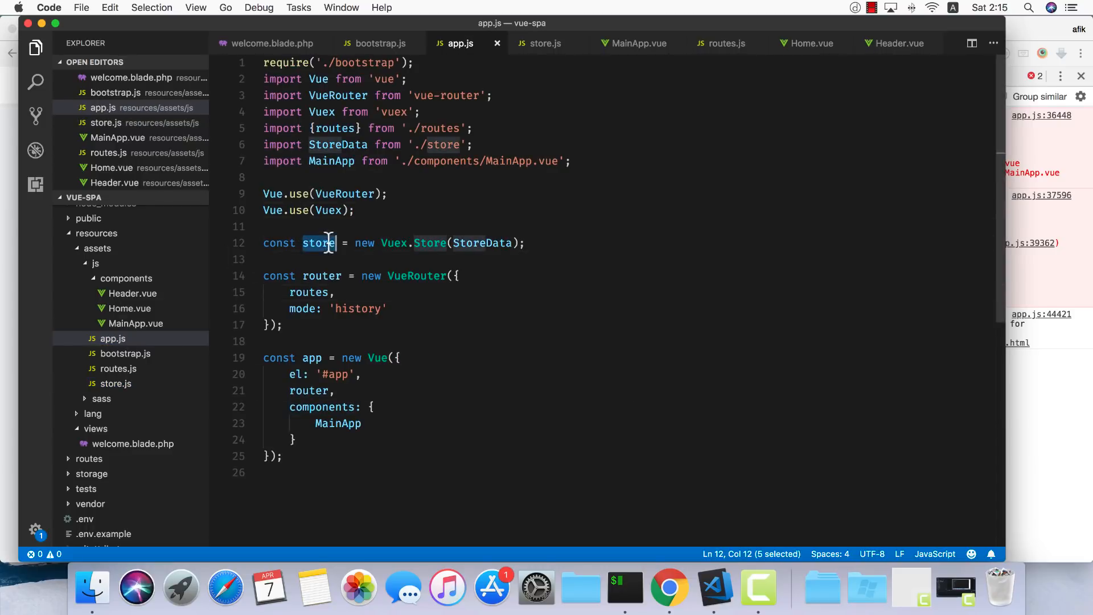
type("store,")
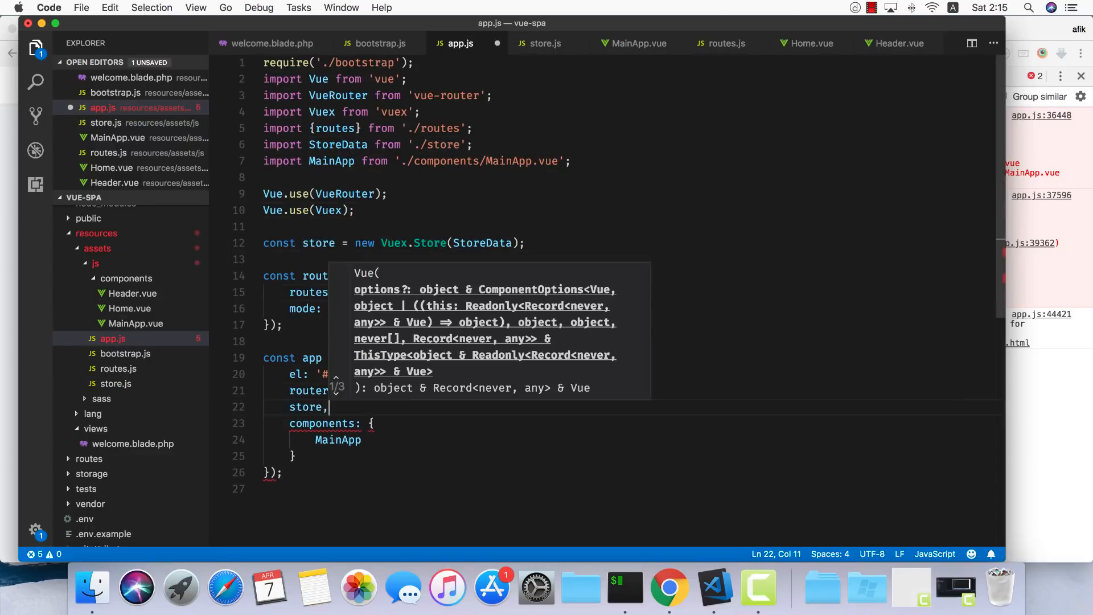
left_click(667, 586)
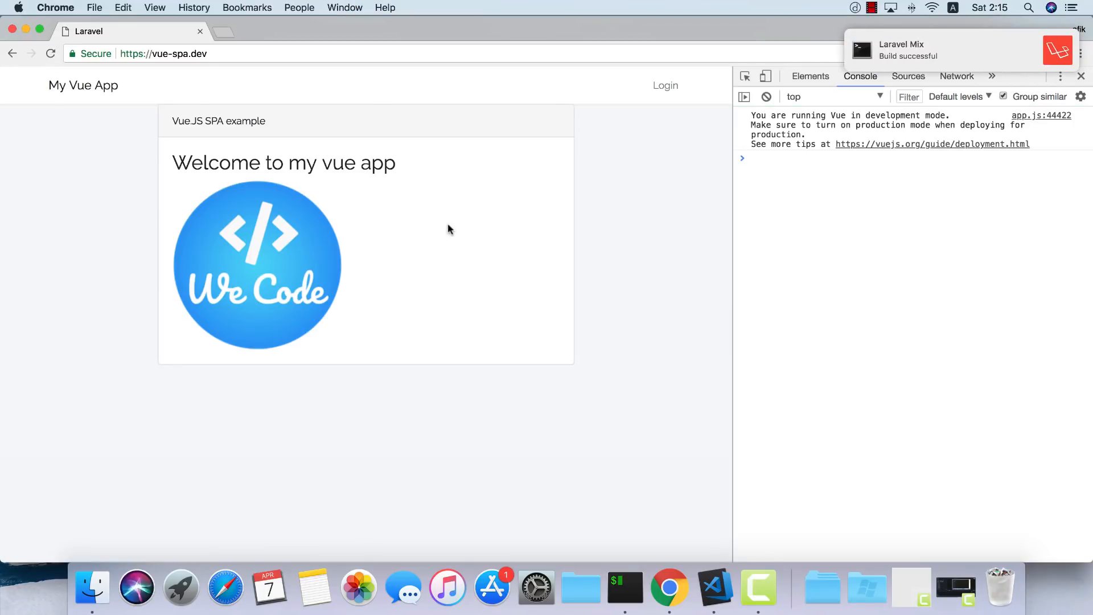
mouse_move(114, 191)
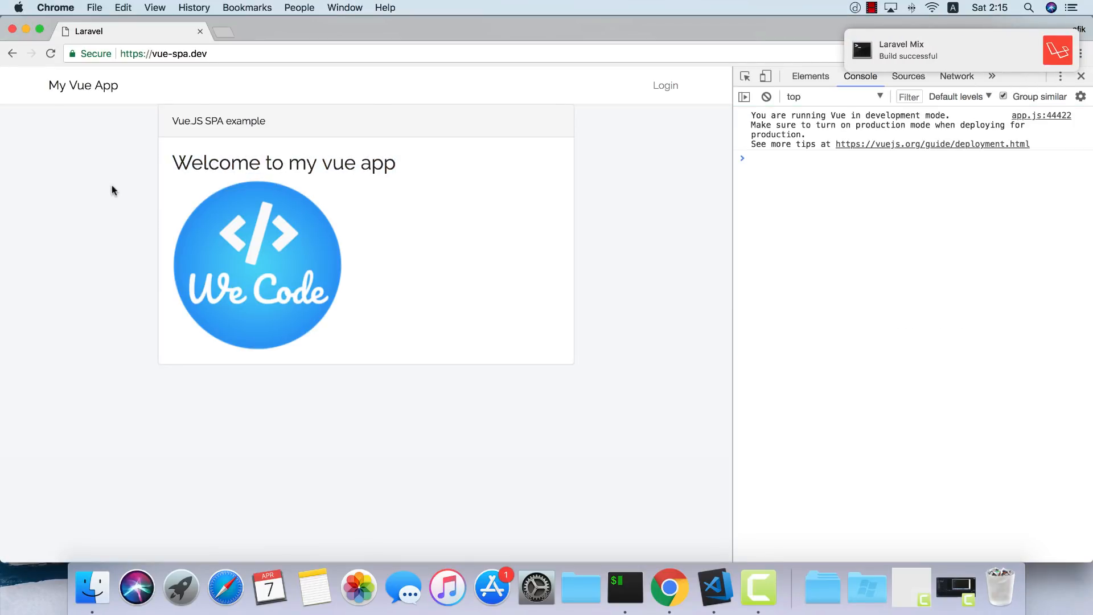
- Return to the editor and reopen store.js with its welcome getter
left_click(713, 588)
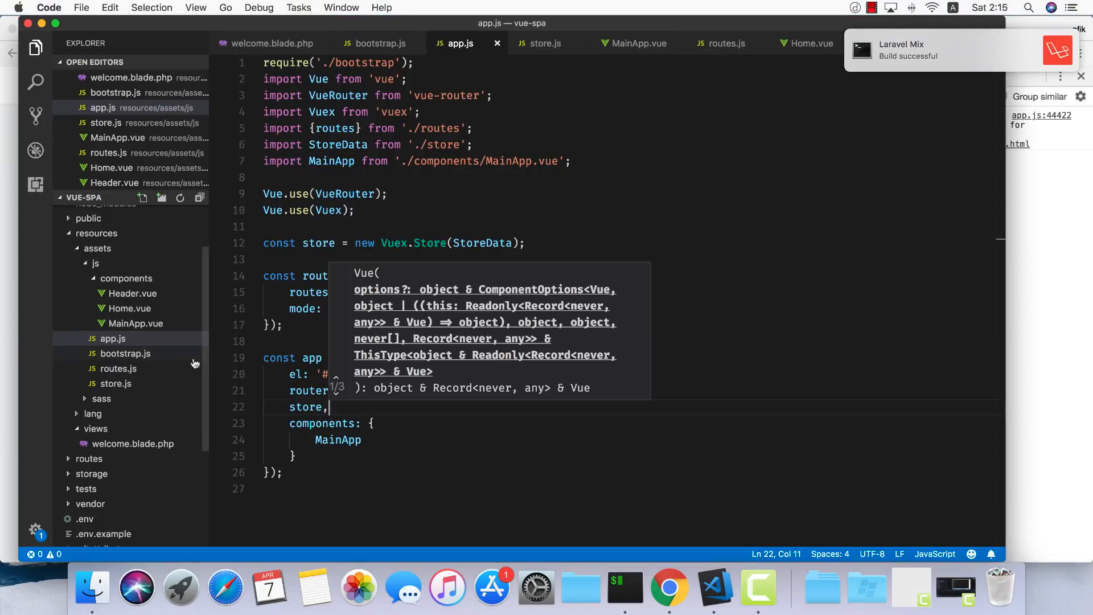
left_click(116, 384)
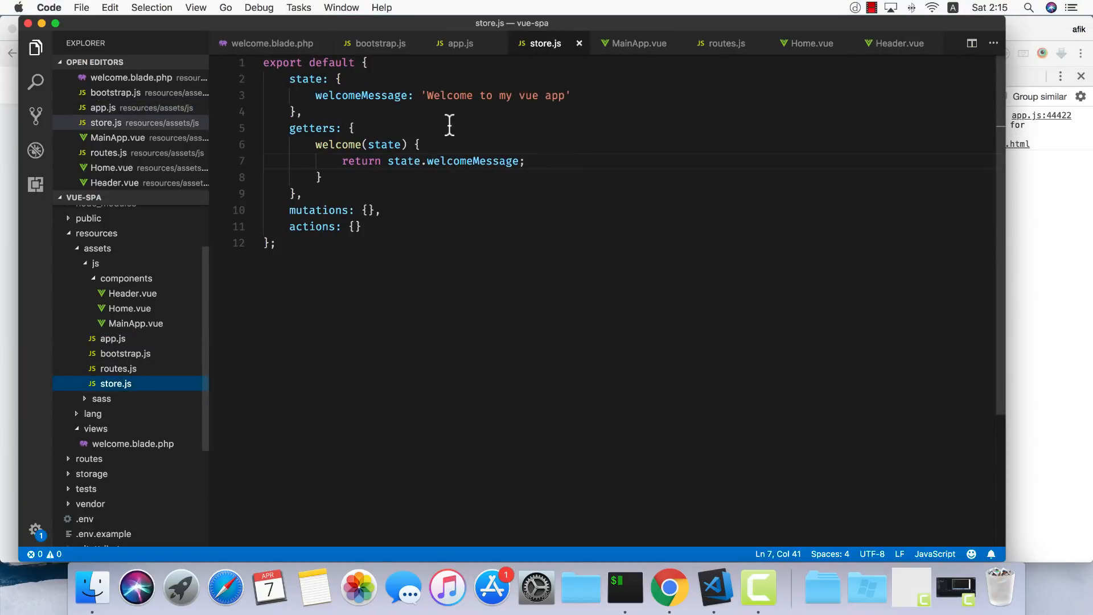